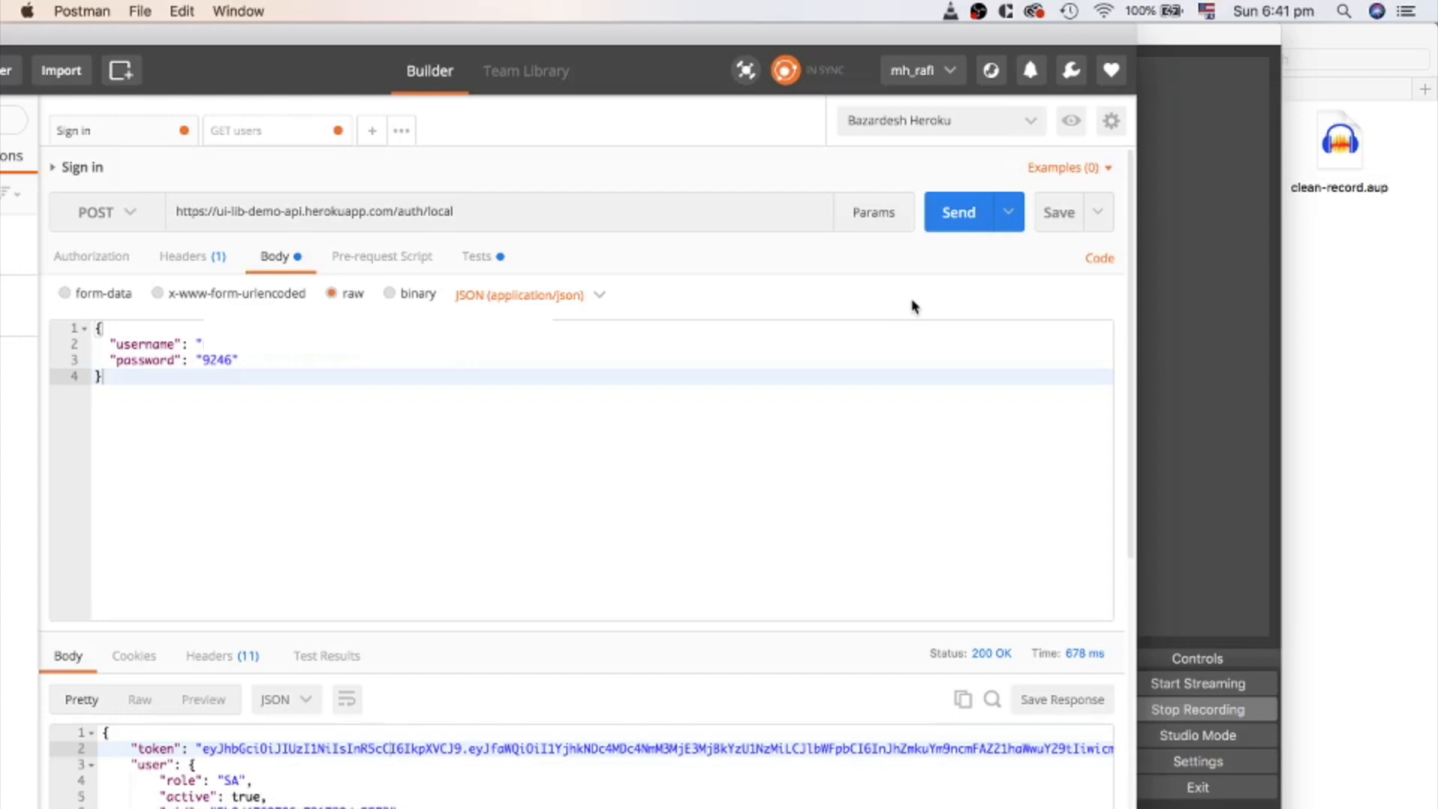
Step: Send the Sign in POST request to the demo API and read the returned token
{"action": "left_click", "coordinate": [959, 211]}
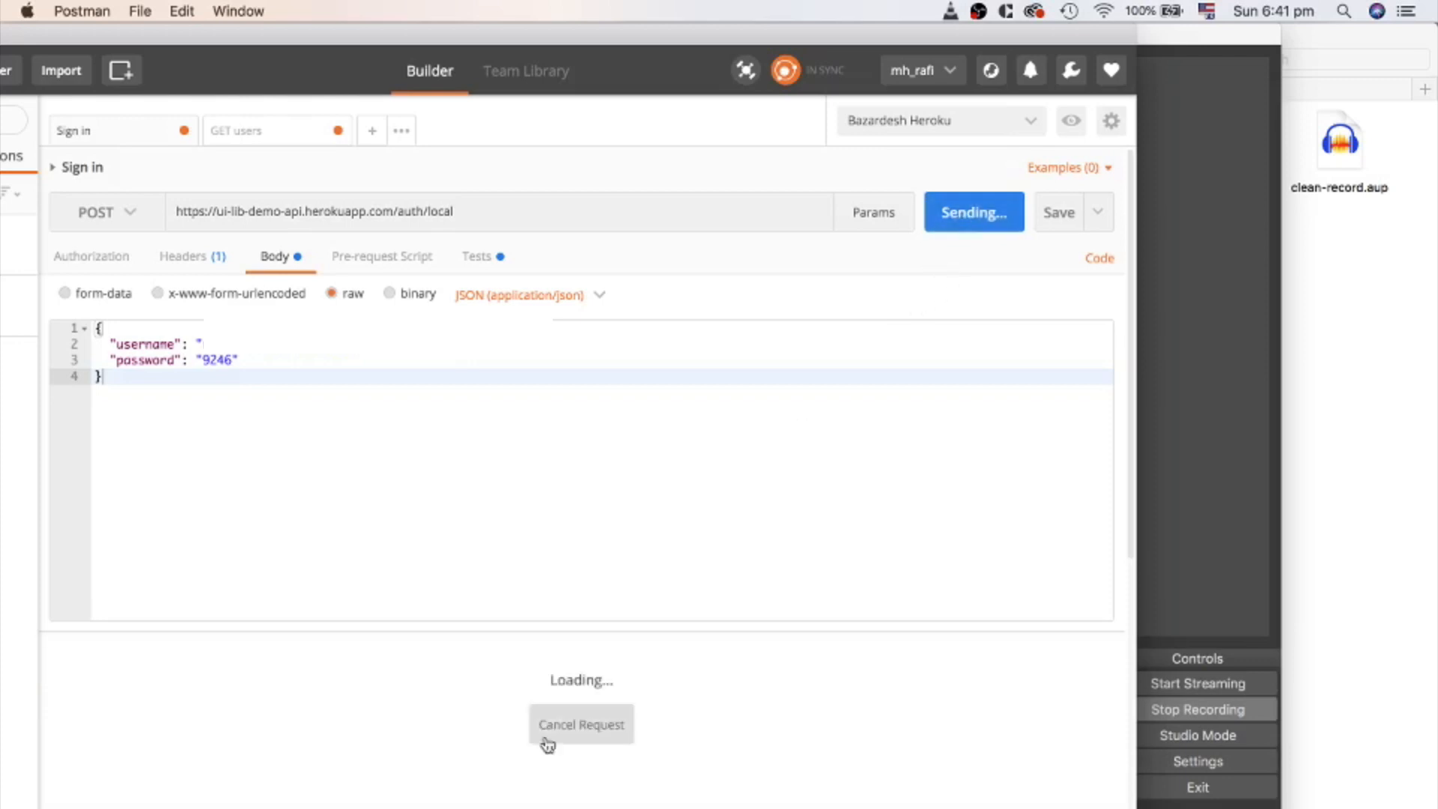
{"action": "mouse_move", "coordinate": [710, 709]}
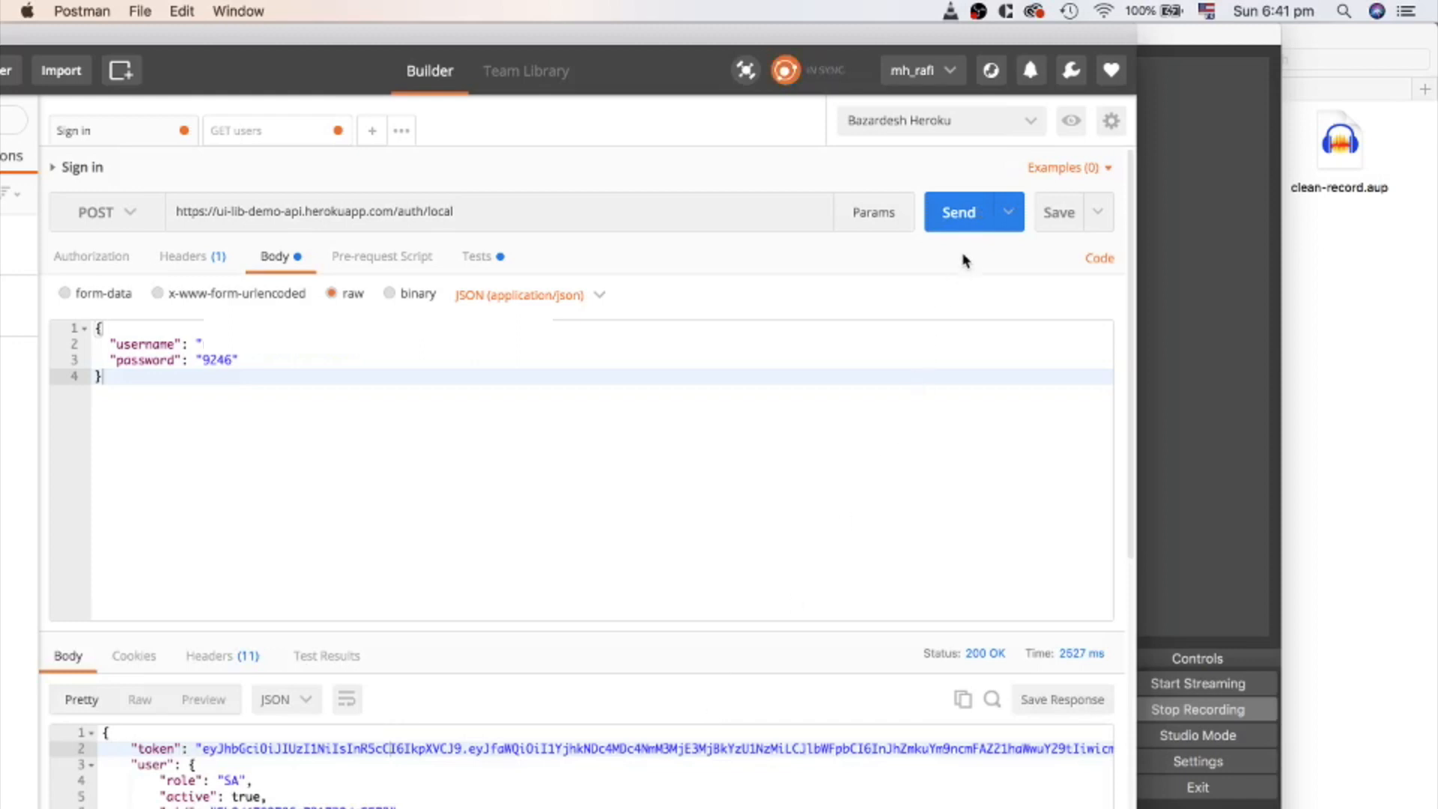
{"action": "mouse_move", "coordinate": [963, 226]}
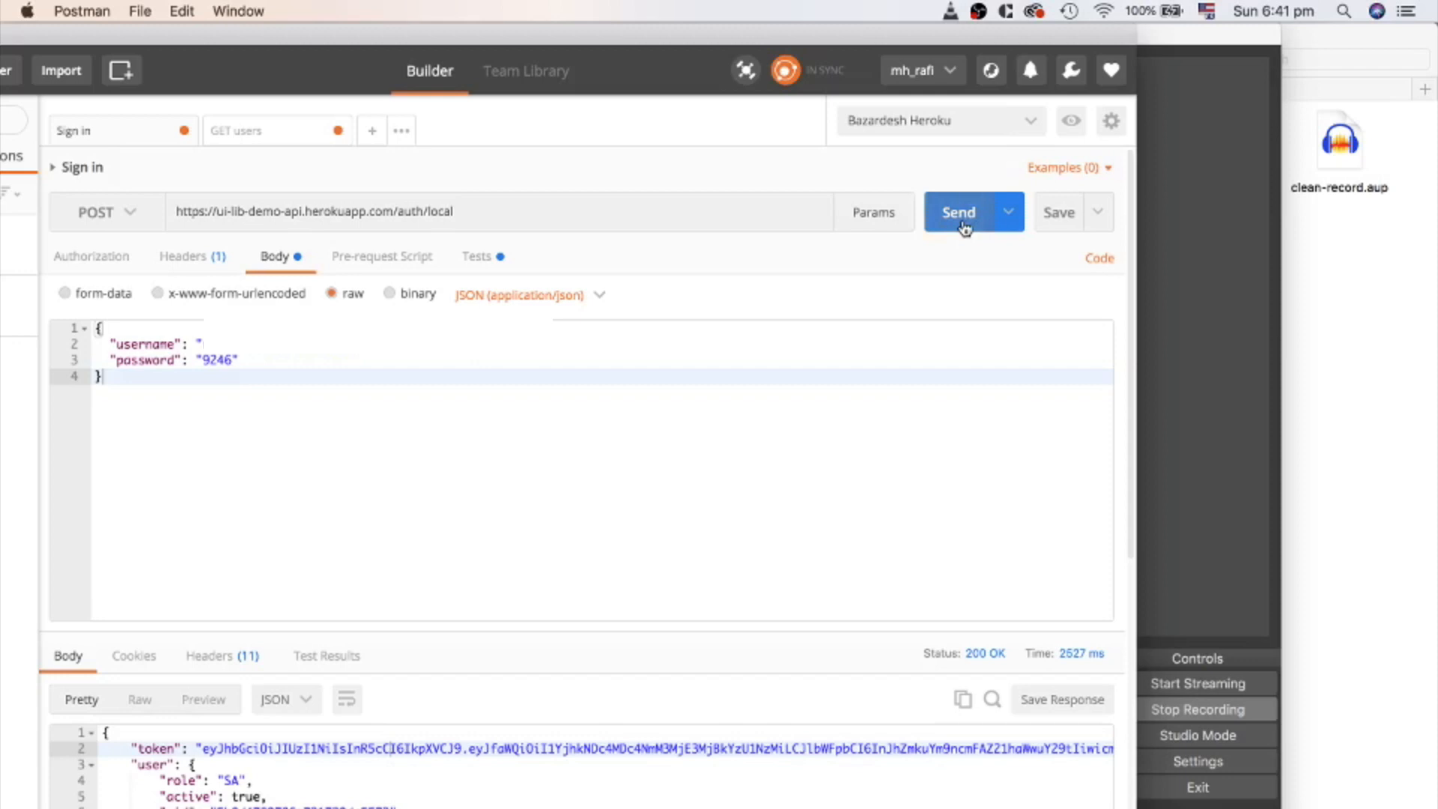
{"action": "left_click", "coordinate": [959, 211]}
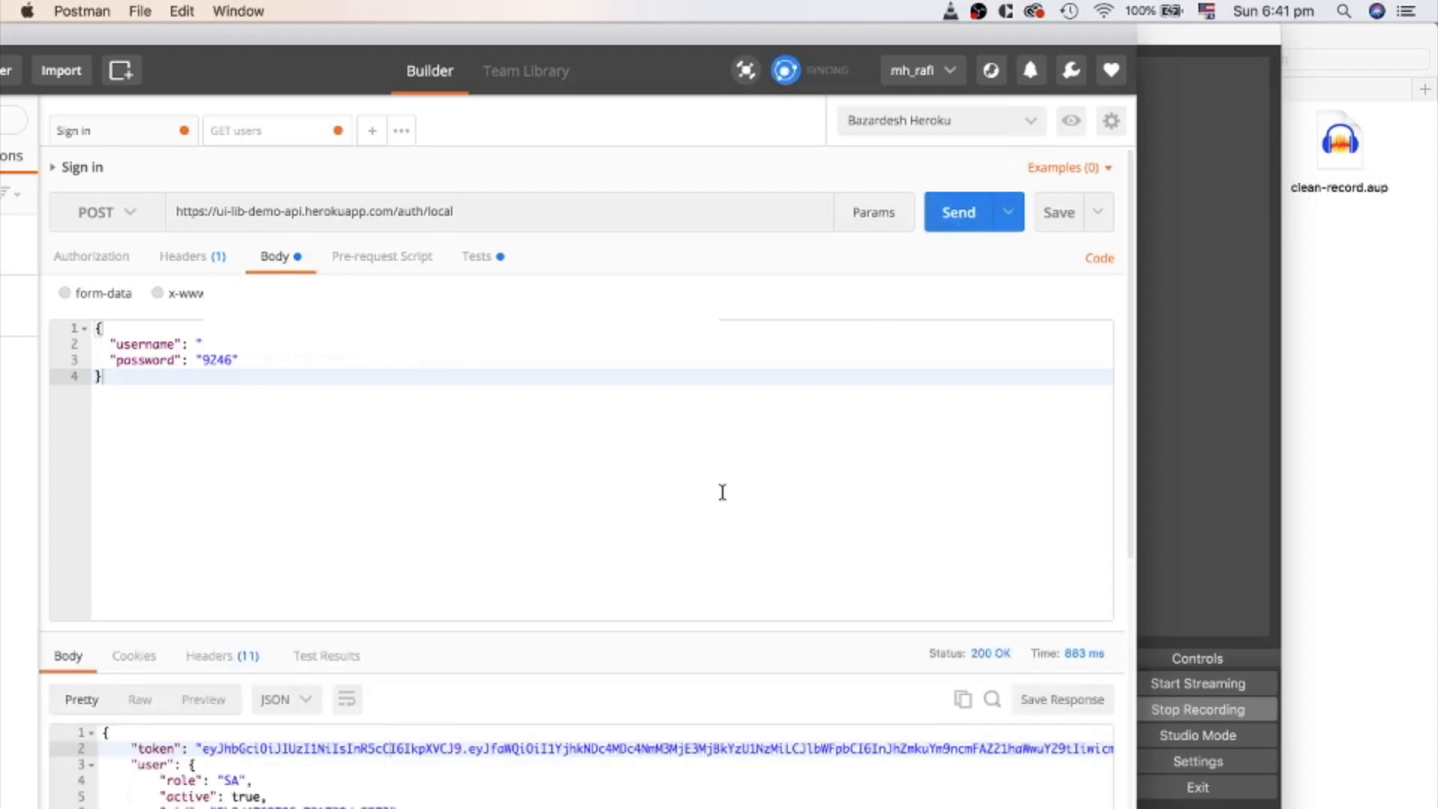
{"action": "scroll", "scroll_direction": "down", "scroll_amount": 3}
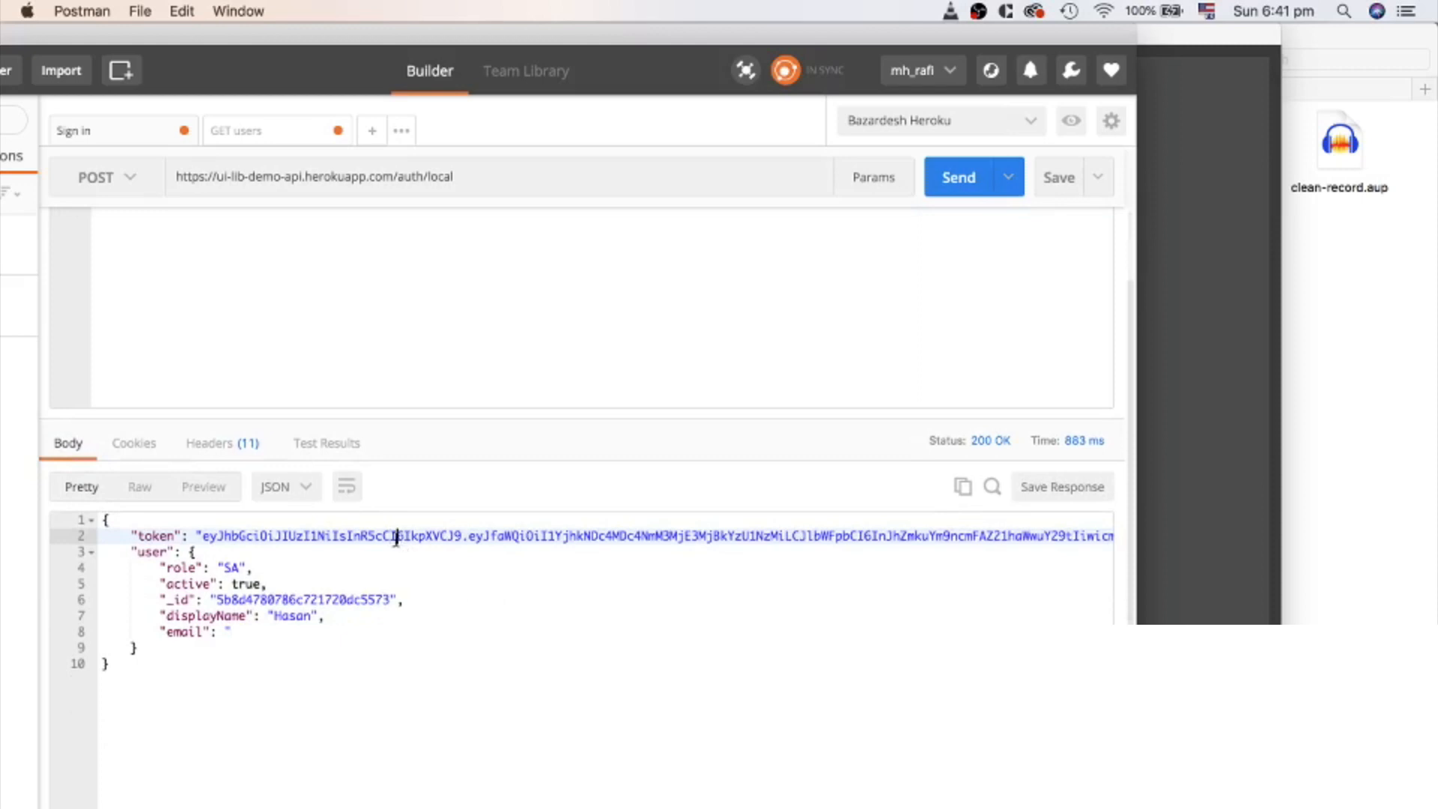
{"action": "mouse_move", "coordinate": [300, 559]}
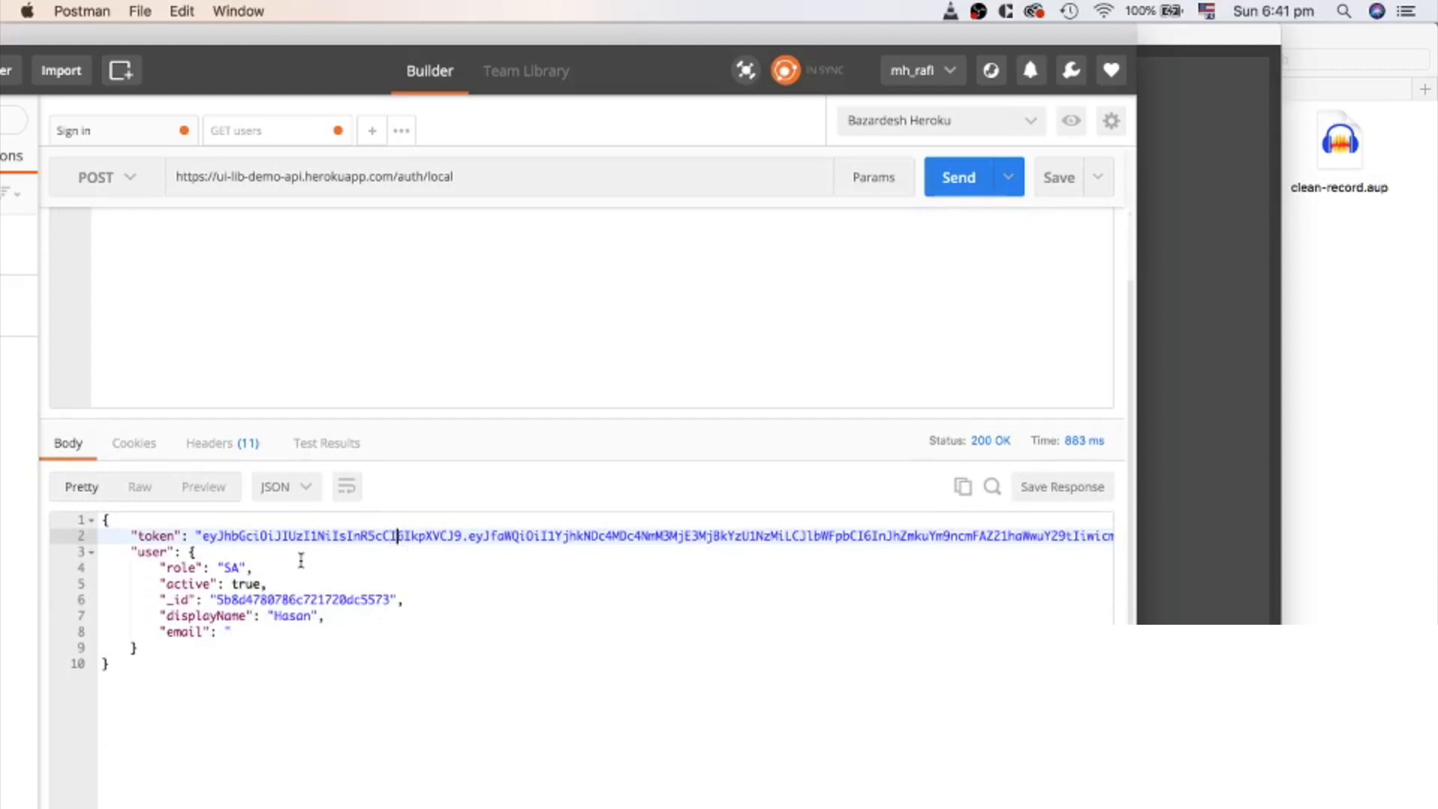
{"action": "mouse_move", "coordinate": [280, 136]}
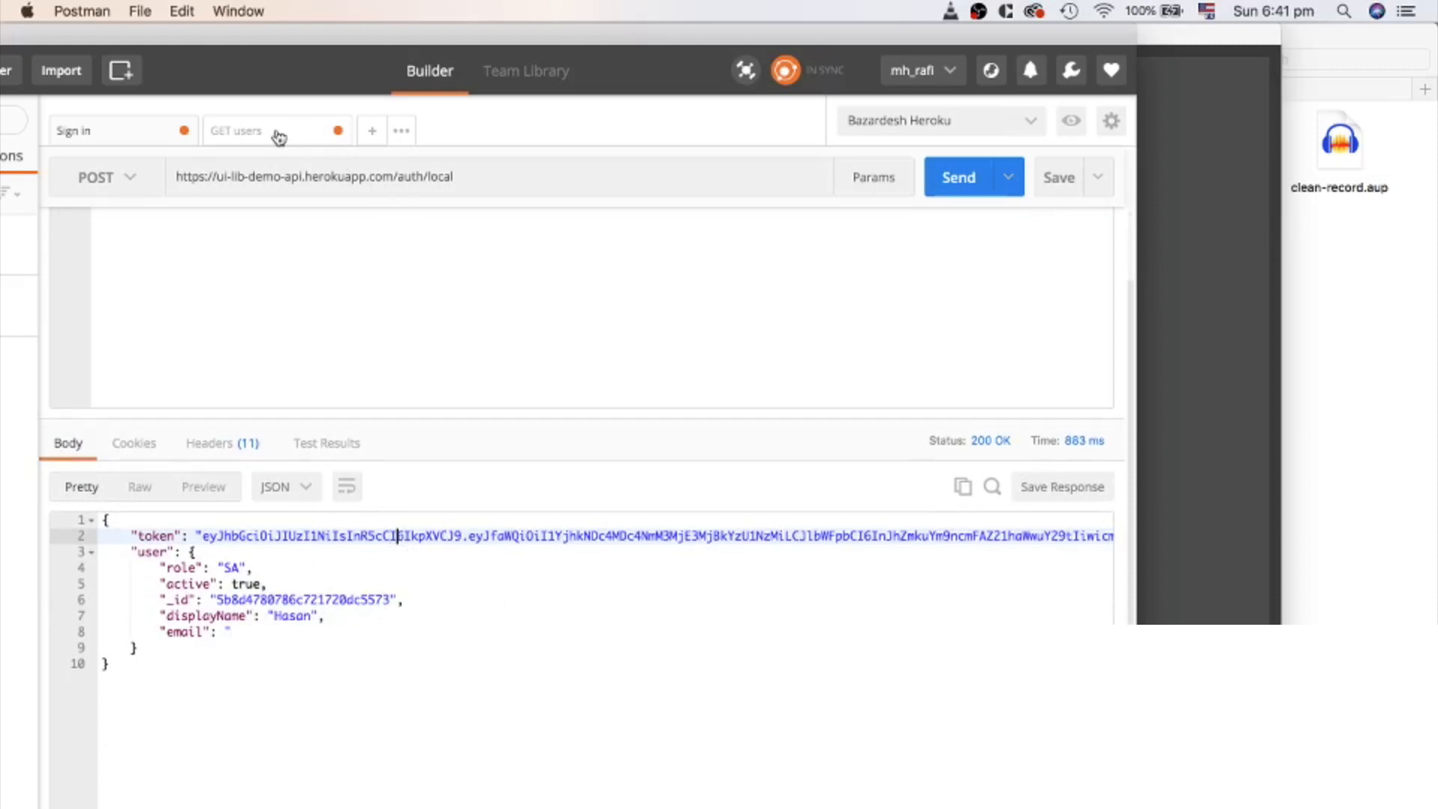
Step: Call the GET users profile request with an edited Bearer token, ending in 401 Unauthorized
{"action": "left_click", "coordinate": [235, 130]}
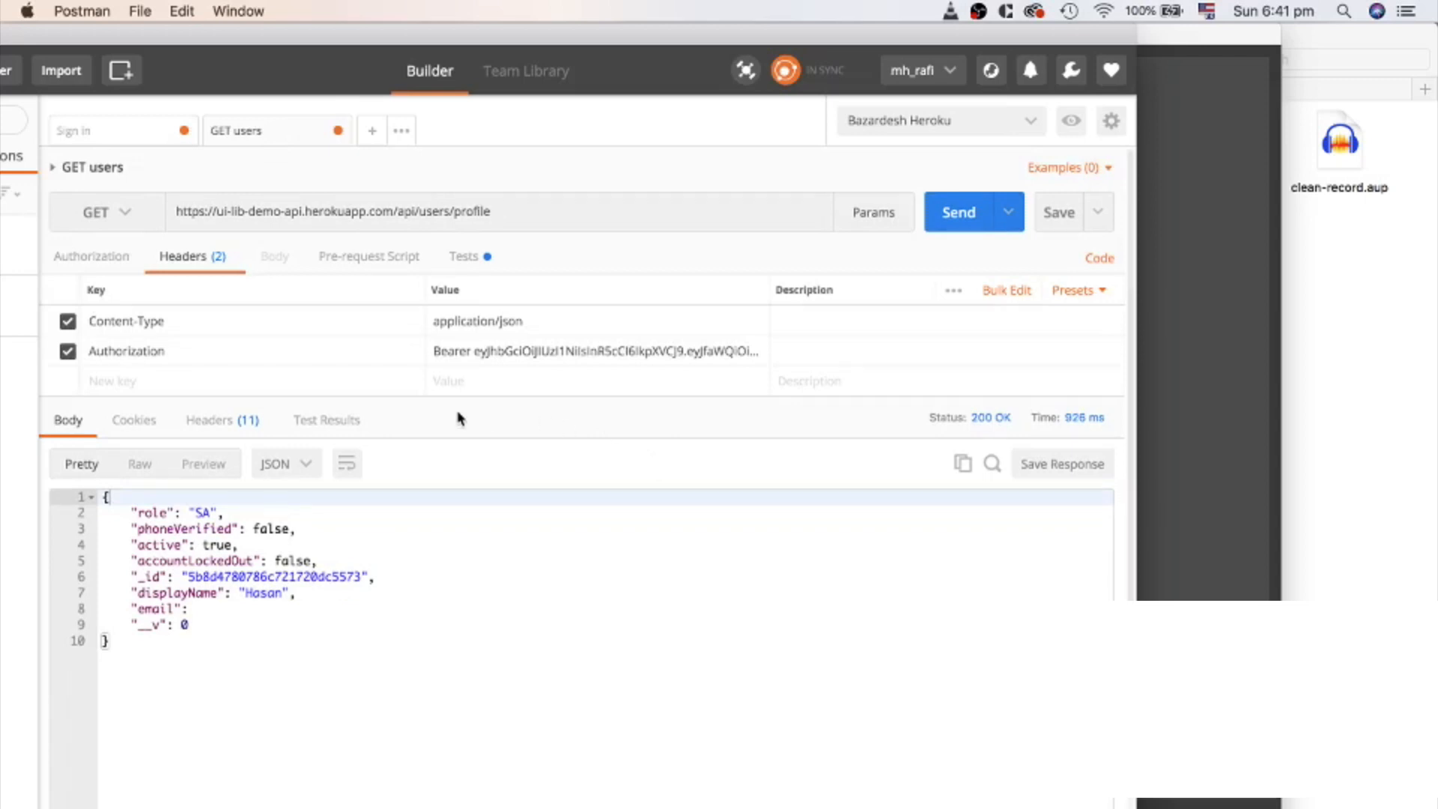
{"action": "left_click", "coordinate": [959, 211]}
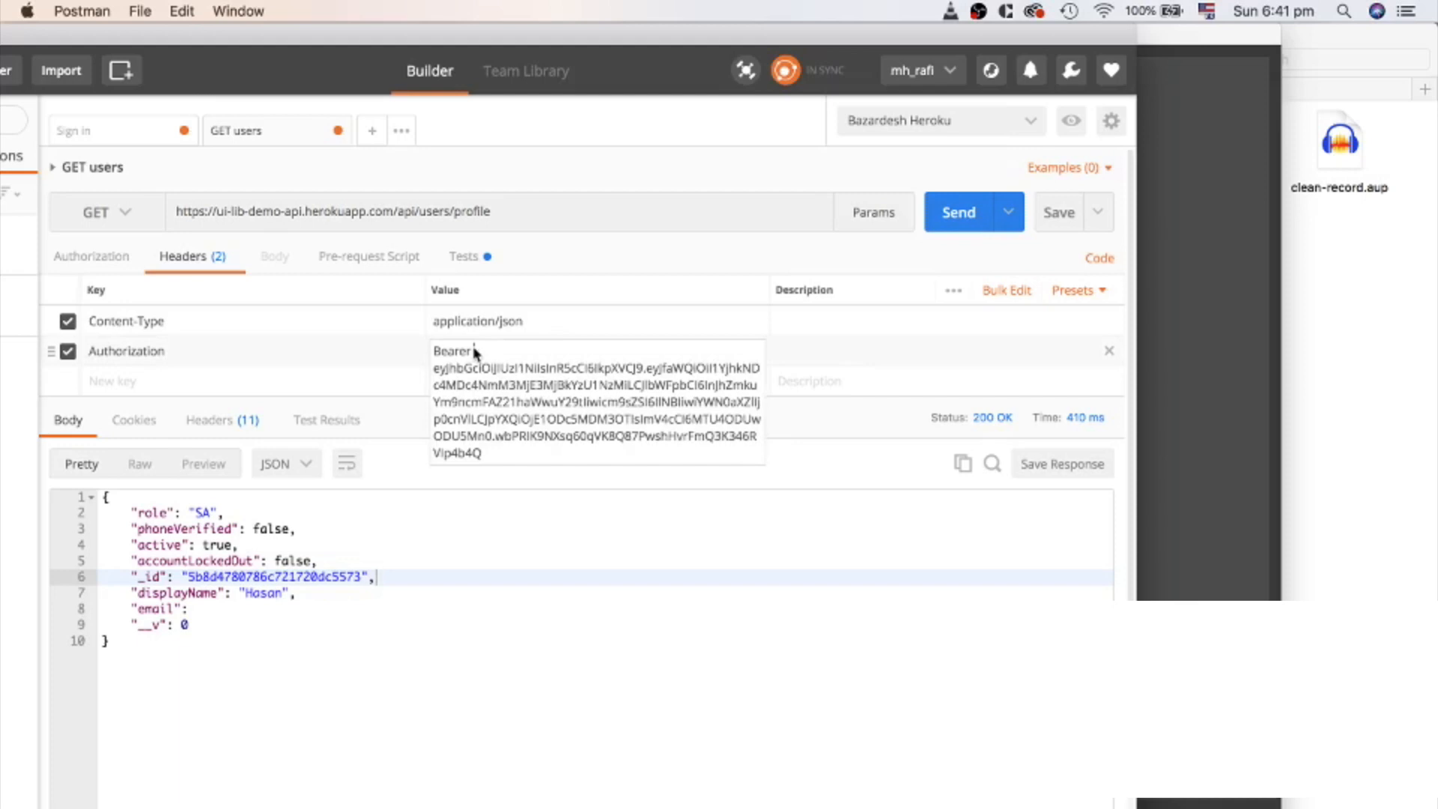
{"action": "left_click", "coordinate": [973, 211]}
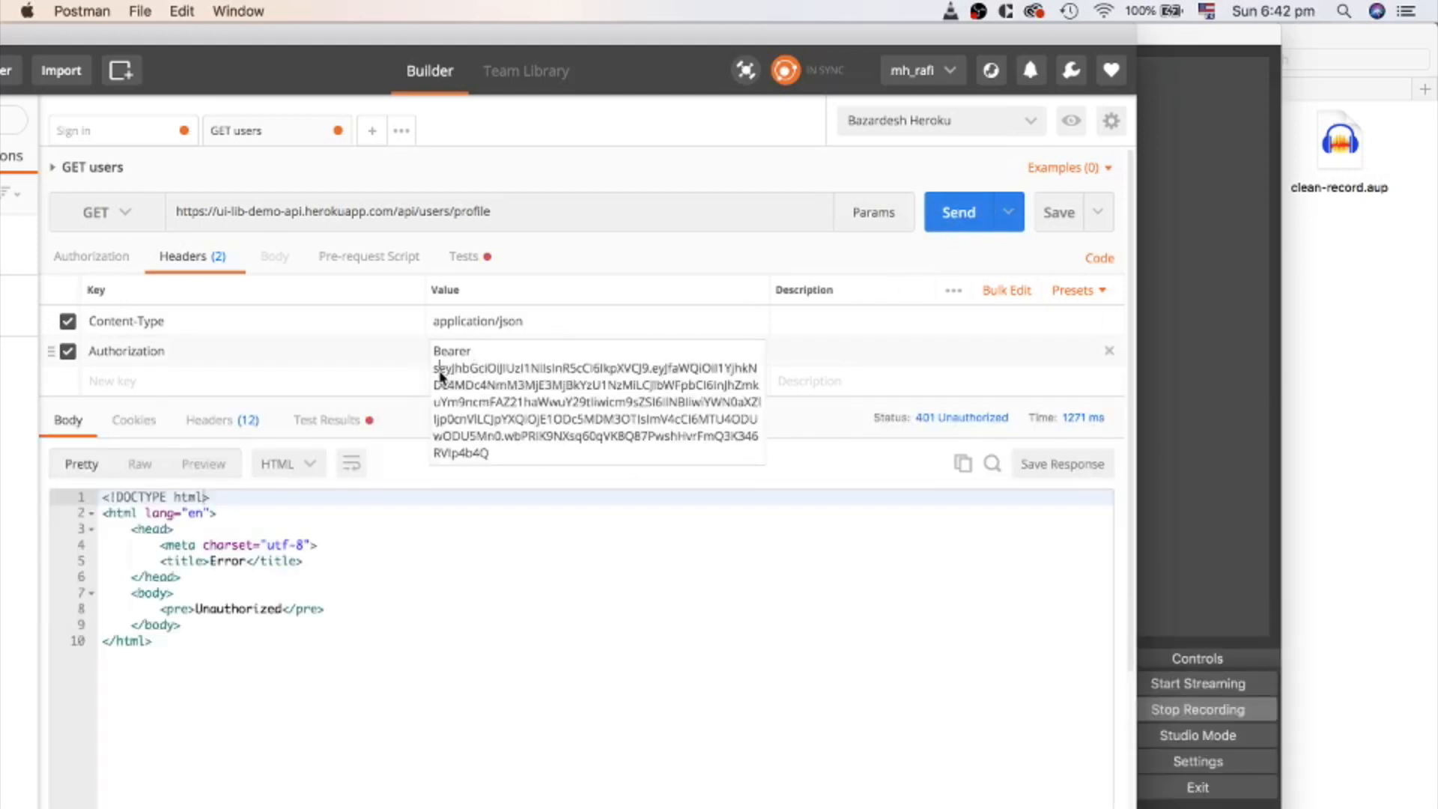
{"action": "left_click", "coordinate": [959, 211]}
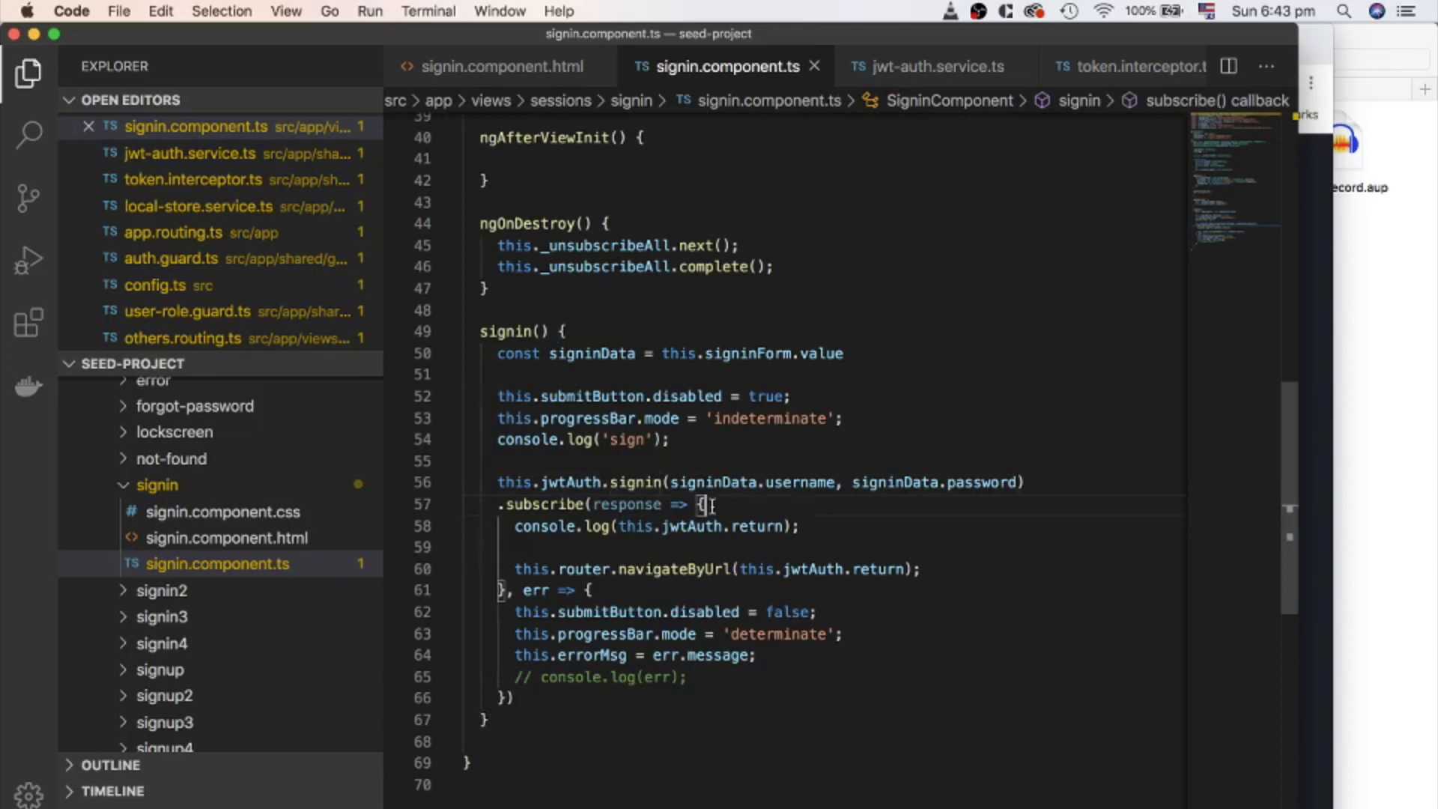
{"action": "mouse_move", "coordinate": [713, 542]}
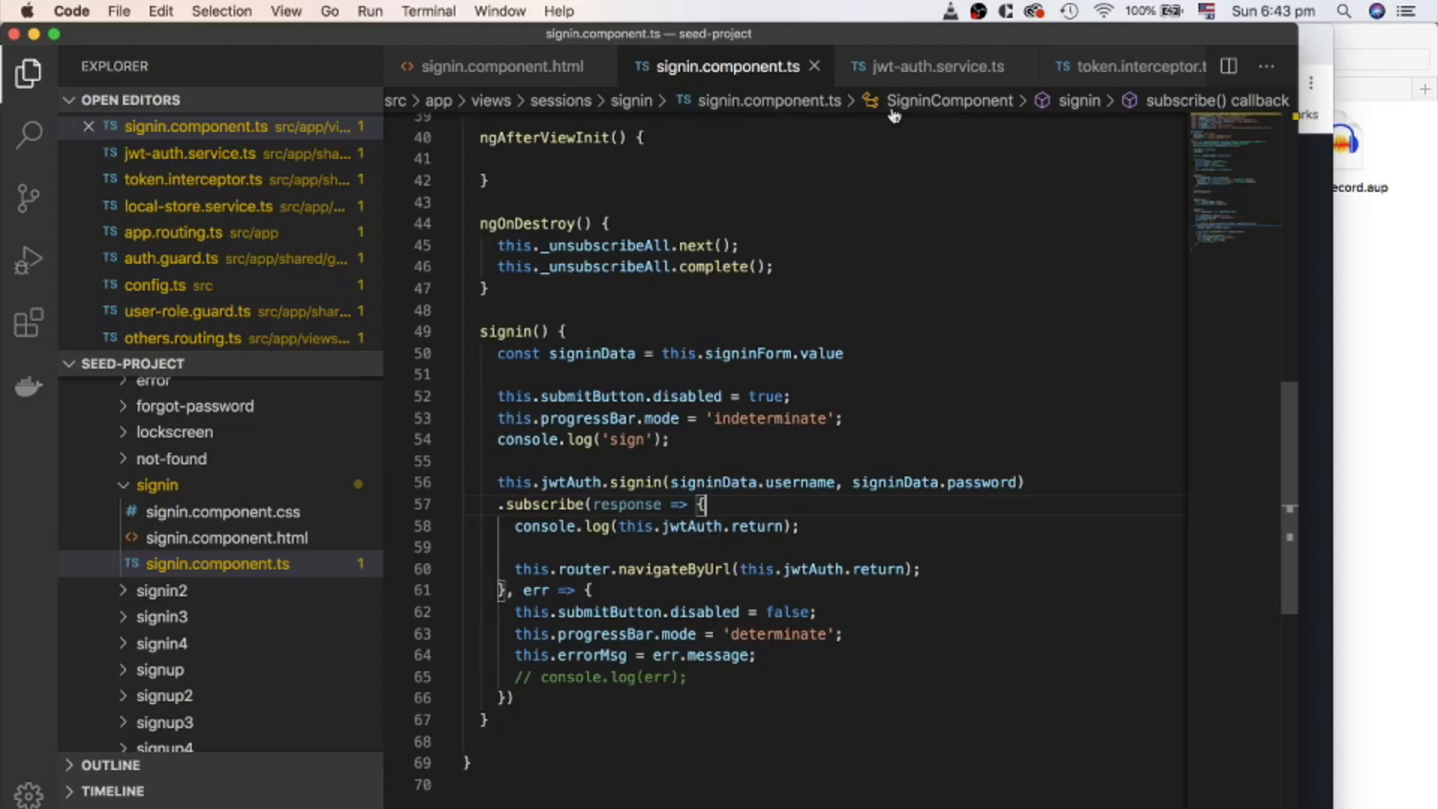
{"action": "mouse_move", "coordinate": [928, 66]}
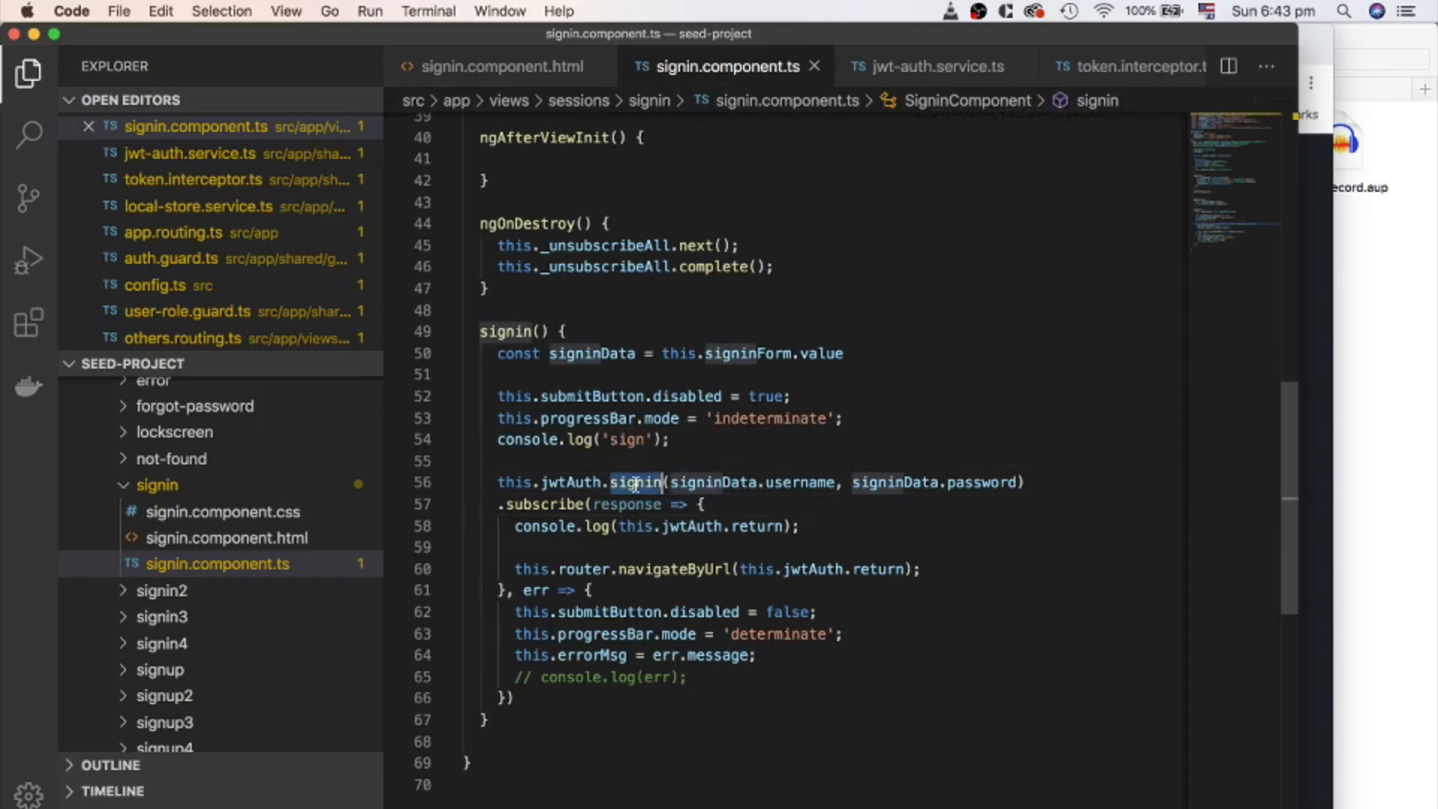
Step: Add an empty console.log() after setUserAndToken in jwt-auth.service.ts's signin method
{"action": "left_click", "coordinate": [927, 66]}
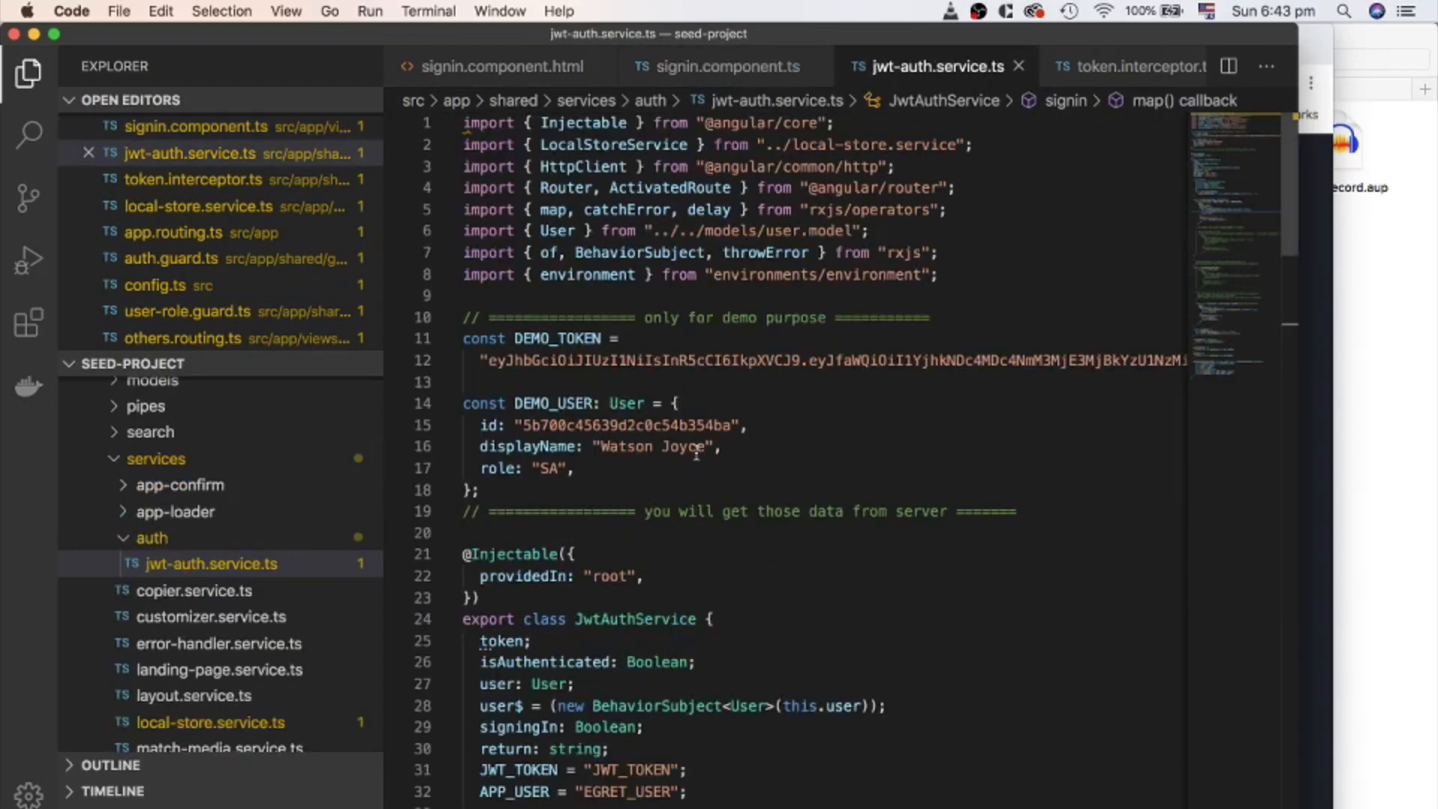
{"action": "scroll", "scroll_direction": "down", "scroll_amount": 3}
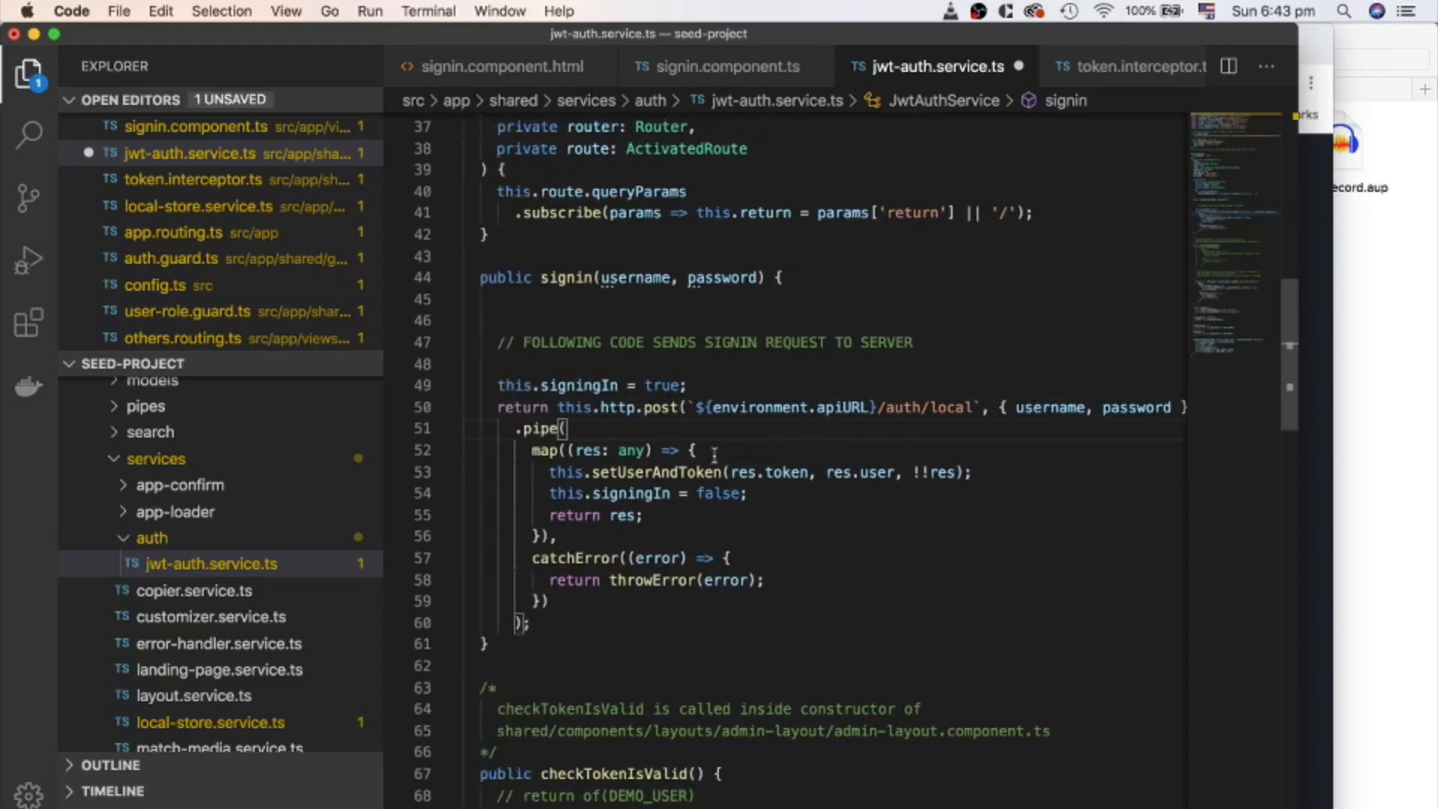
{"action": "left_click", "coordinate": [665, 471]}
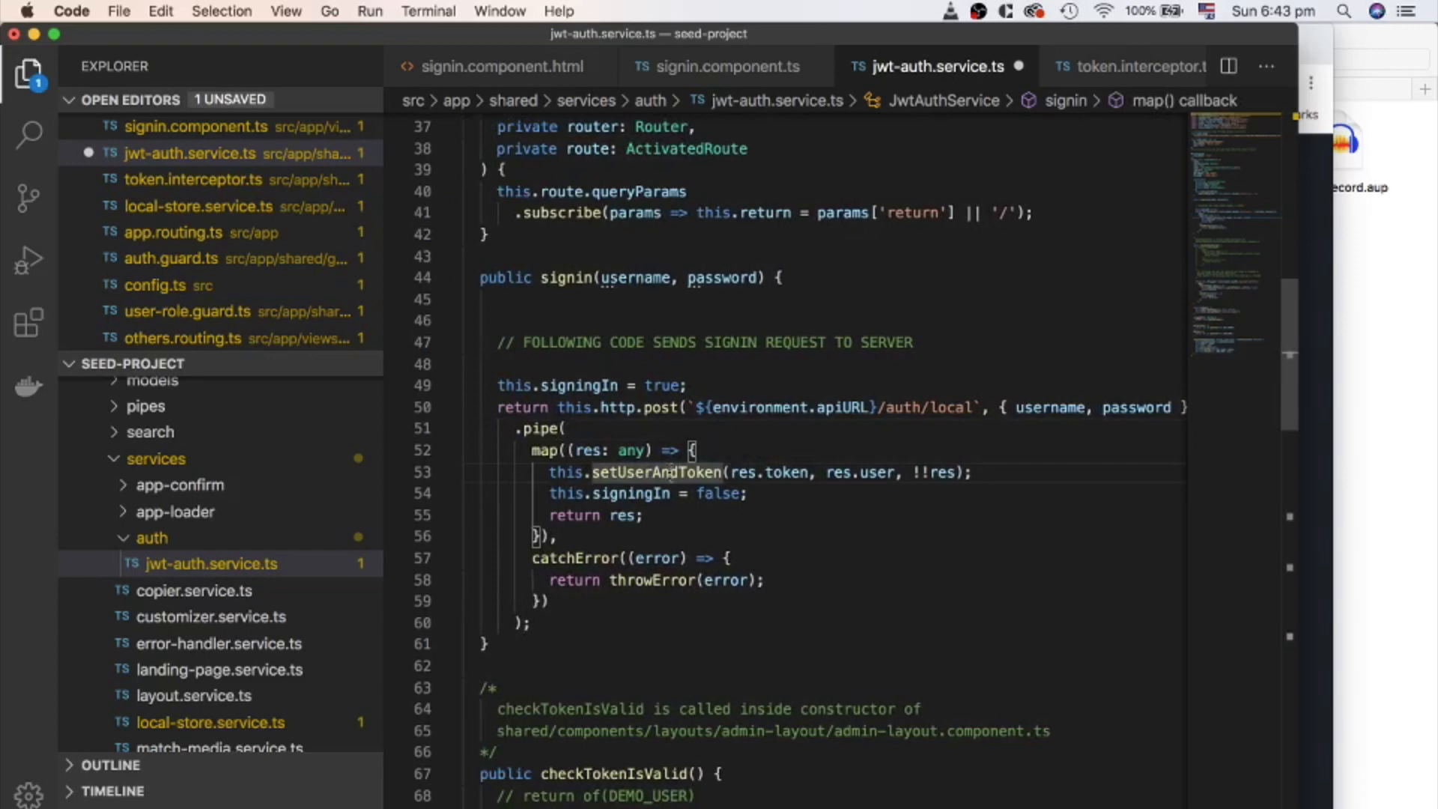
{"action": "scroll", "scroll_direction": "down", "scroll_amount": 3}
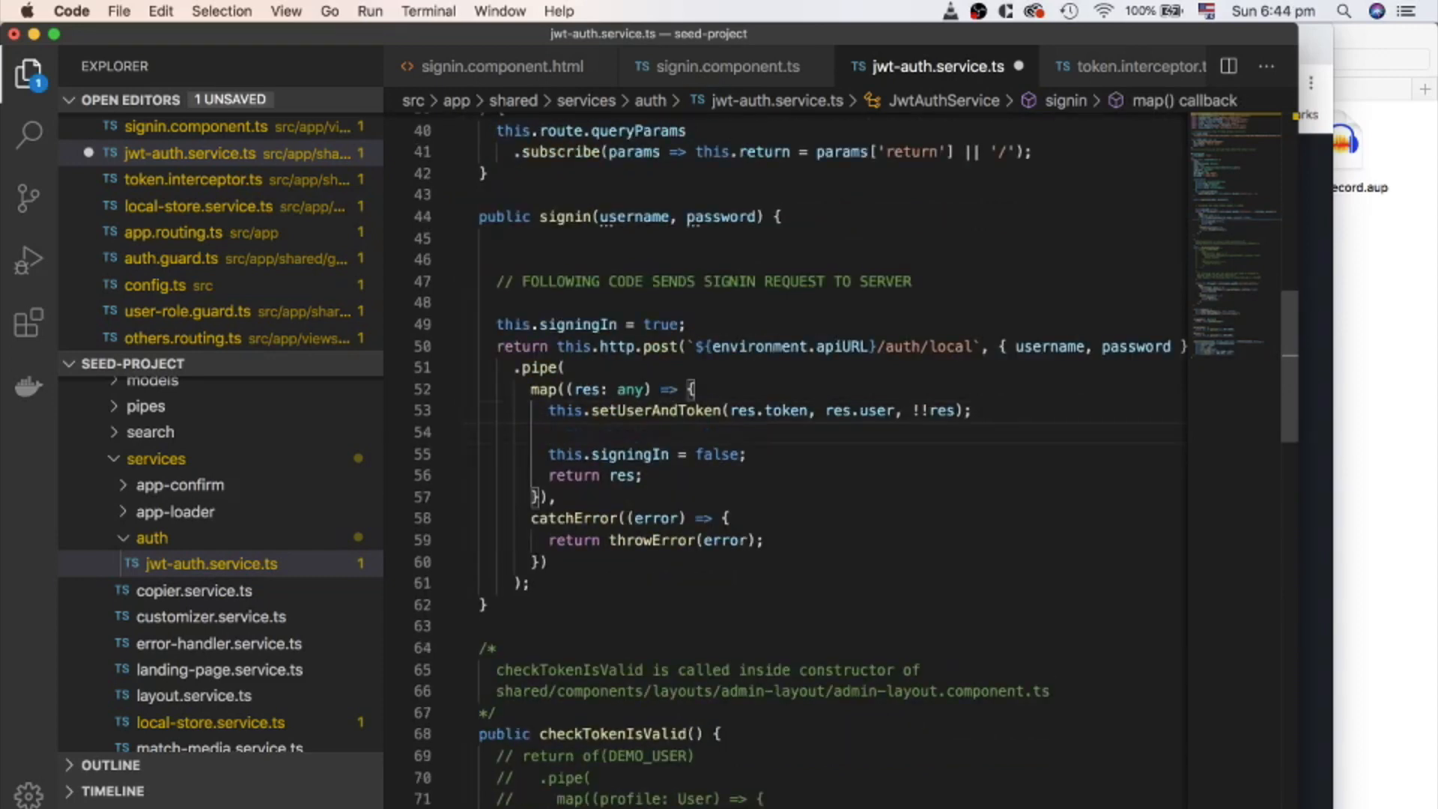
{"action": "type", "text": "log();"}
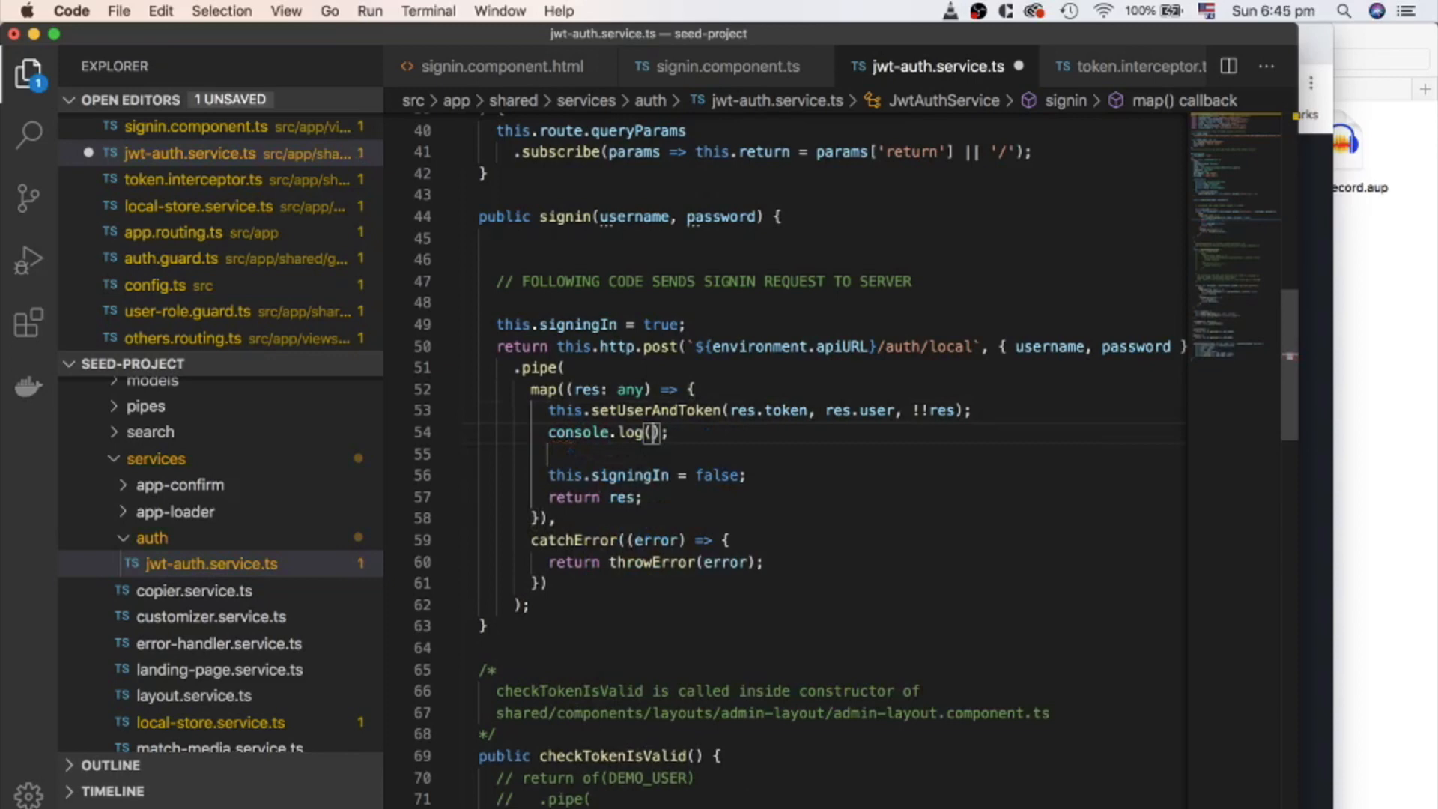
{"action": "key", "text": "F3"}
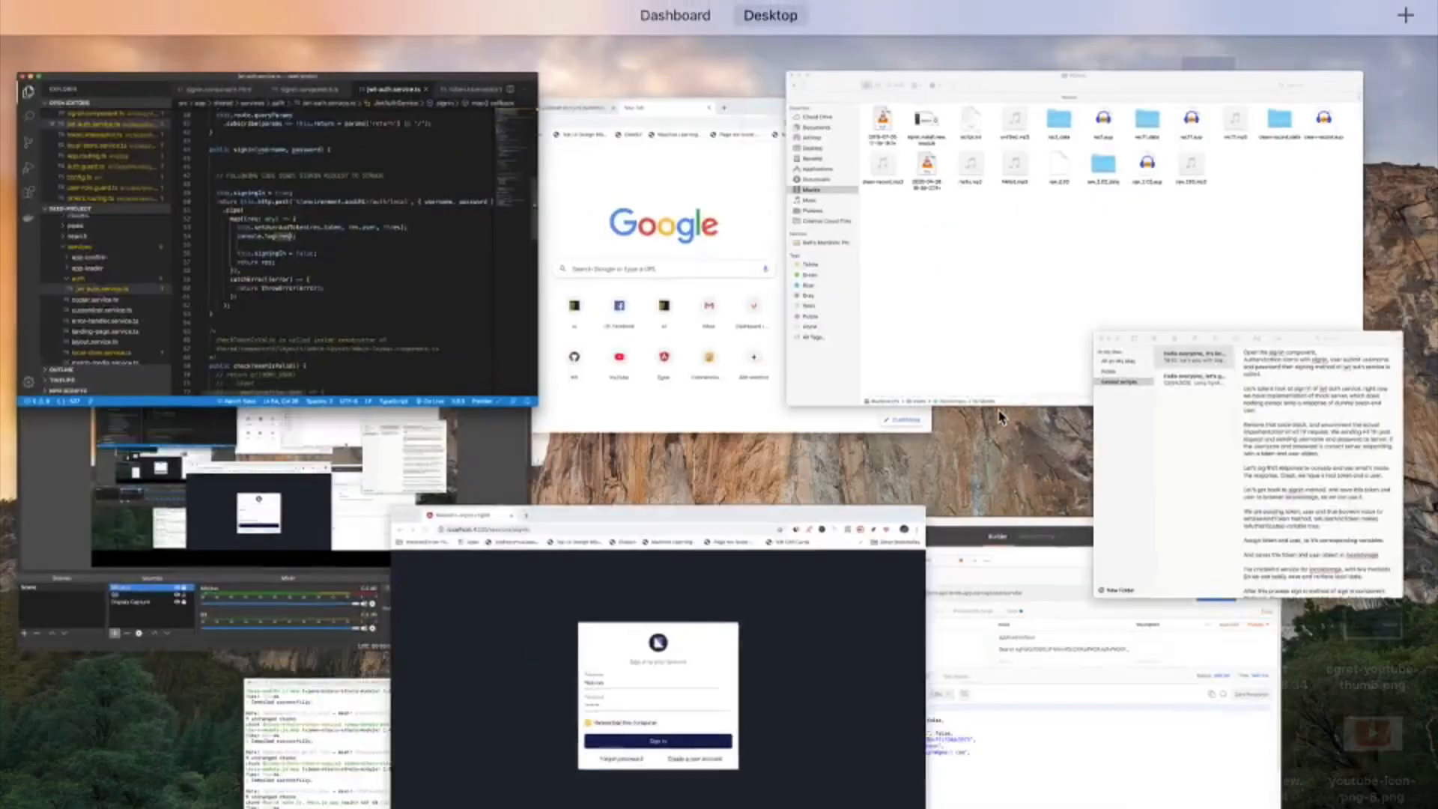
{"action": "left_click", "coordinate": [657, 697]}
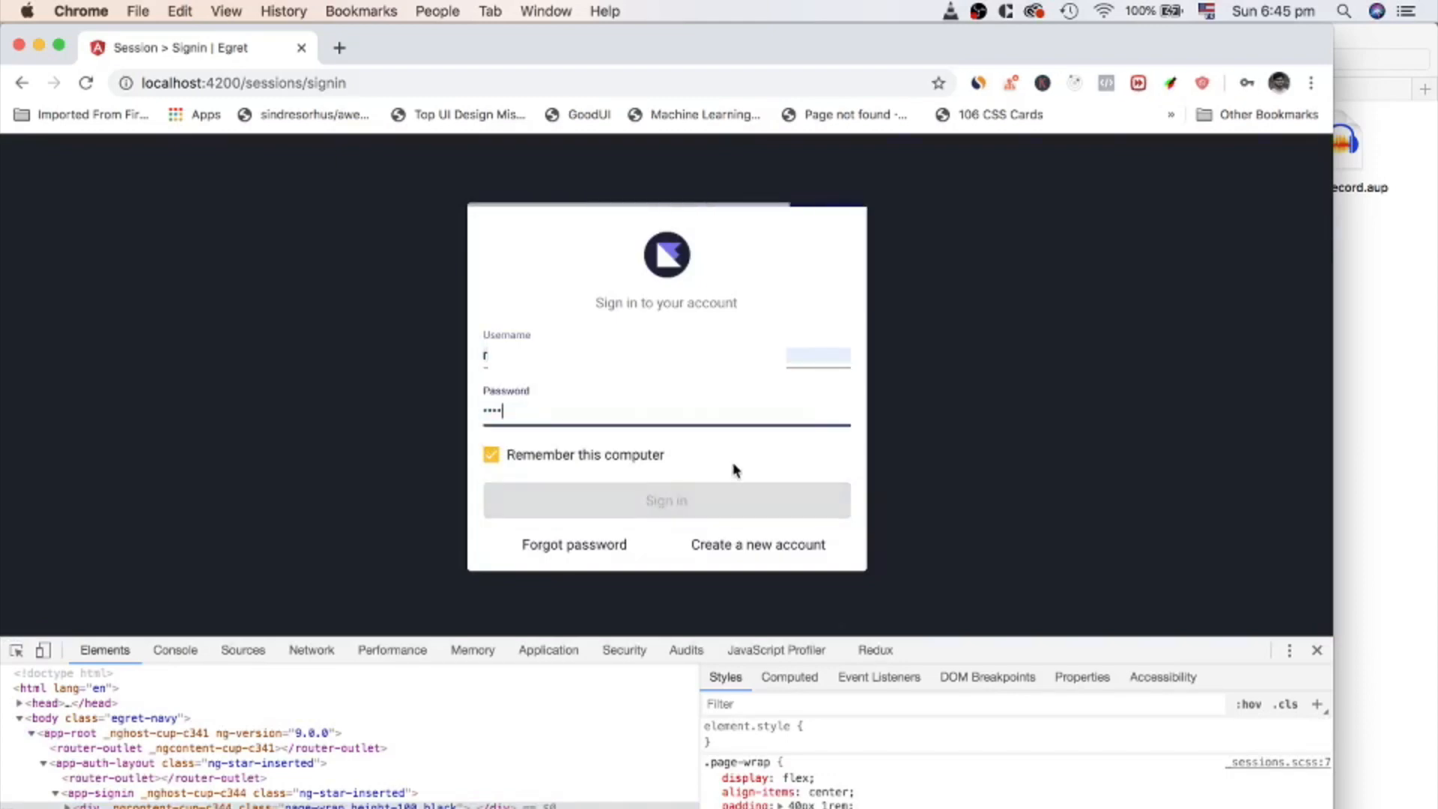
{"action": "left_click", "coordinate": [665, 500]}
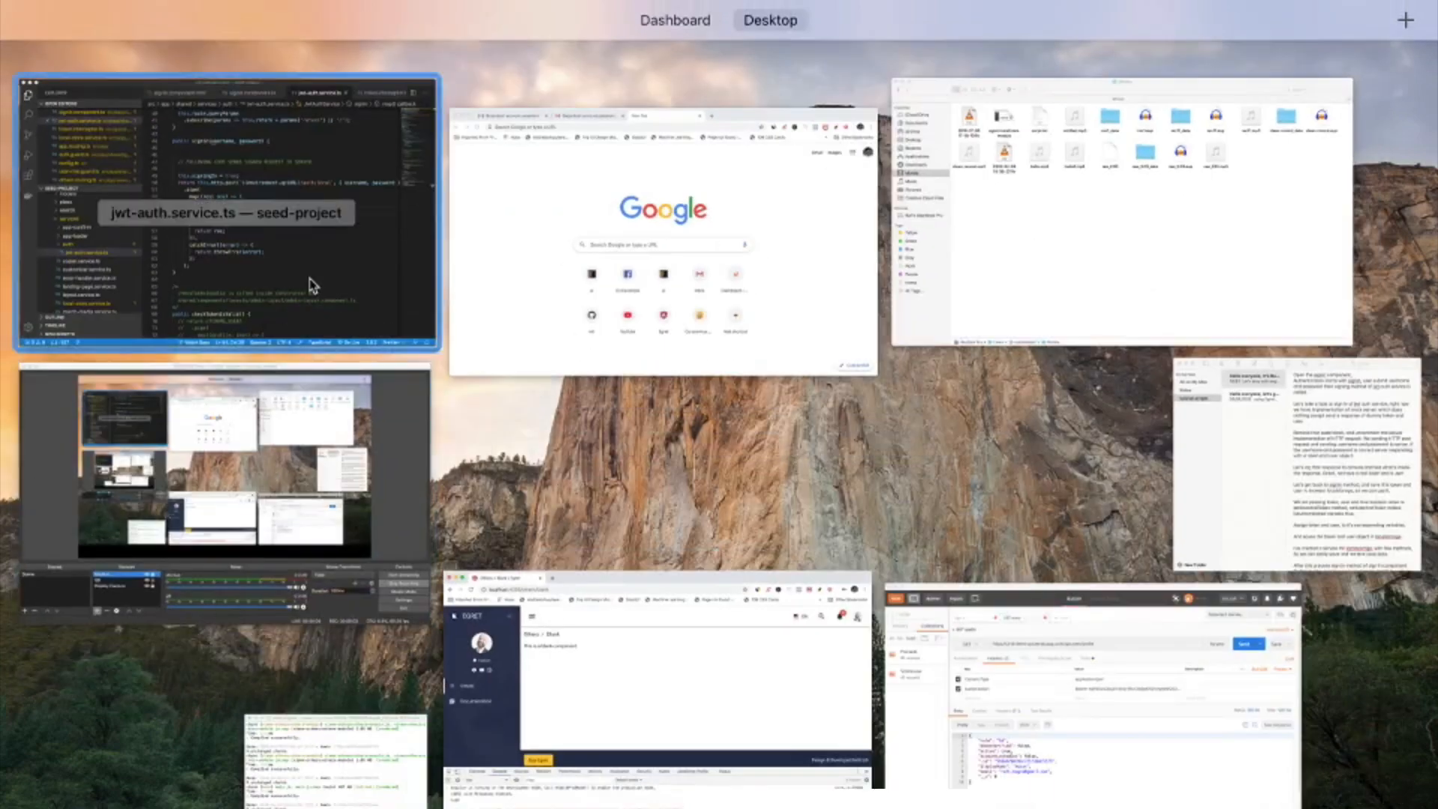
{"action": "left_click", "coordinate": [225, 211]}
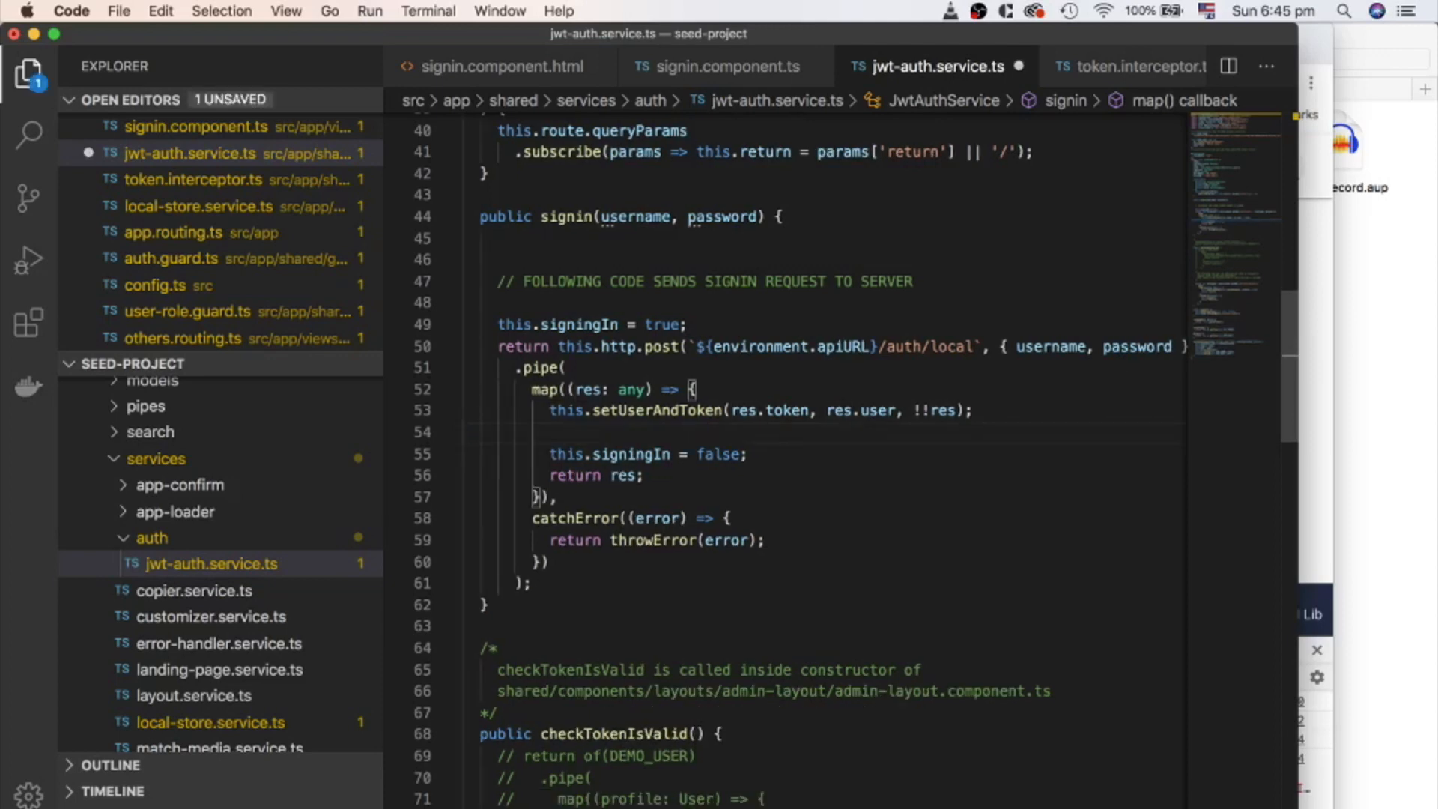
Step: Locate local-store.service.ts via Quick Open and inspect its clear method
{"action": "scroll", "scroll_direction": "up", "scroll_amount": 3}
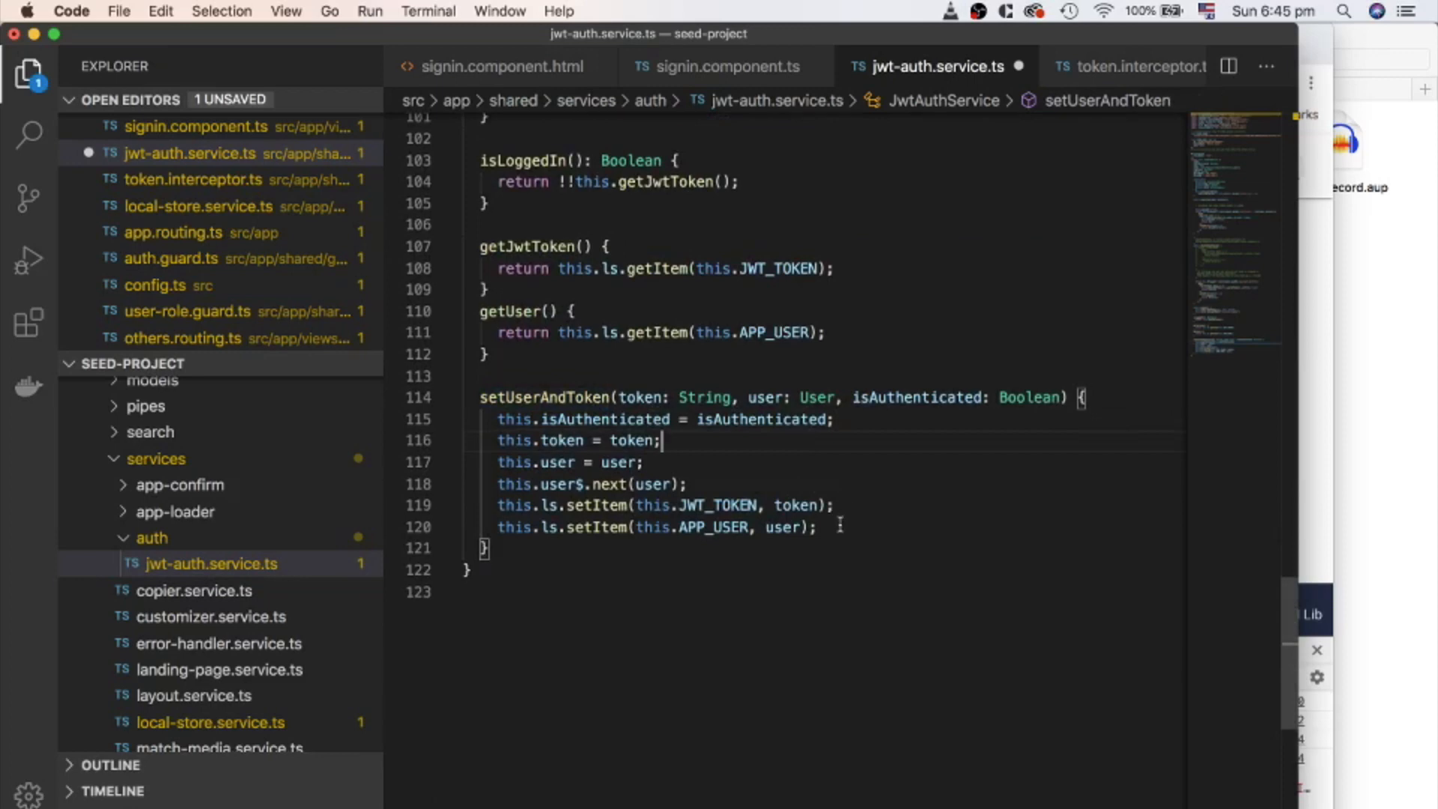
{"action": "left_click", "coordinate": [661, 441]}
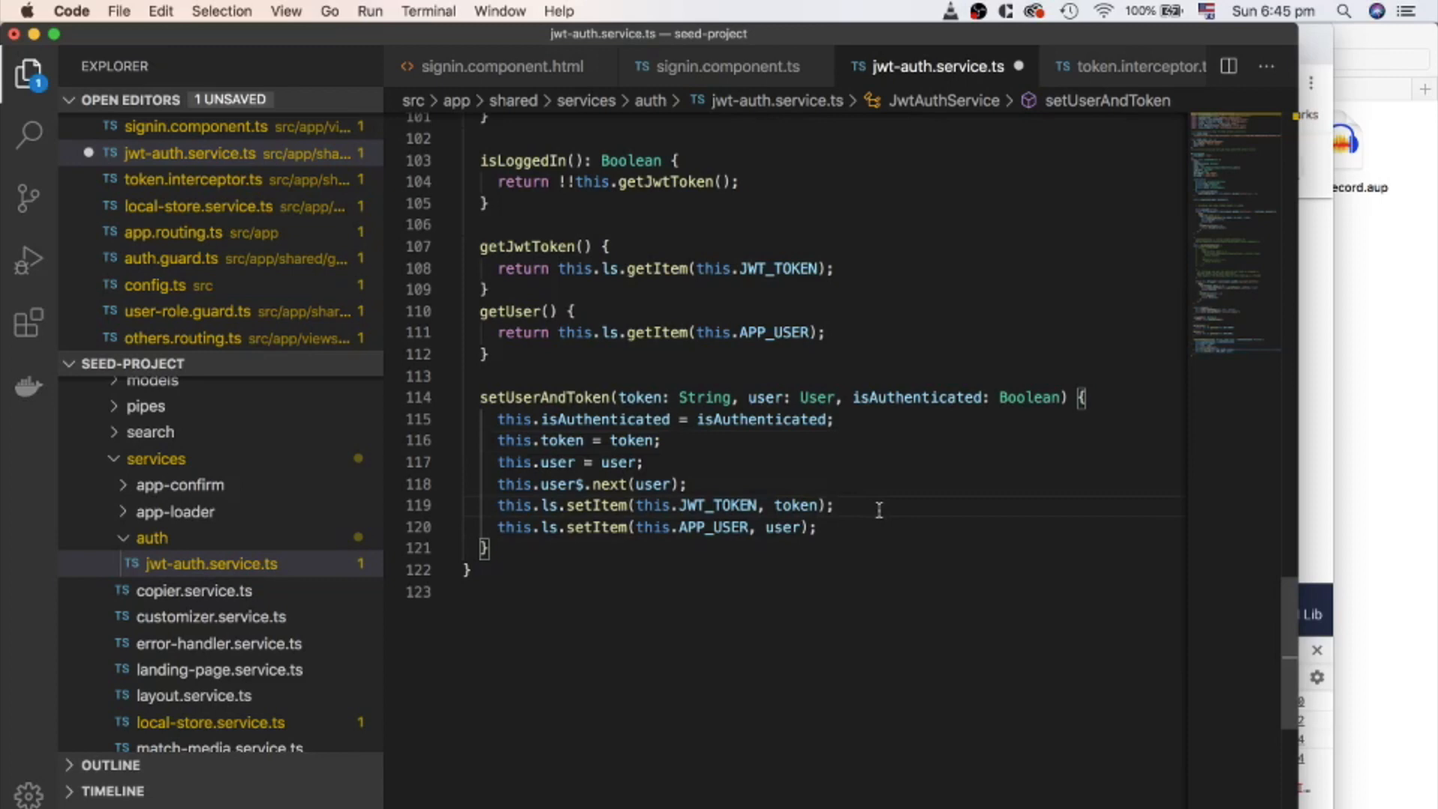
{"action": "type", "text": "loca"}
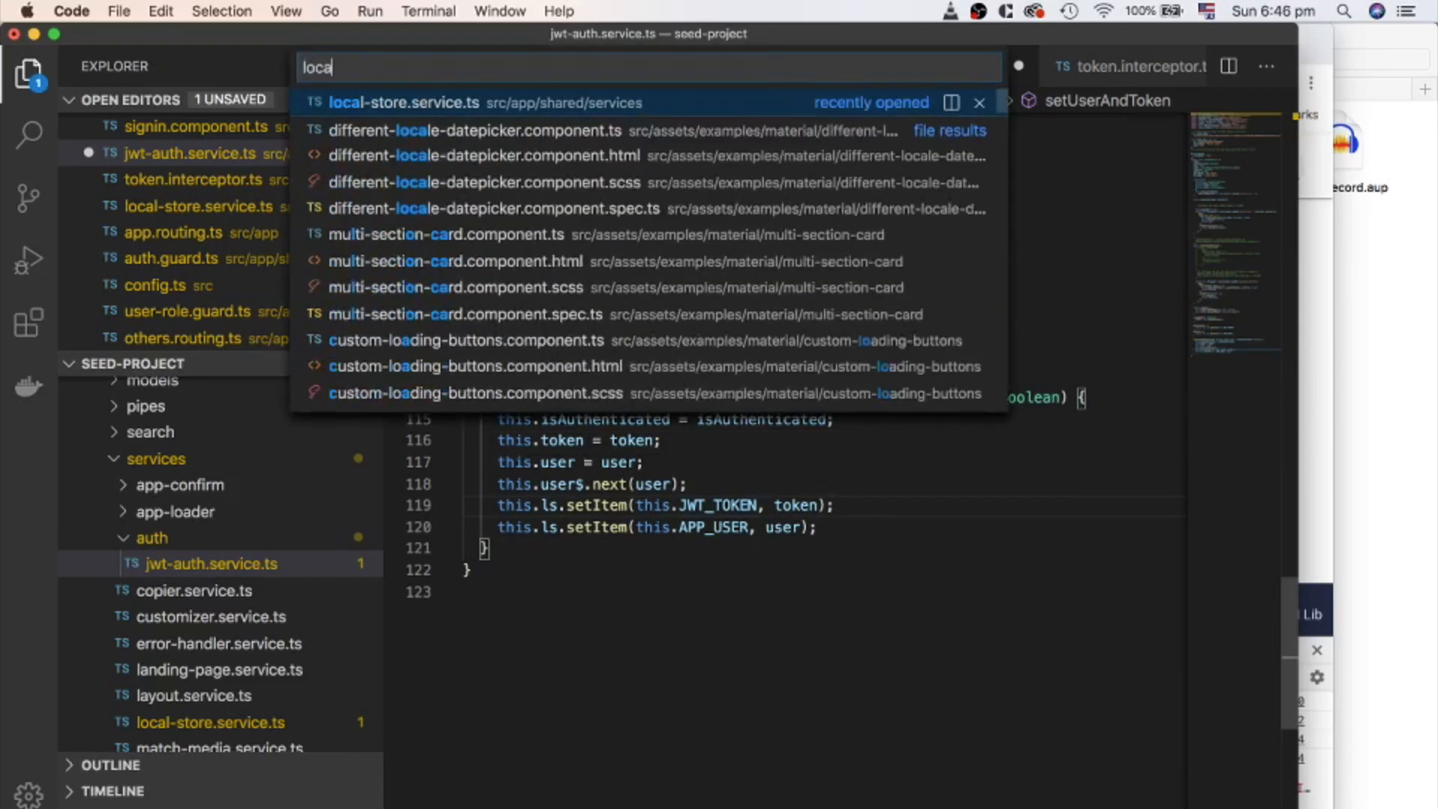
{"action": "left_click", "coordinate": [402, 102]}
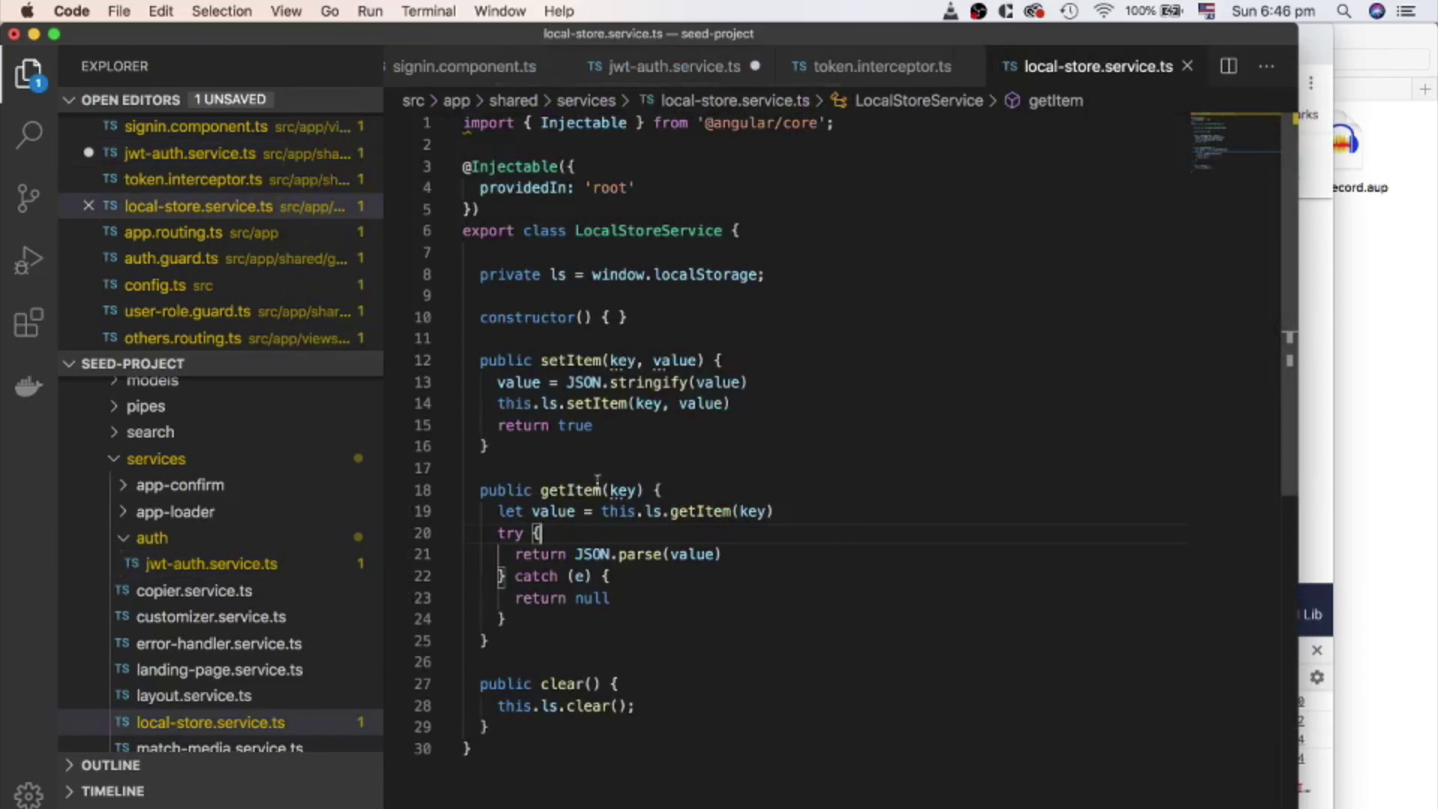
{"action": "left_click", "coordinate": [656, 490]}
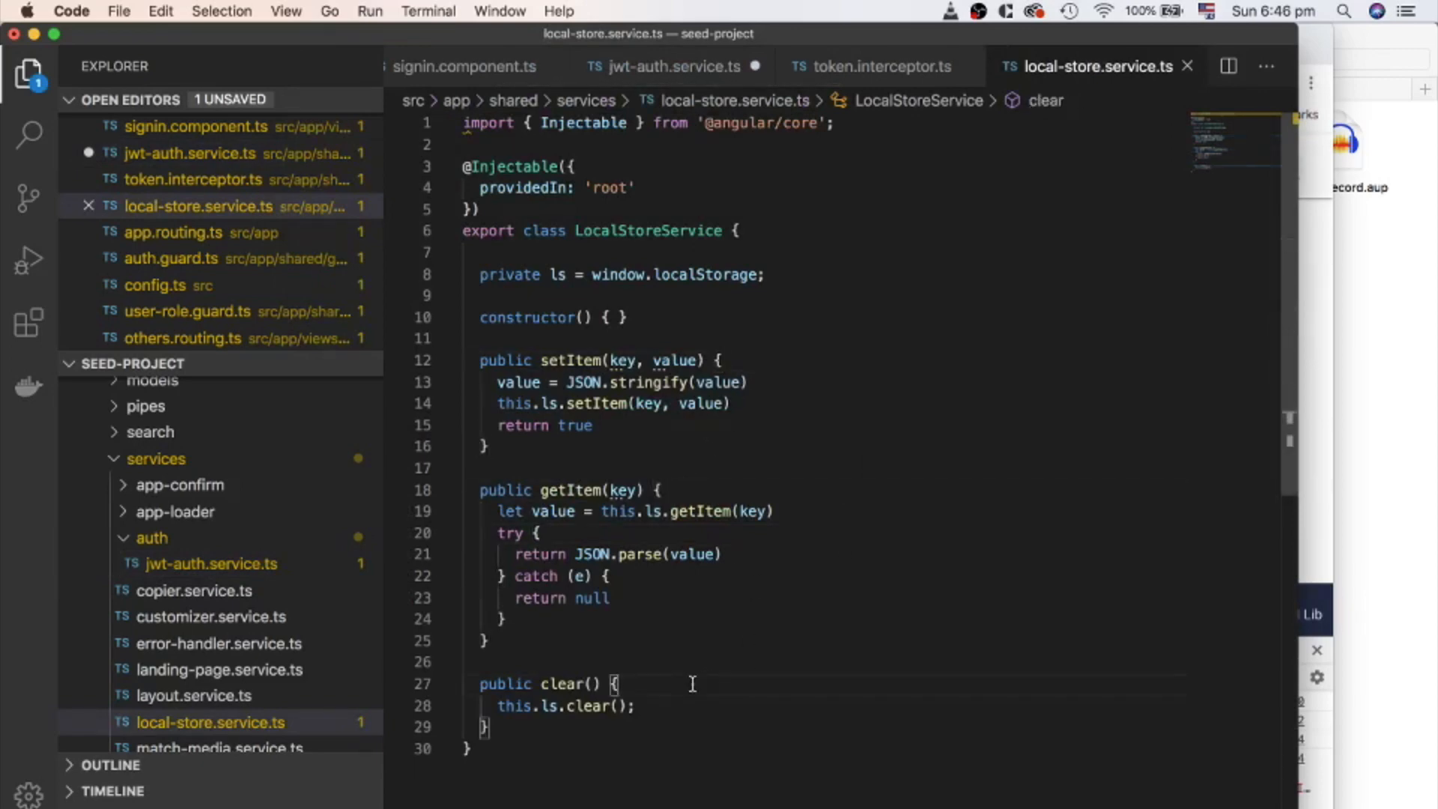
{"action": "left_click", "coordinate": [491, 66]}
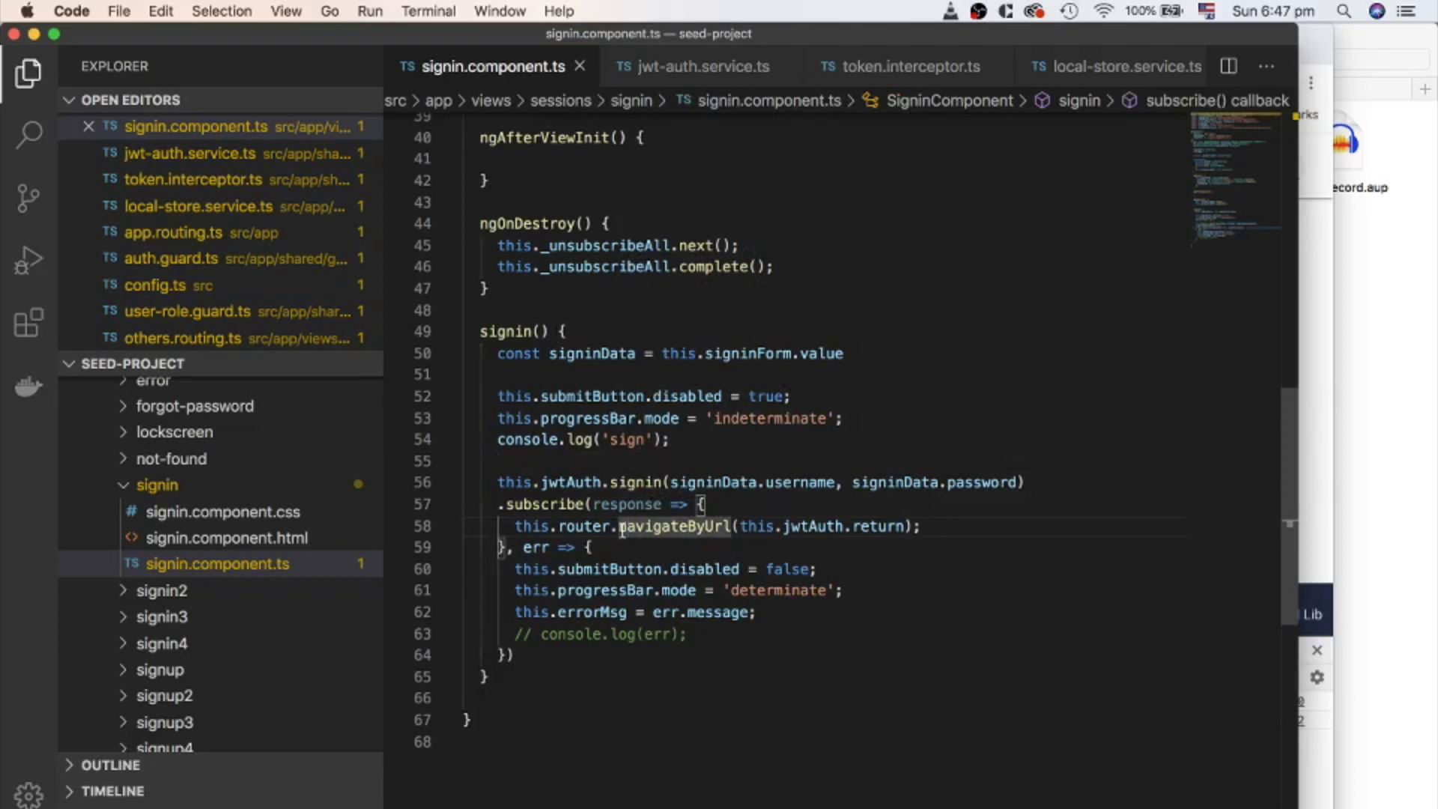
{"action": "mouse_move", "coordinate": [695, 376]}
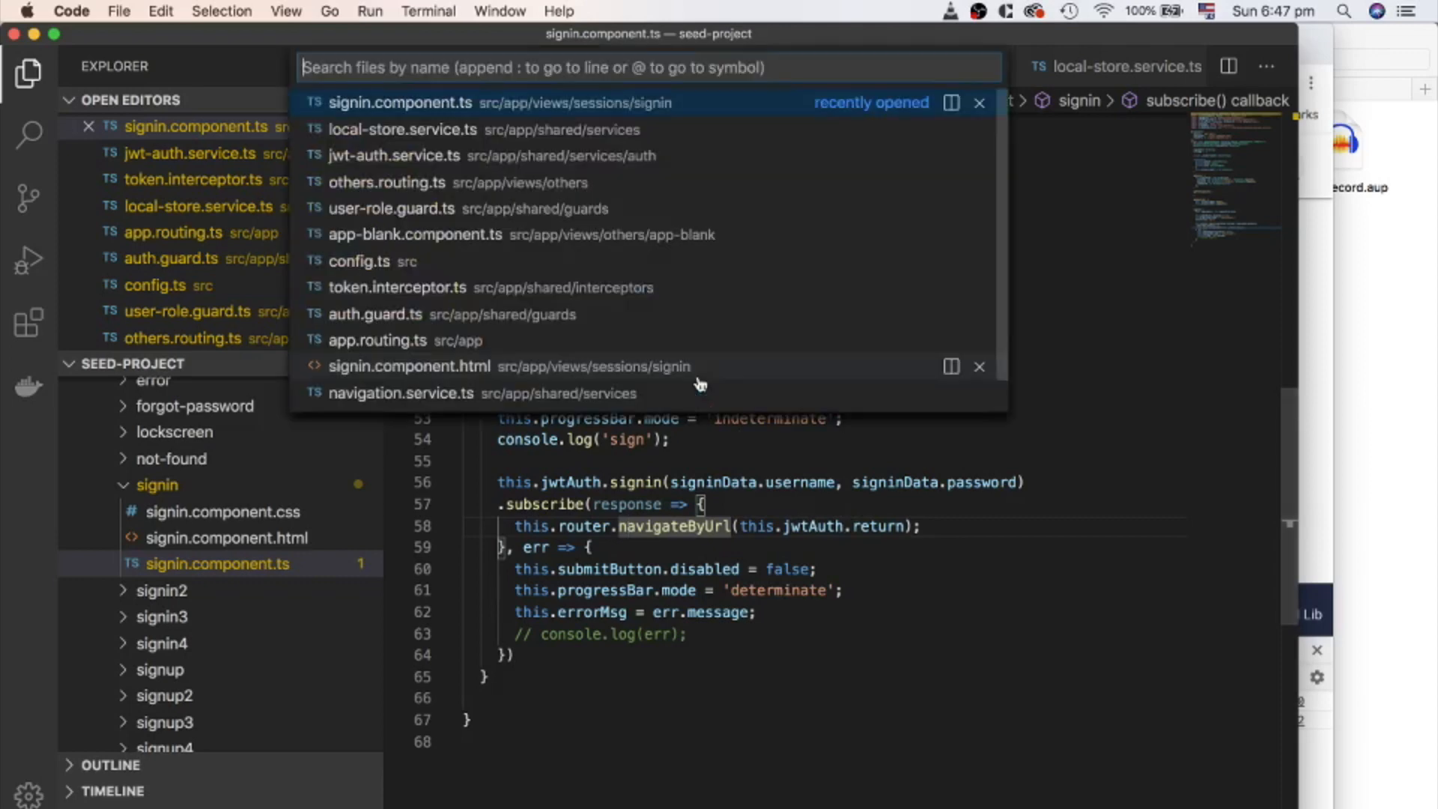
Step: Review auth.guard.ts canActivate's logged-in branch and redirect to the sign-in route
{"action": "left_click", "coordinate": [375, 313]}
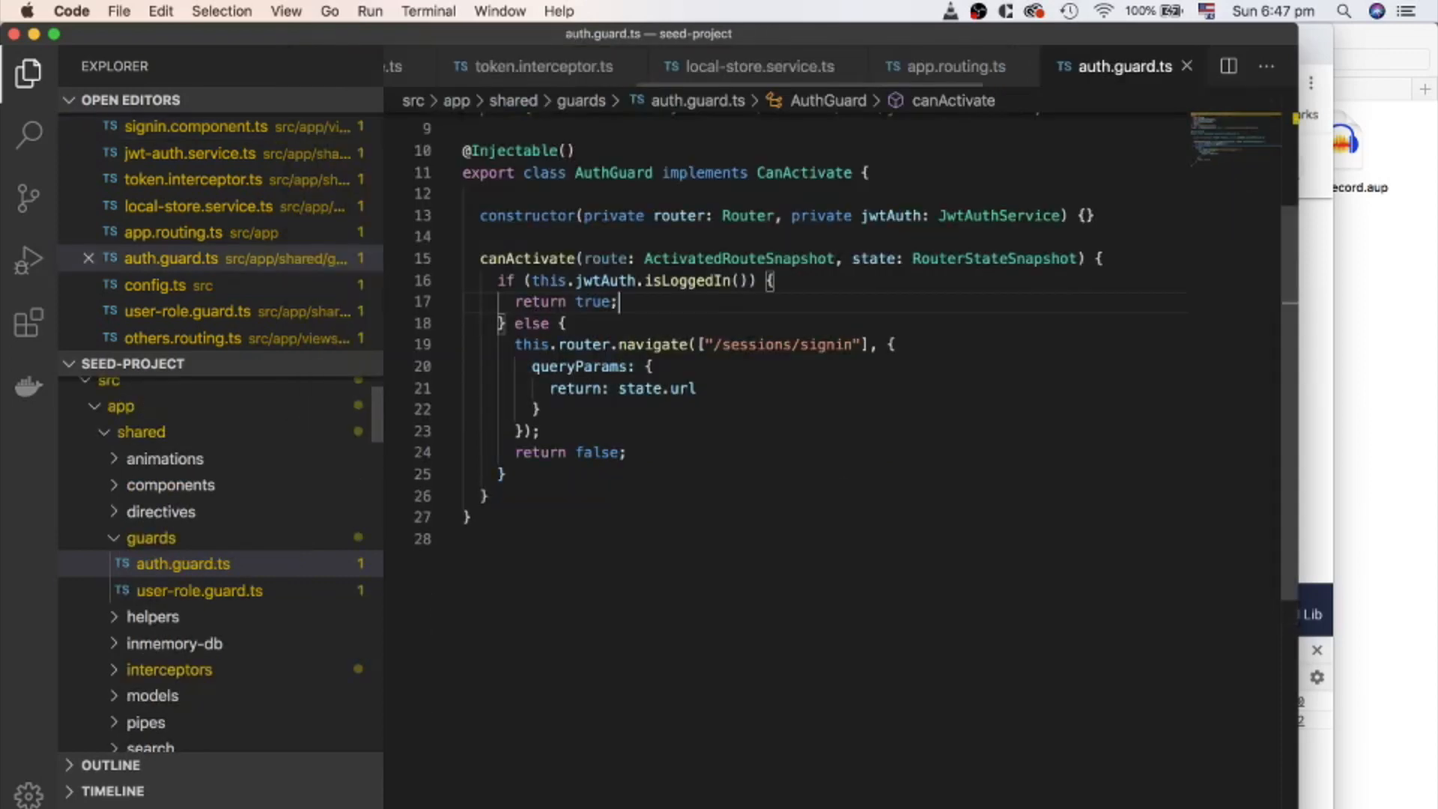
{"action": "scroll", "scroll_direction": "up", "scroll_amount": 3}
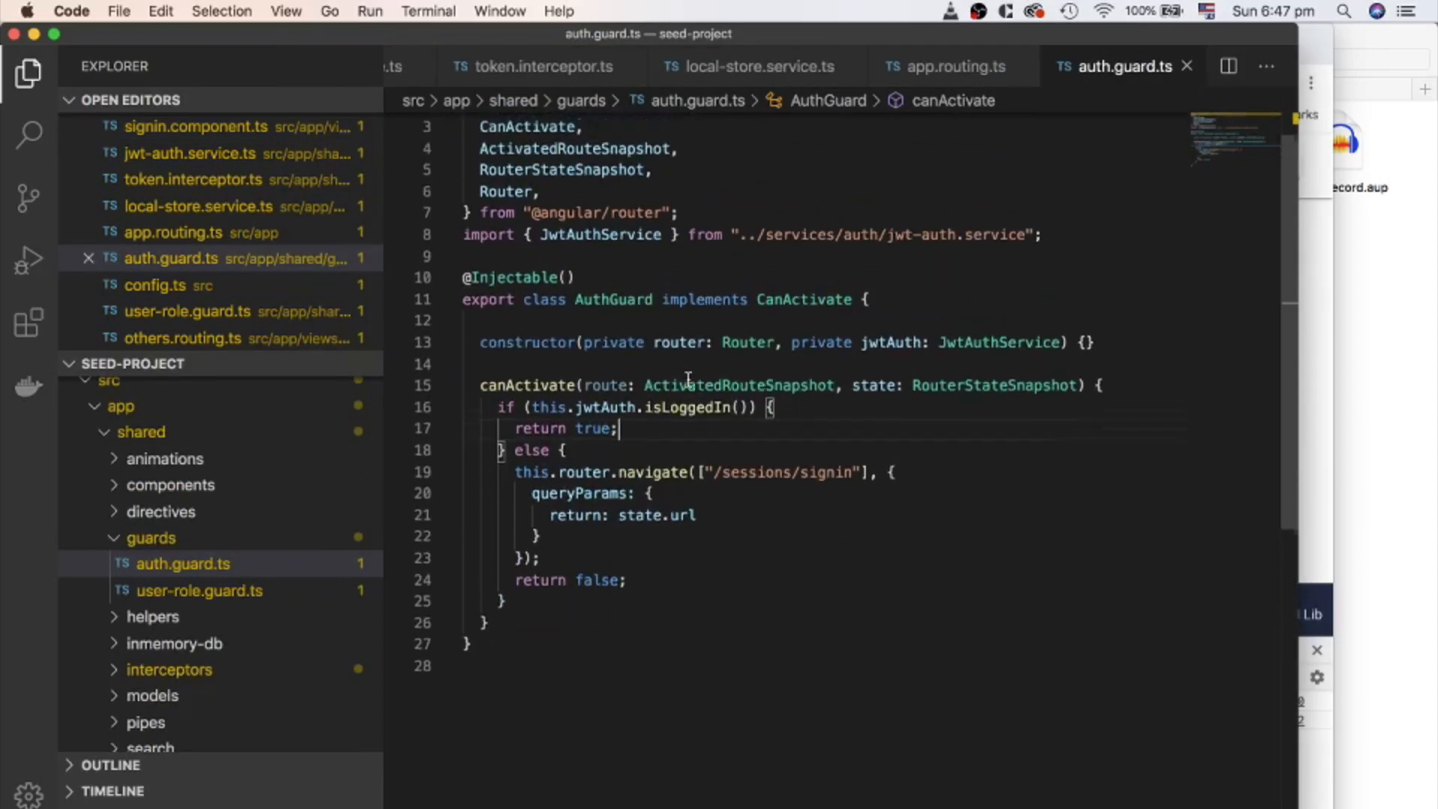
{"action": "scroll", "scroll_direction": "up", "scroll_amount": 3}
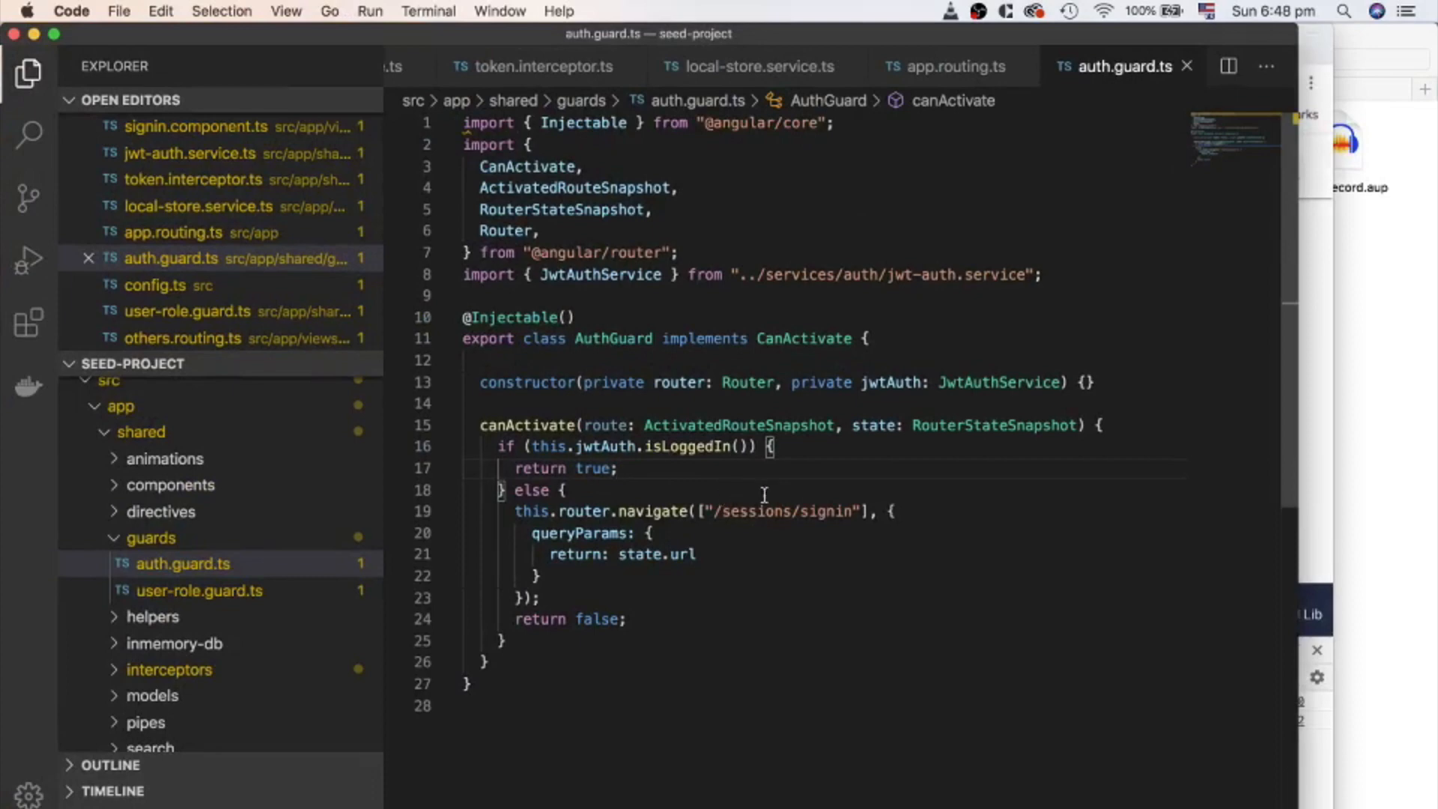
{"action": "left_click", "coordinate": [921, 510]}
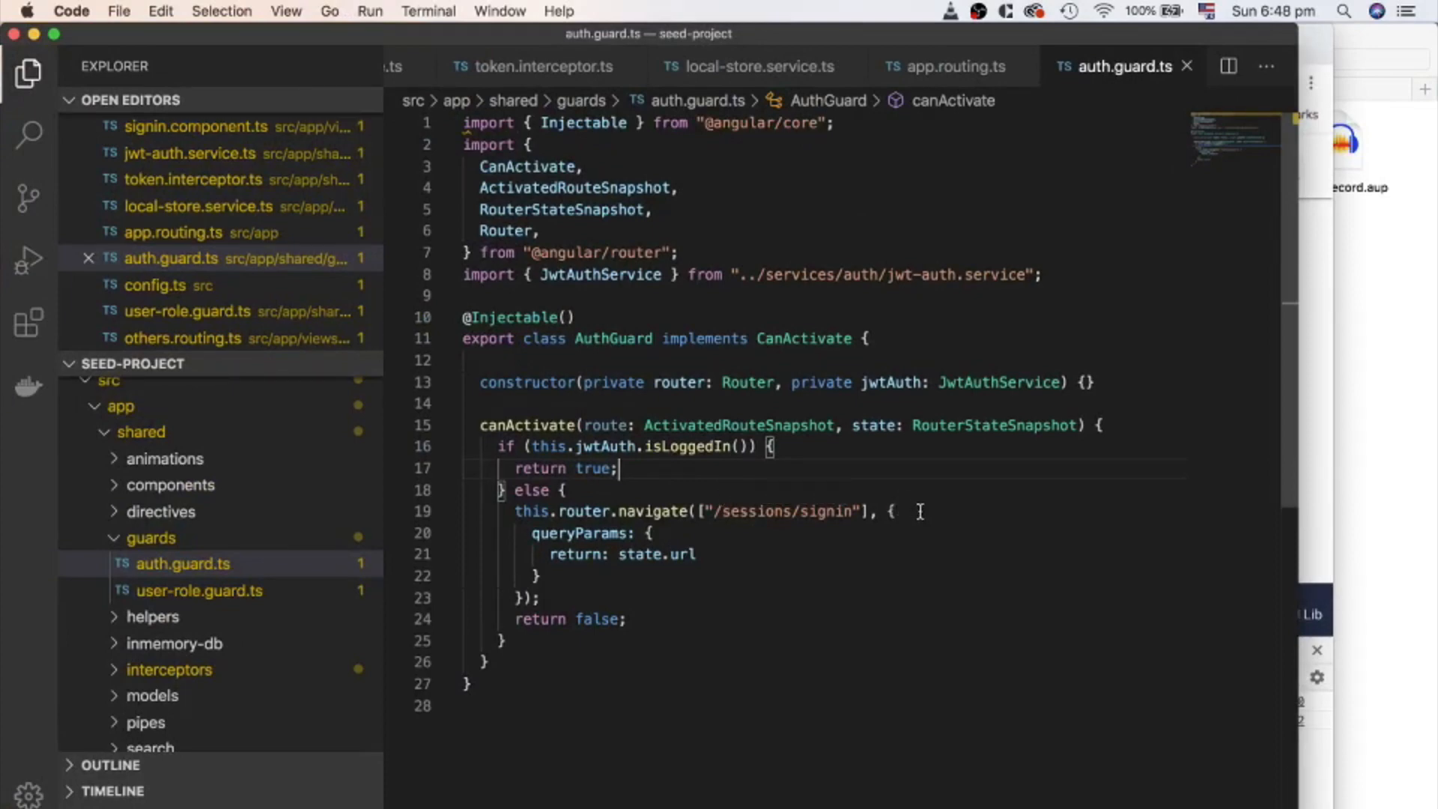
{"action": "left_click", "coordinate": [888, 510]}
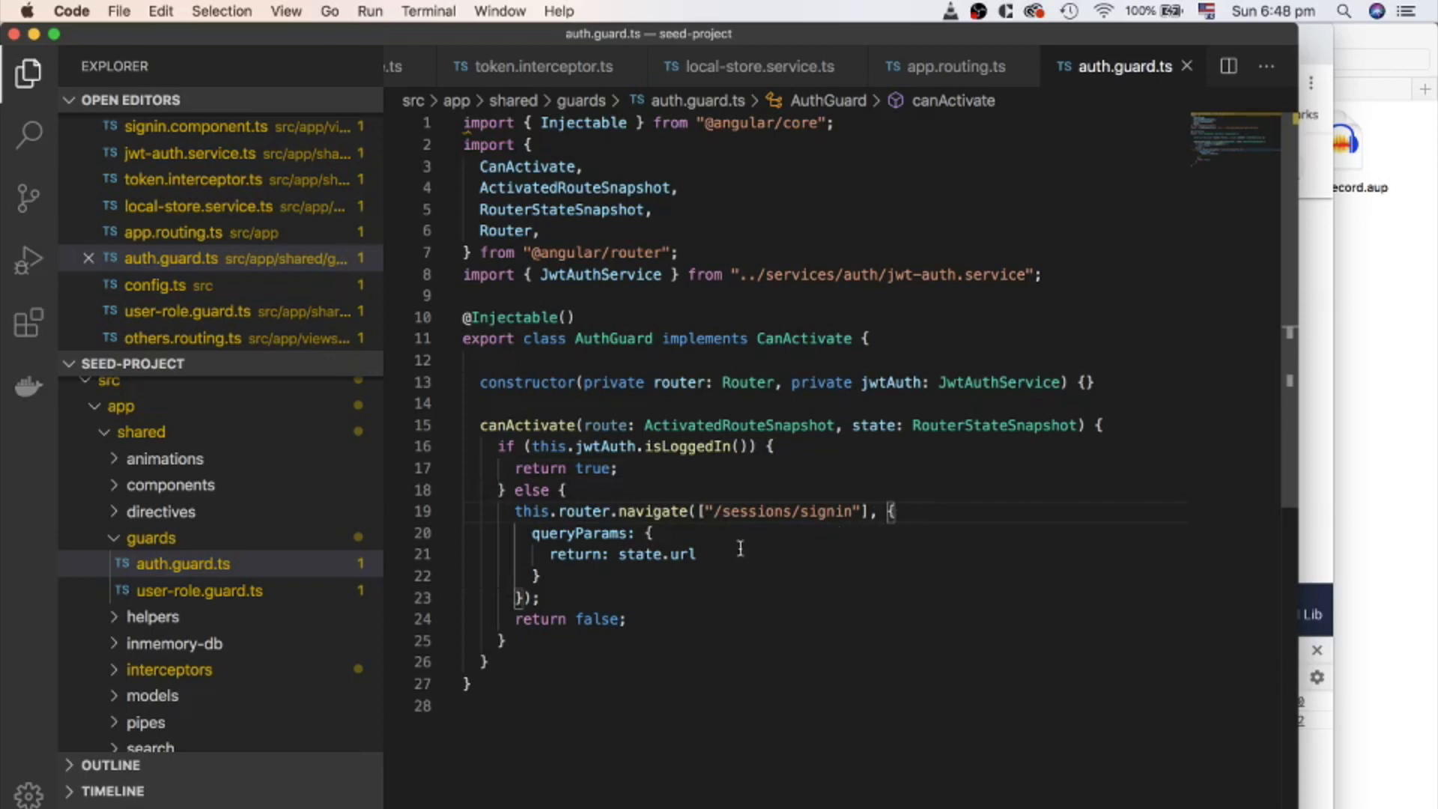
Step: Inspect the return URL query parameter and where the guard returns false
{"action": "left_click", "coordinate": [696, 554]}
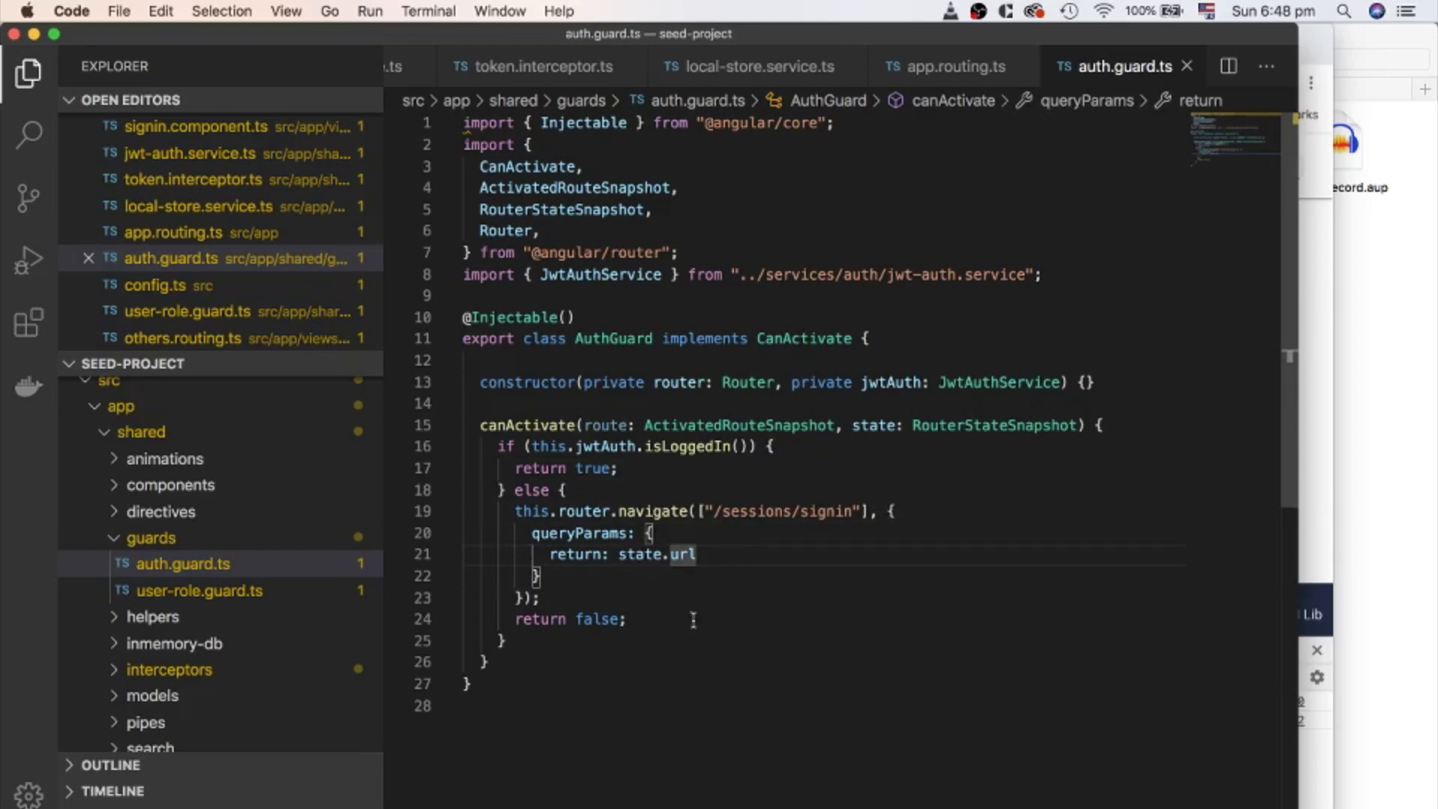
{"action": "mouse_move", "coordinate": [699, 630]}
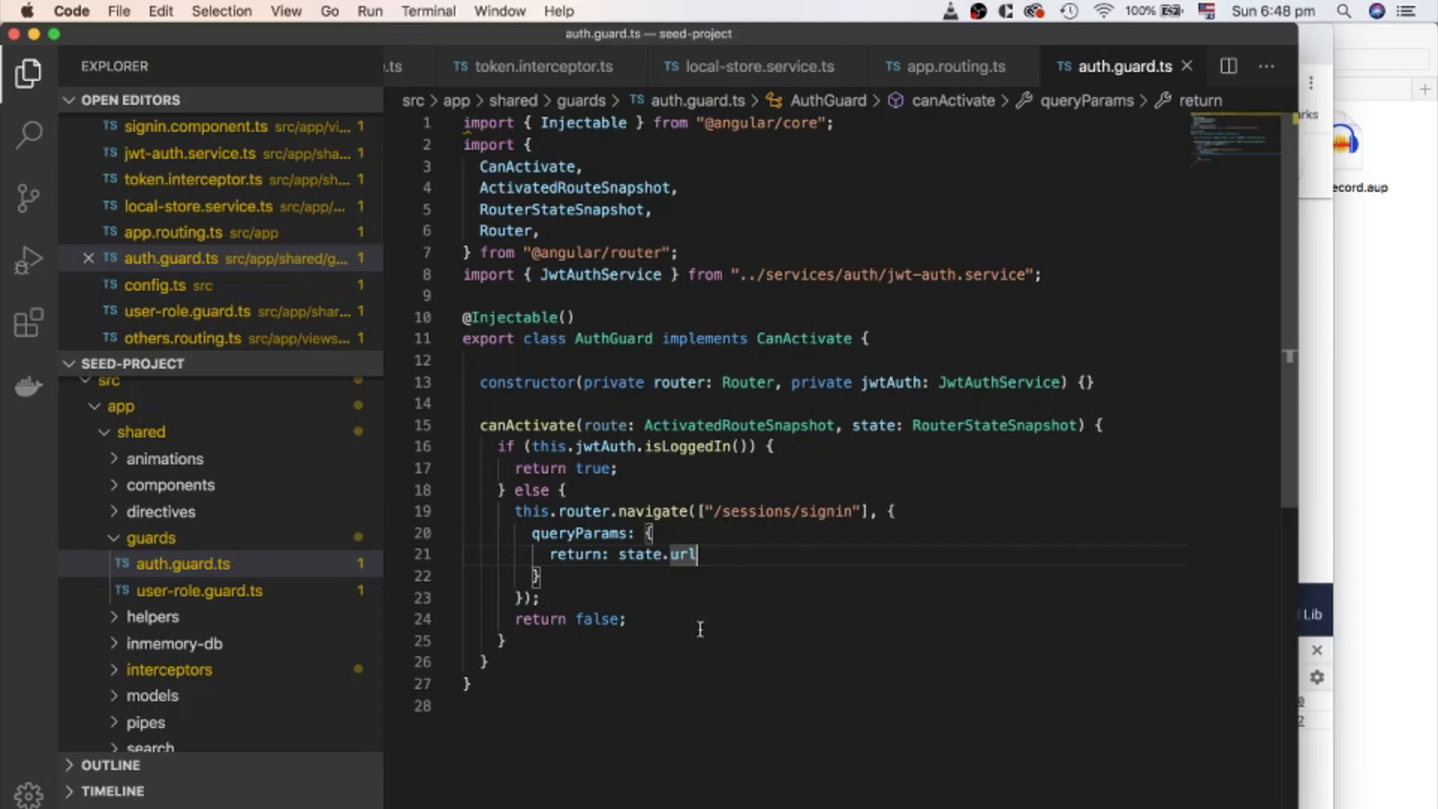
{"action": "left_click", "coordinate": [626, 619]}
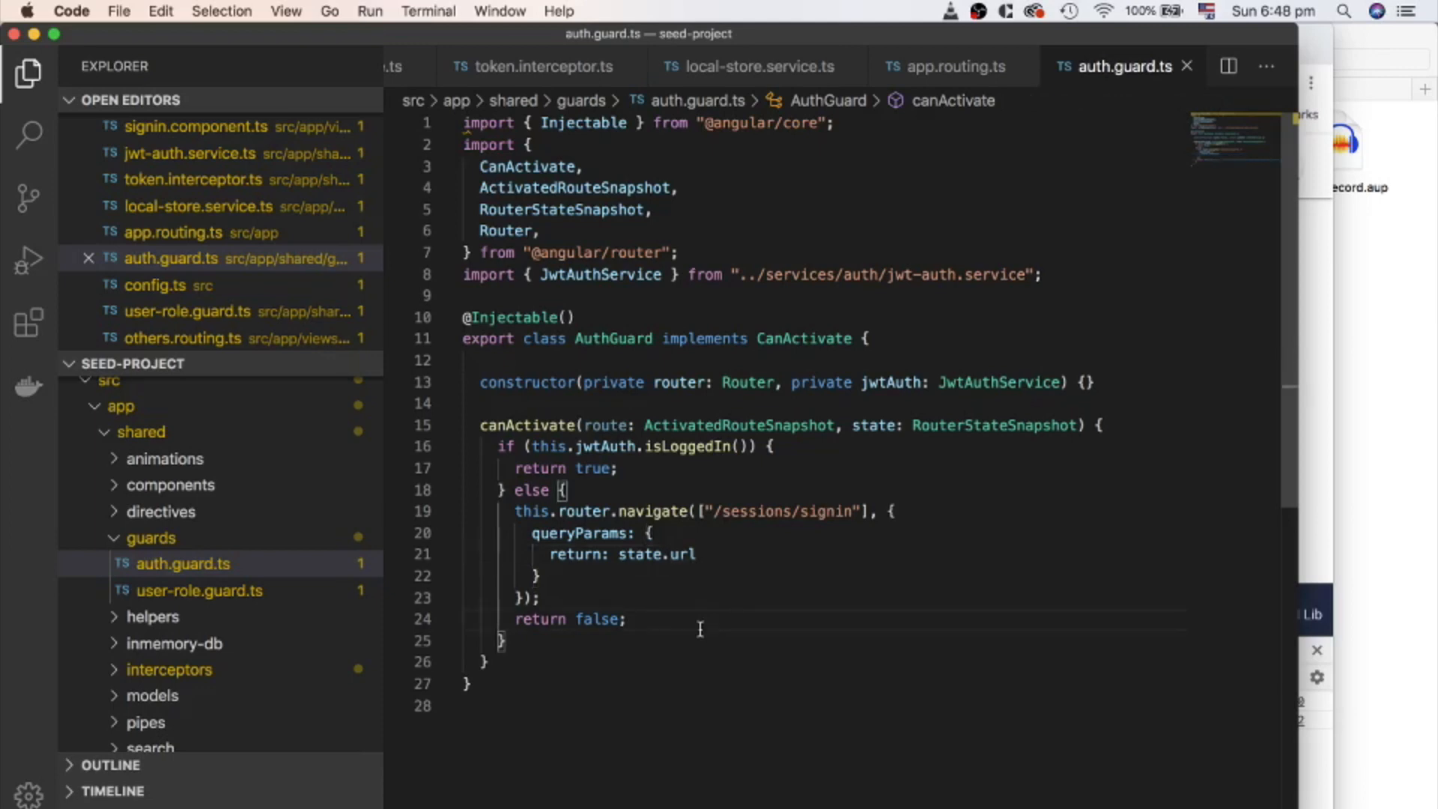
{"action": "left_click", "coordinate": [627, 618]}
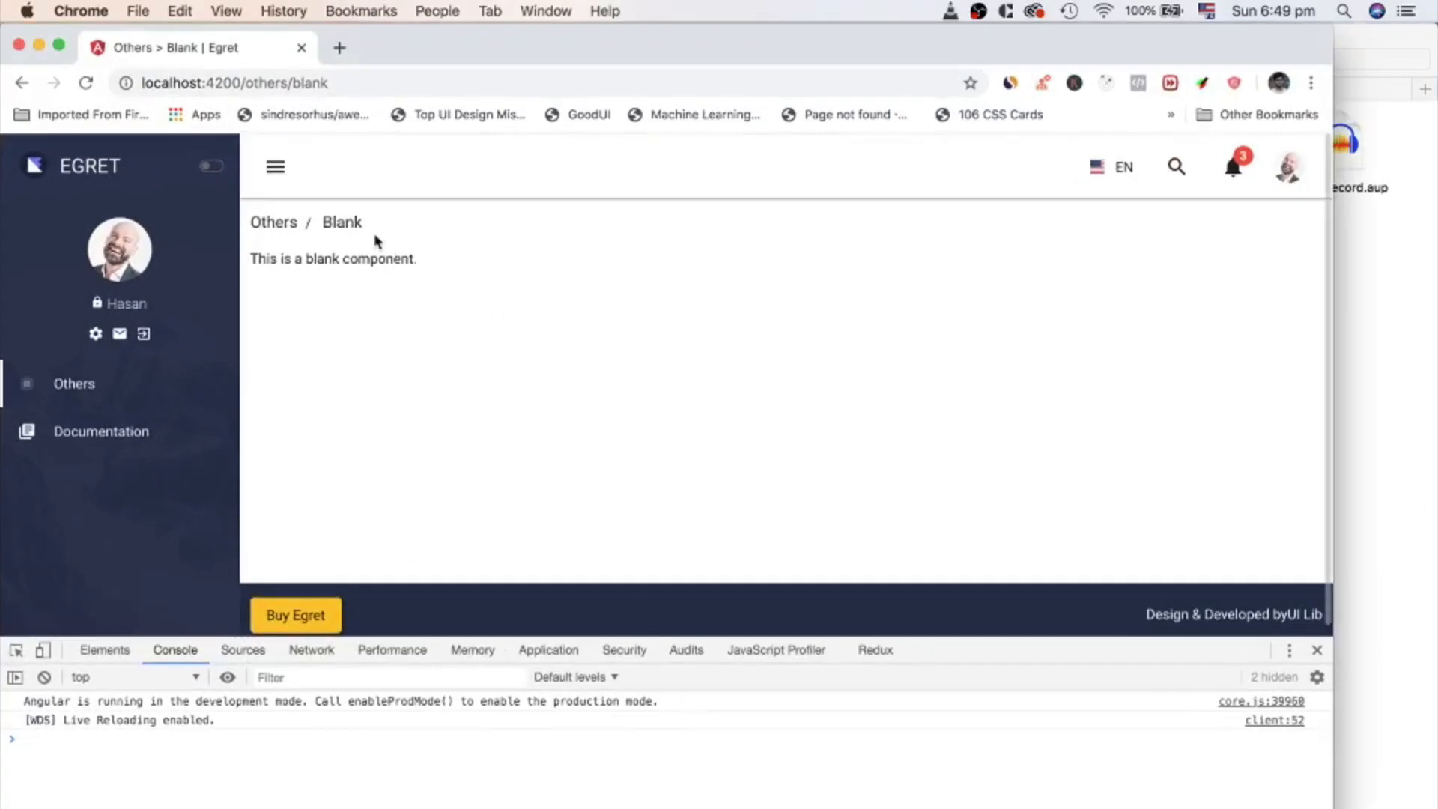
Step: Sign out of the Egret app and keep Remember this computer ticked on the sign-in page
{"action": "left_click", "coordinate": [94, 332]}
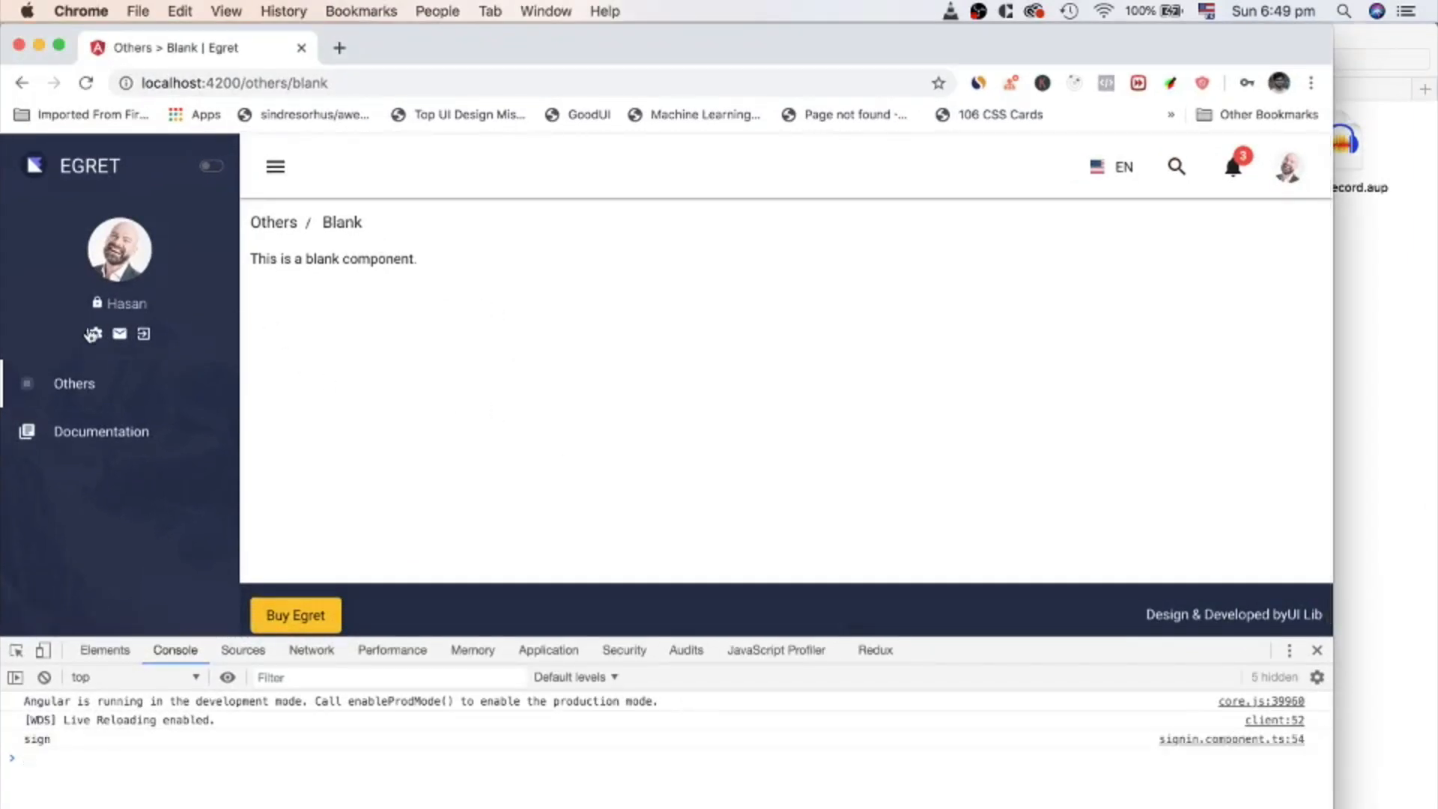
{"action": "left_click", "coordinate": [142, 333]}
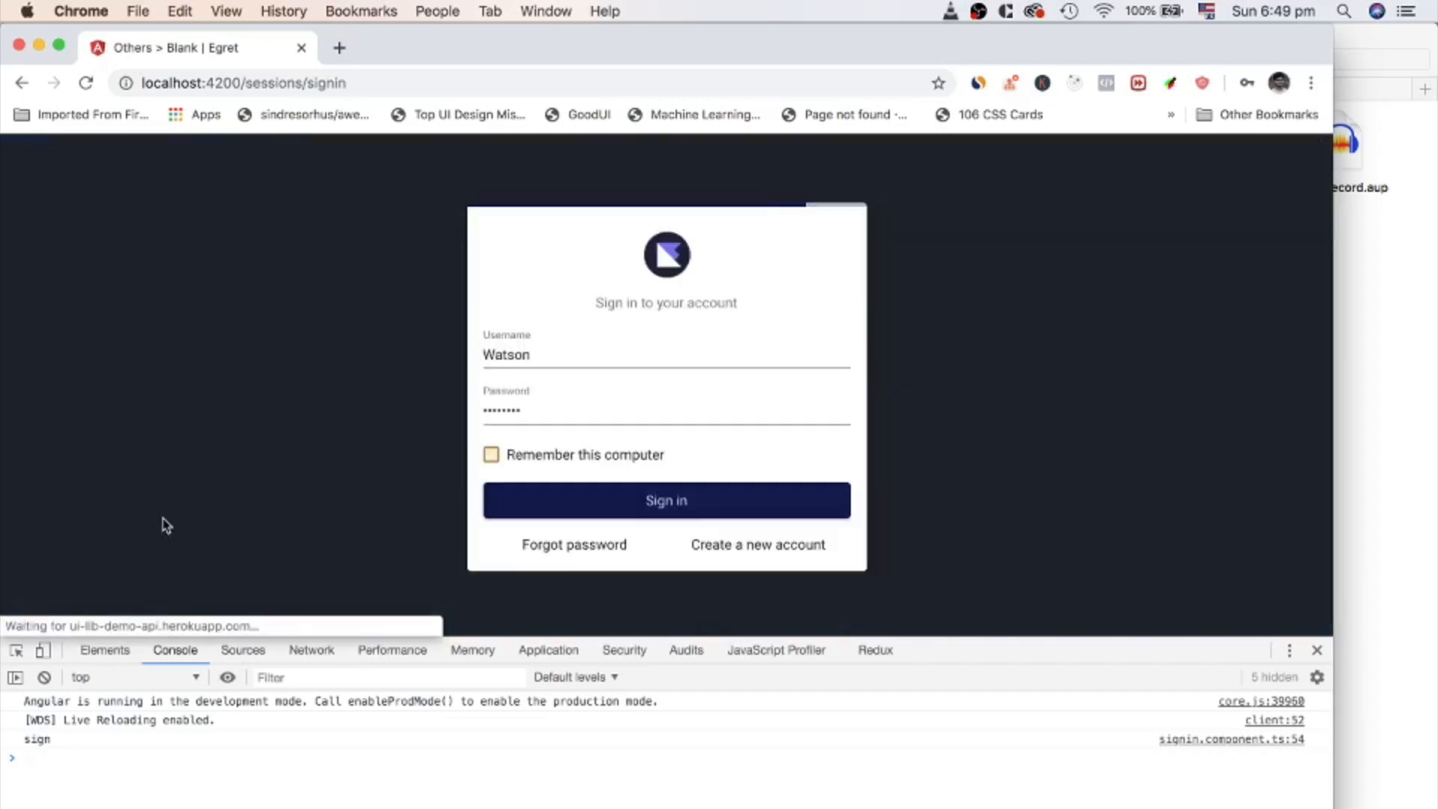
{"action": "left_click", "coordinate": [491, 454]}
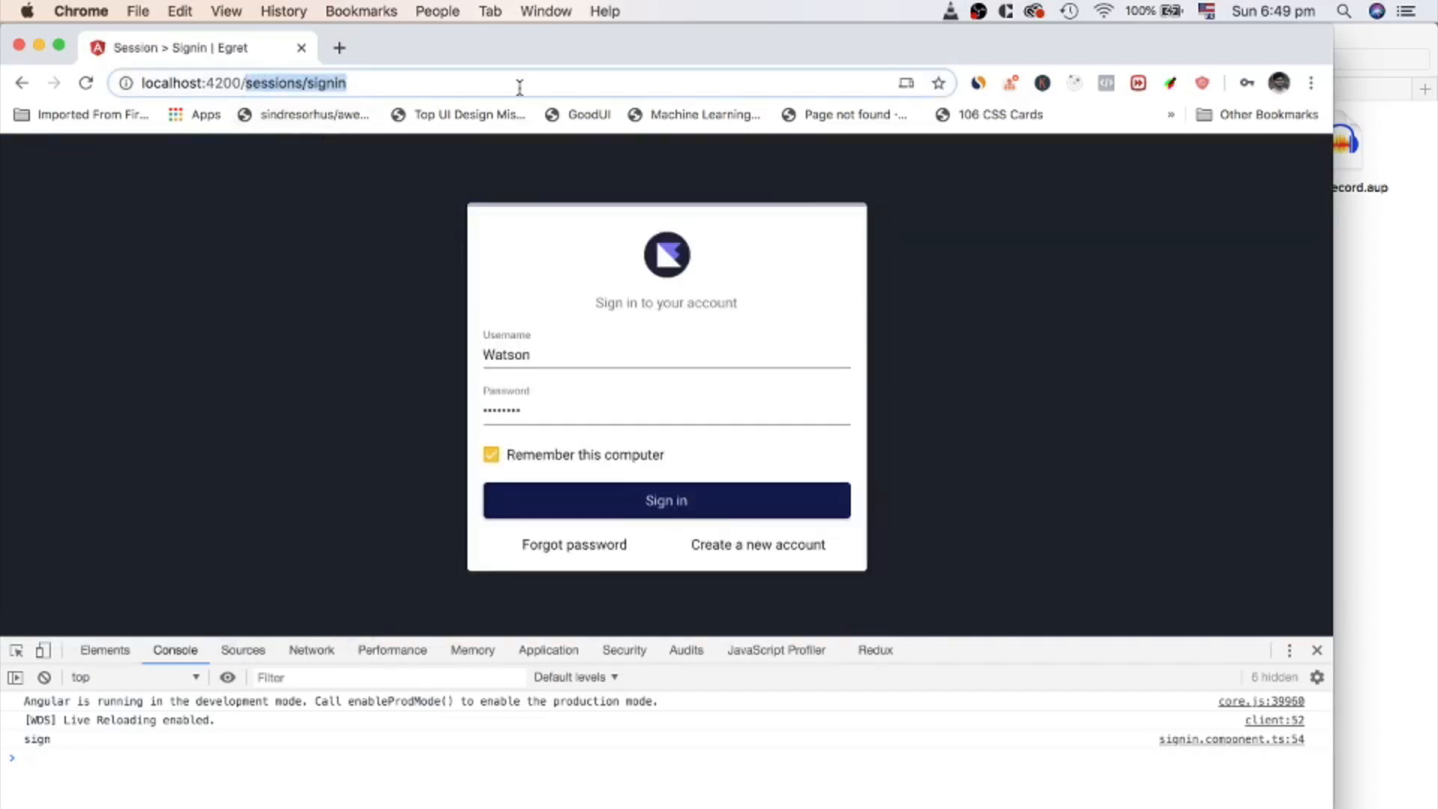
Step: Check the return URL for the blank page, then sign in and land on Others/Blank
{"action": "left_click", "coordinate": [665, 501]}
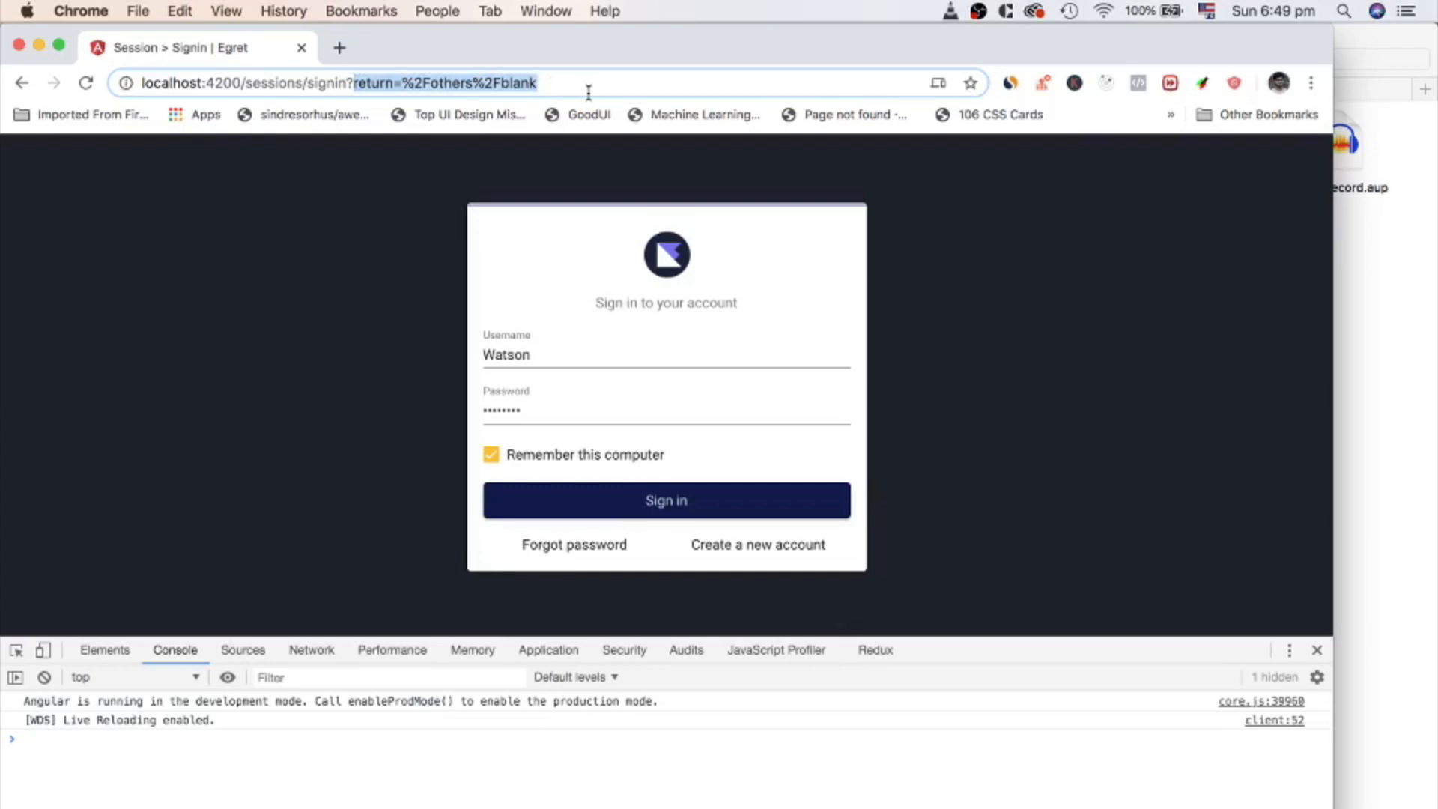
{"action": "mouse_move", "coordinate": [672, 178]}
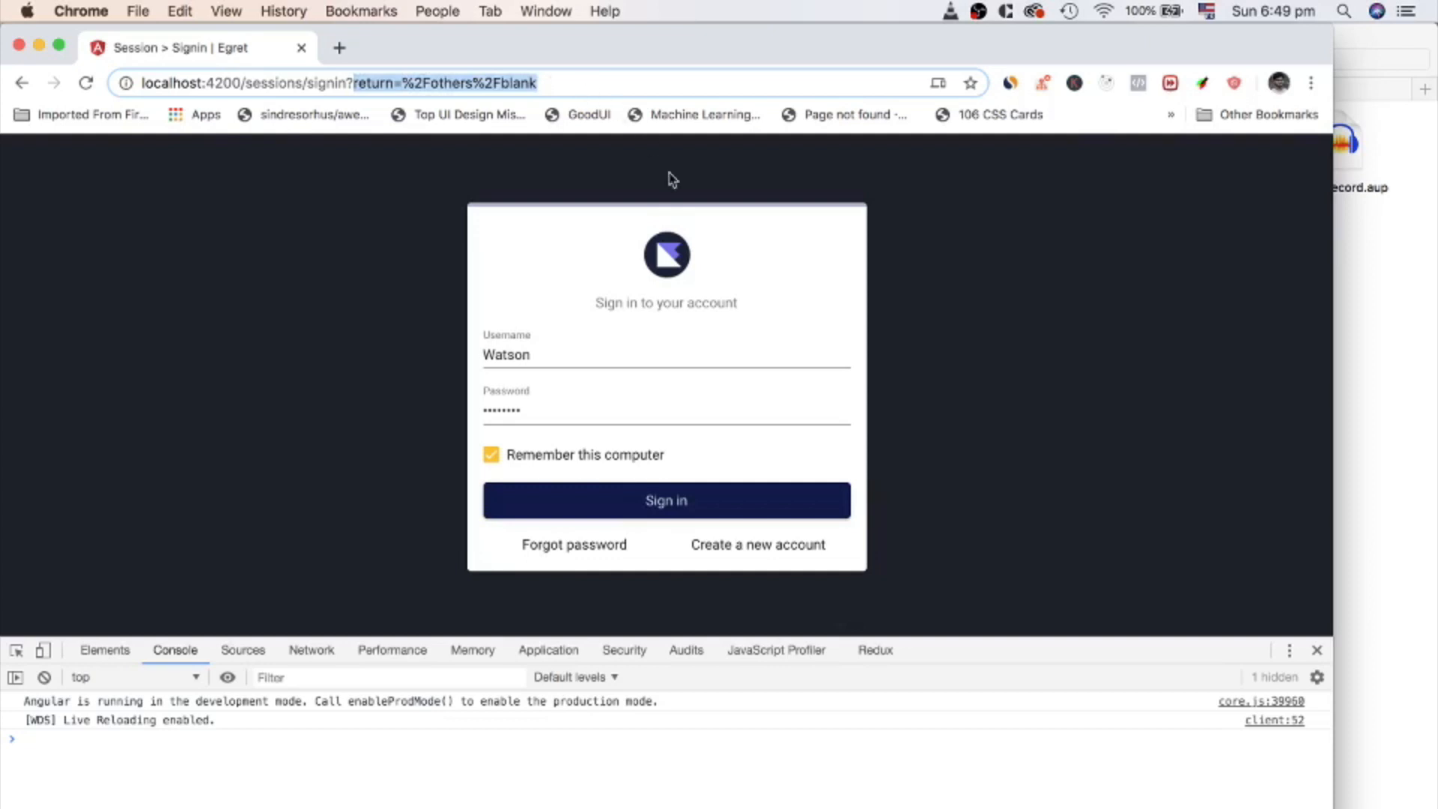
{"action": "left_click", "coordinate": [665, 500]}
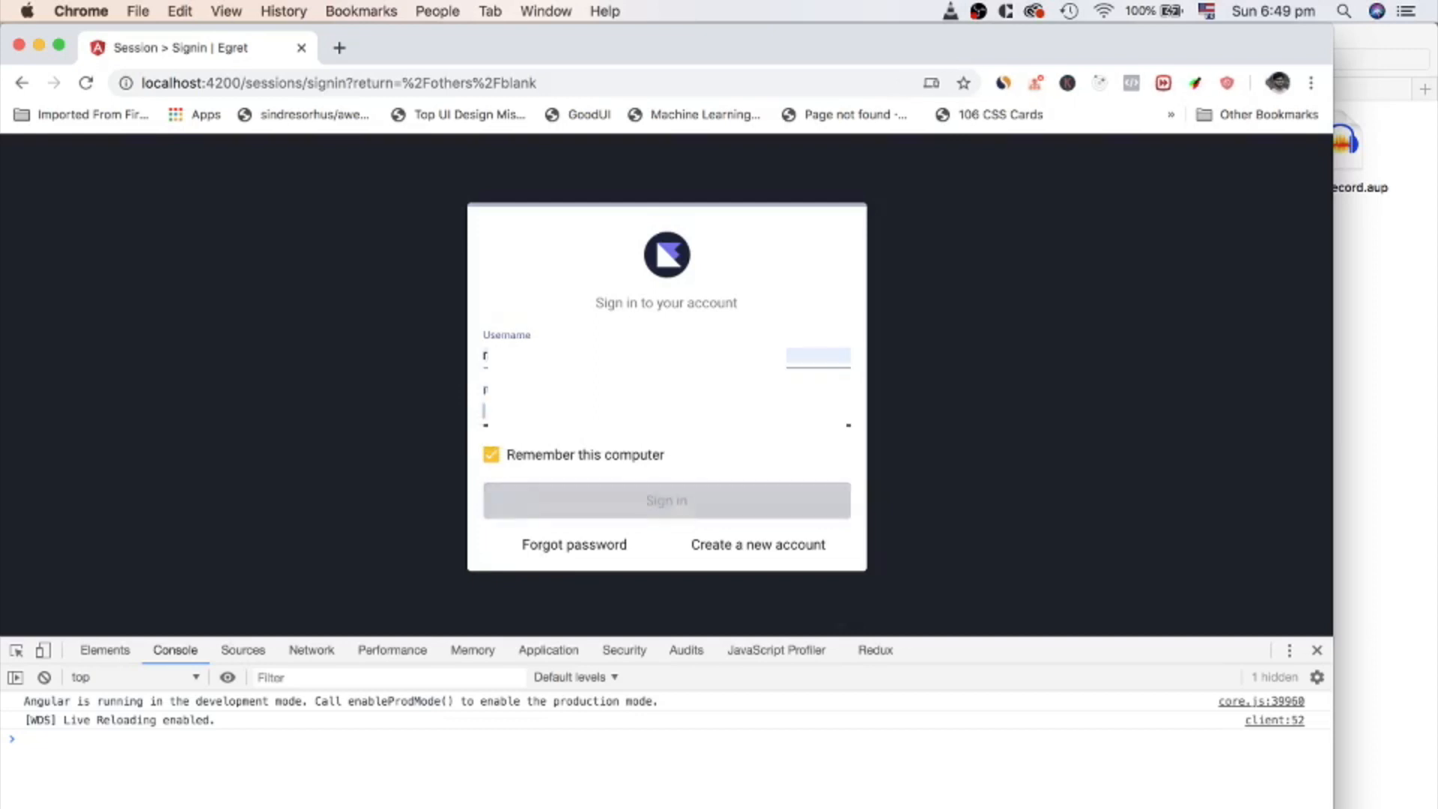
{"action": "left_click", "coordinate": [665, 500]}
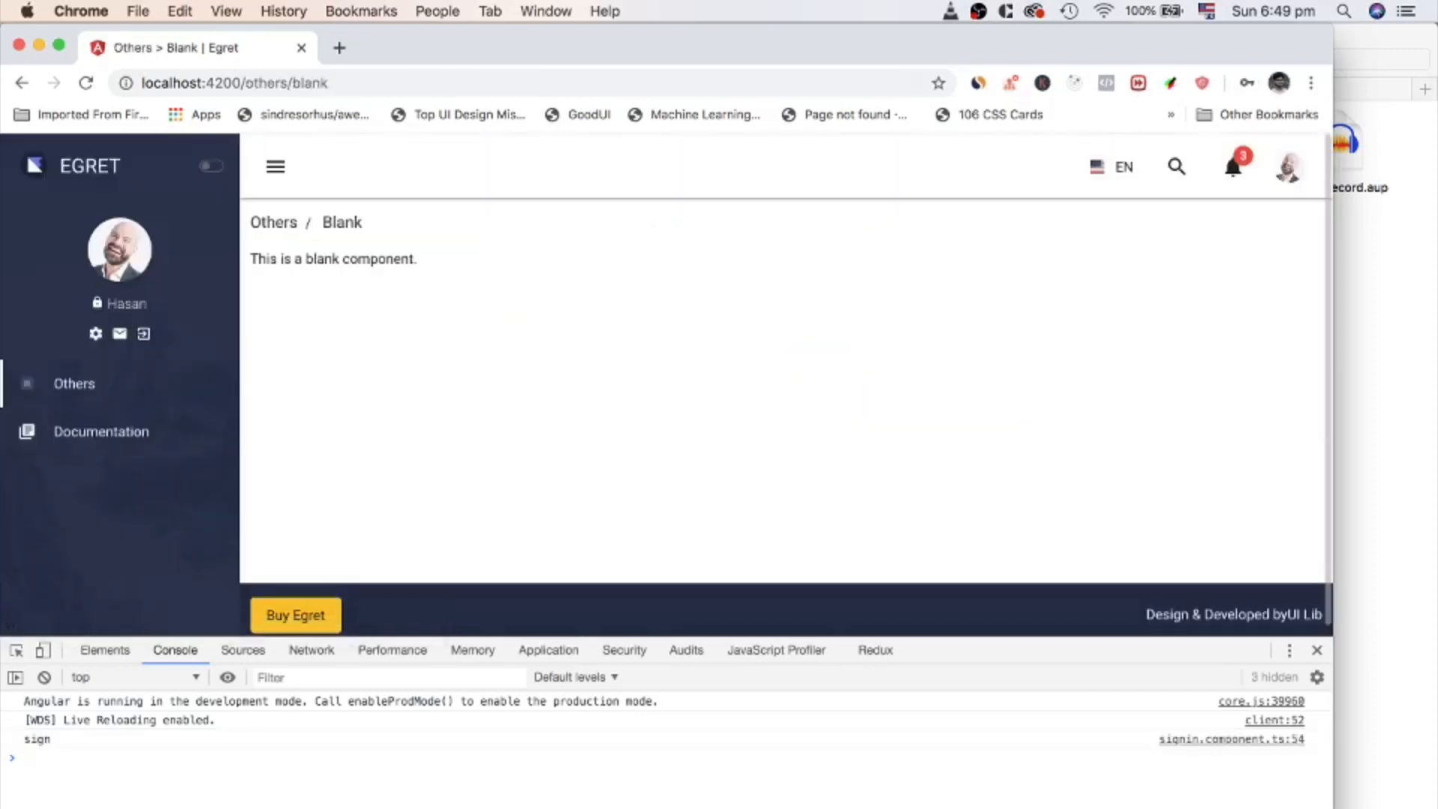
{"action": "mouse_move", "coordinate": [559, 343]}
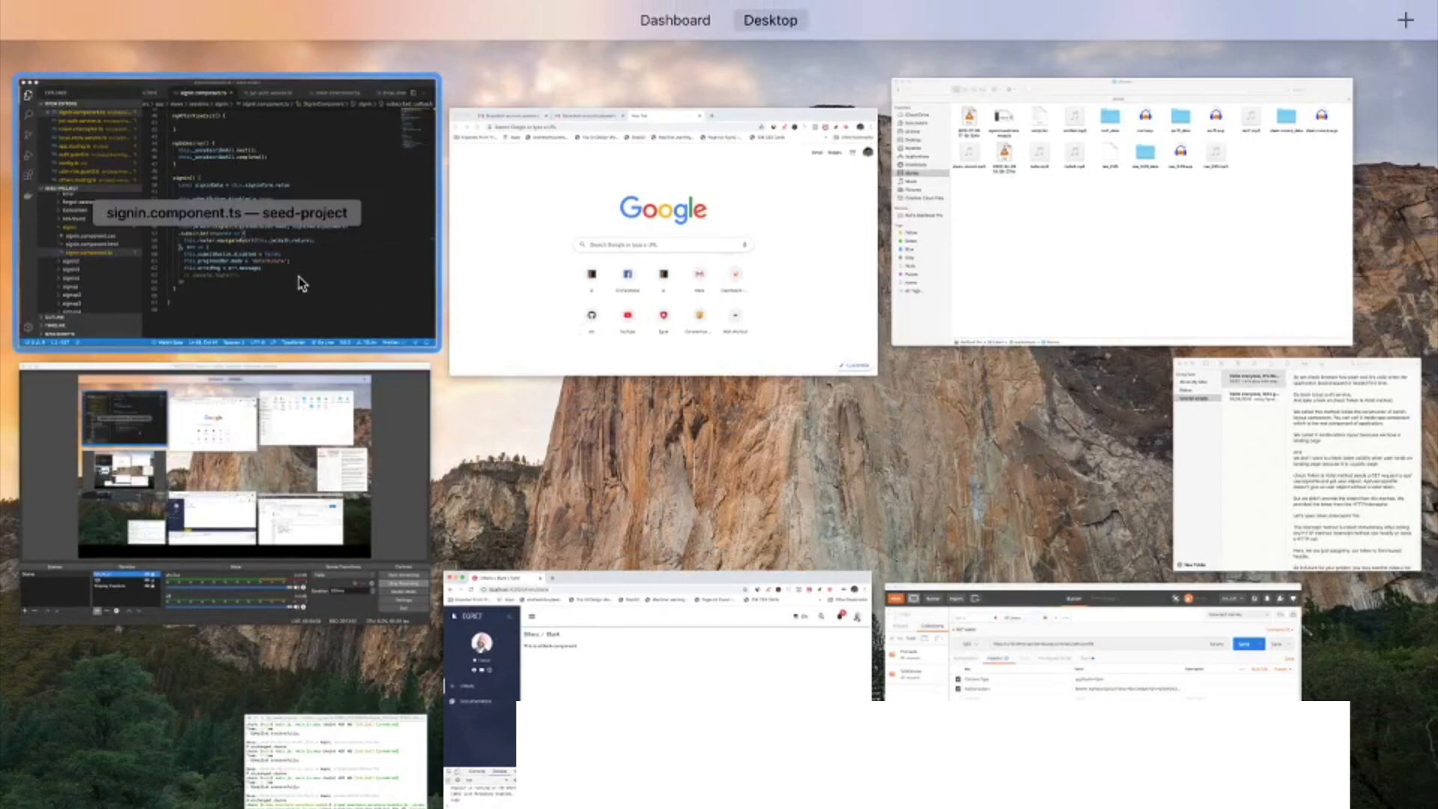
Step: Review checkTokenIsValid and its profile mapping in jwt-auth.service.ts from the editor window
{"action": "left_click", "coordinate": [226, 211]}
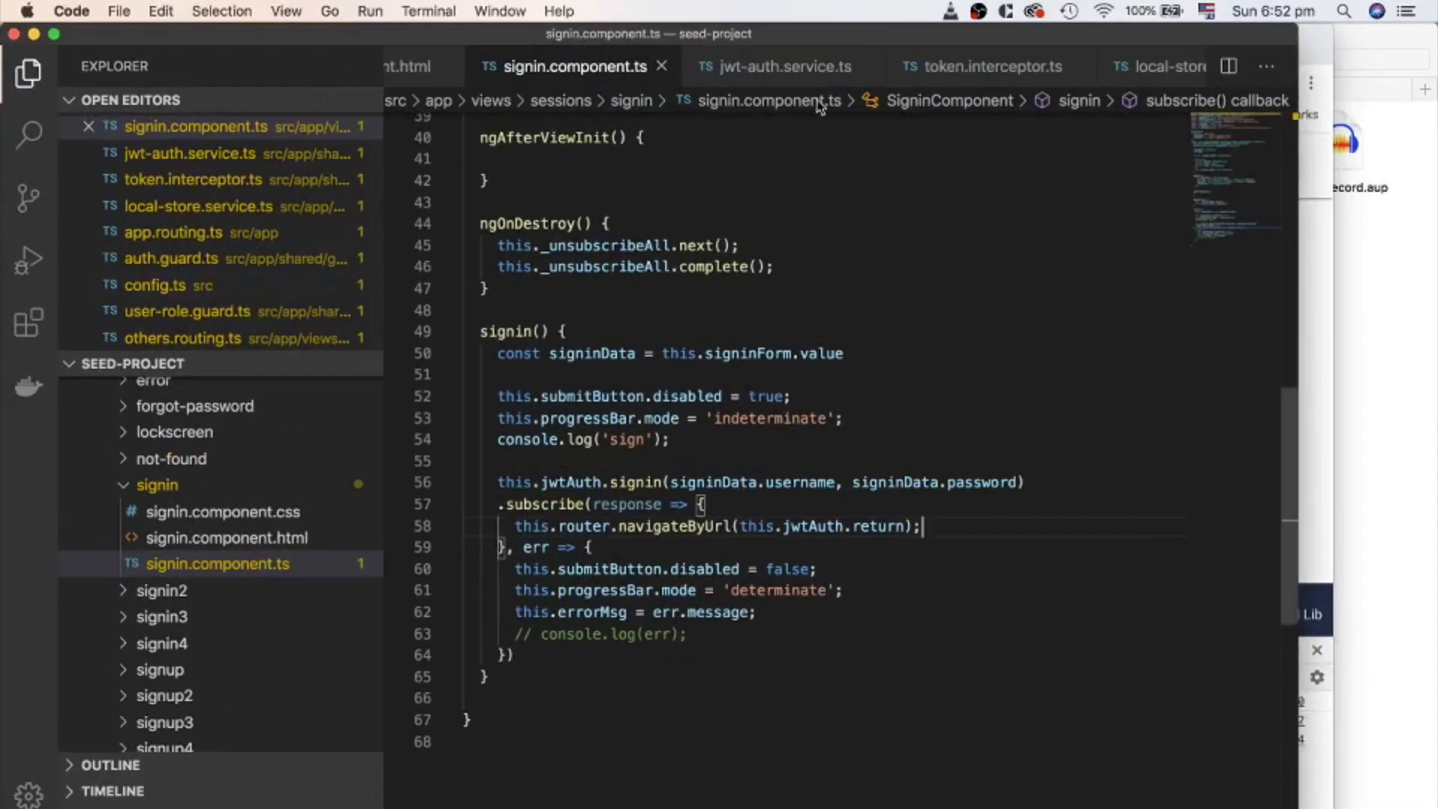
{"action": "left_click", "coordinate": [783, 66]}
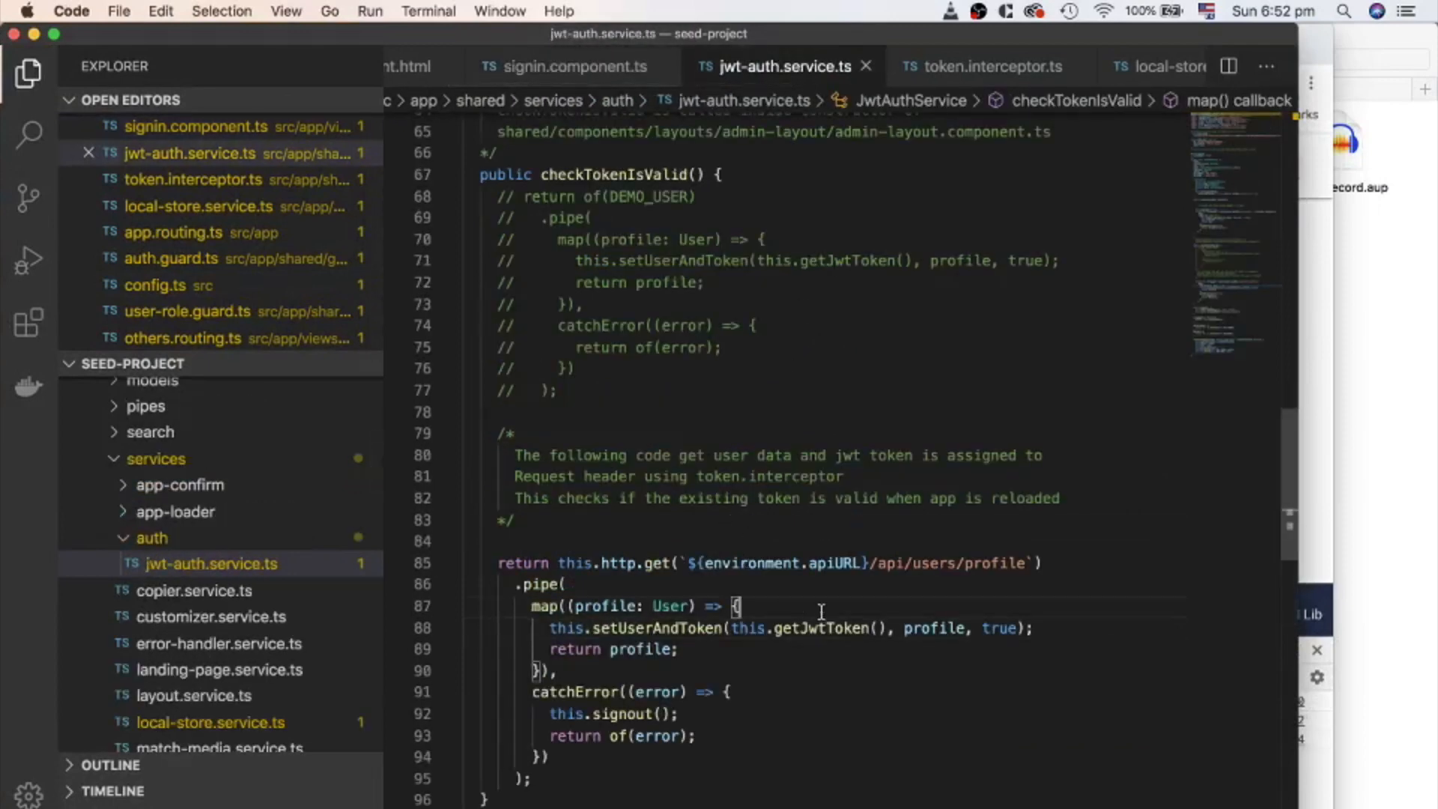
{"action": "left_click", "coordinate": [913, 563]}
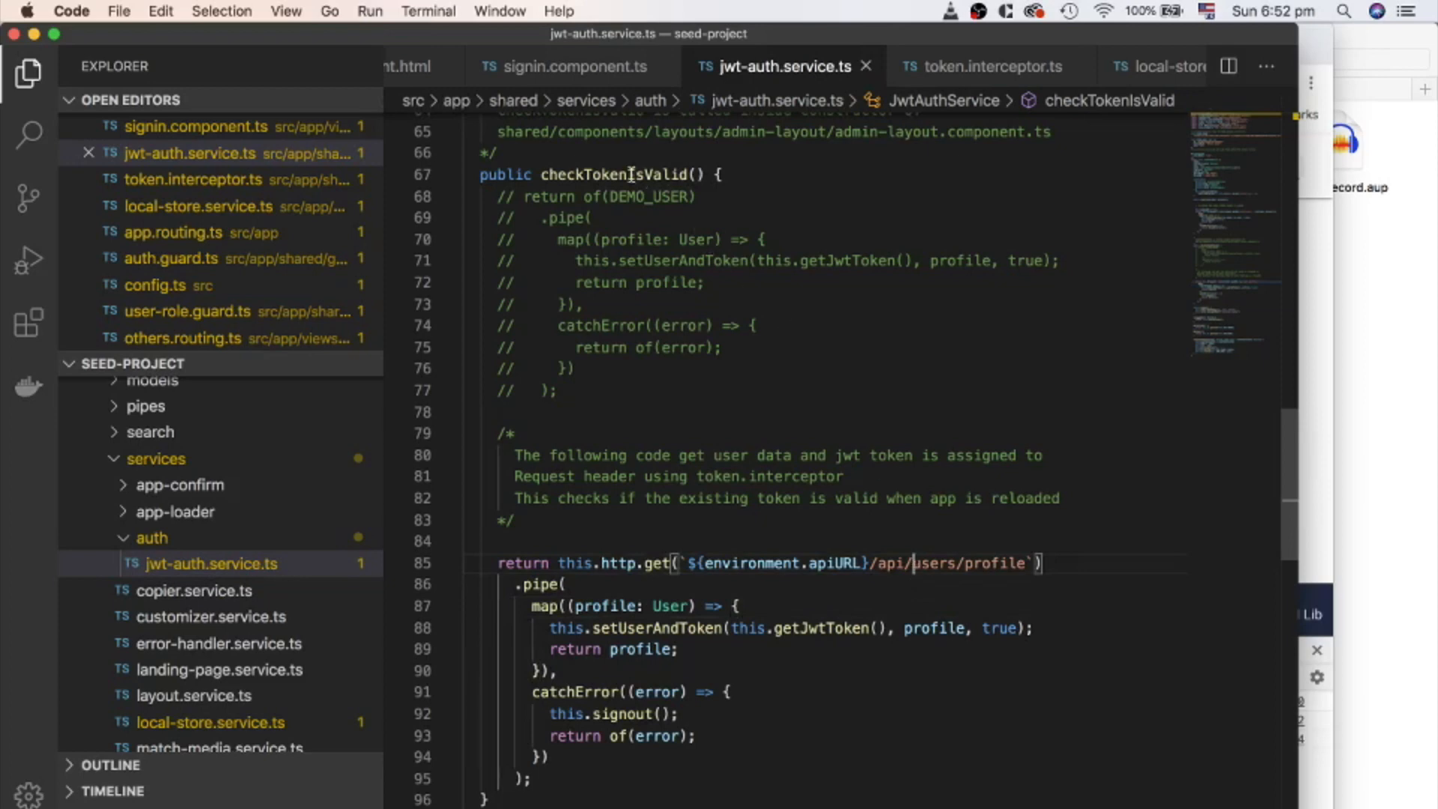
{"action": "double_click", "coordinate": [616, 174]}
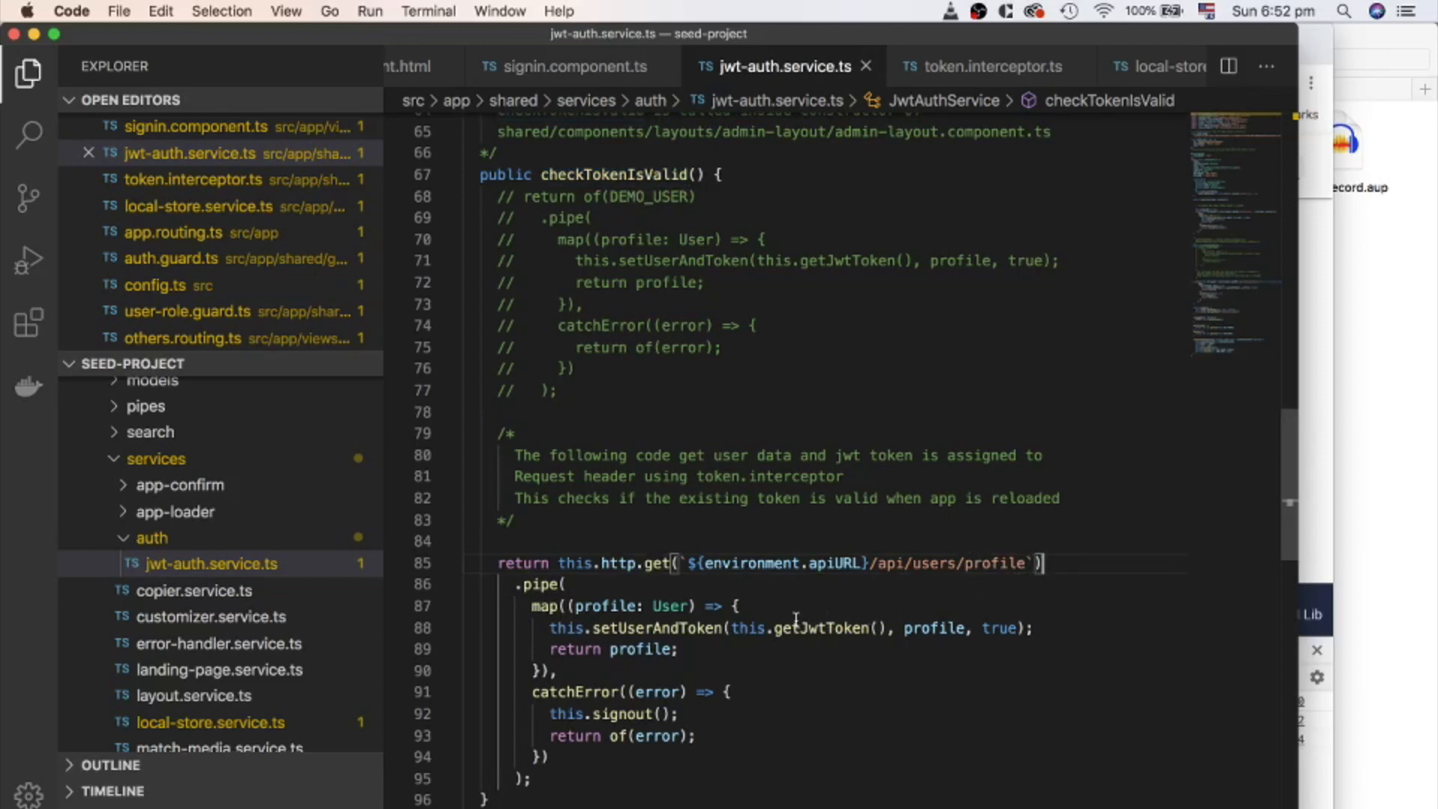
{"action": "mouse_move", "coordinate": [807, 628]}
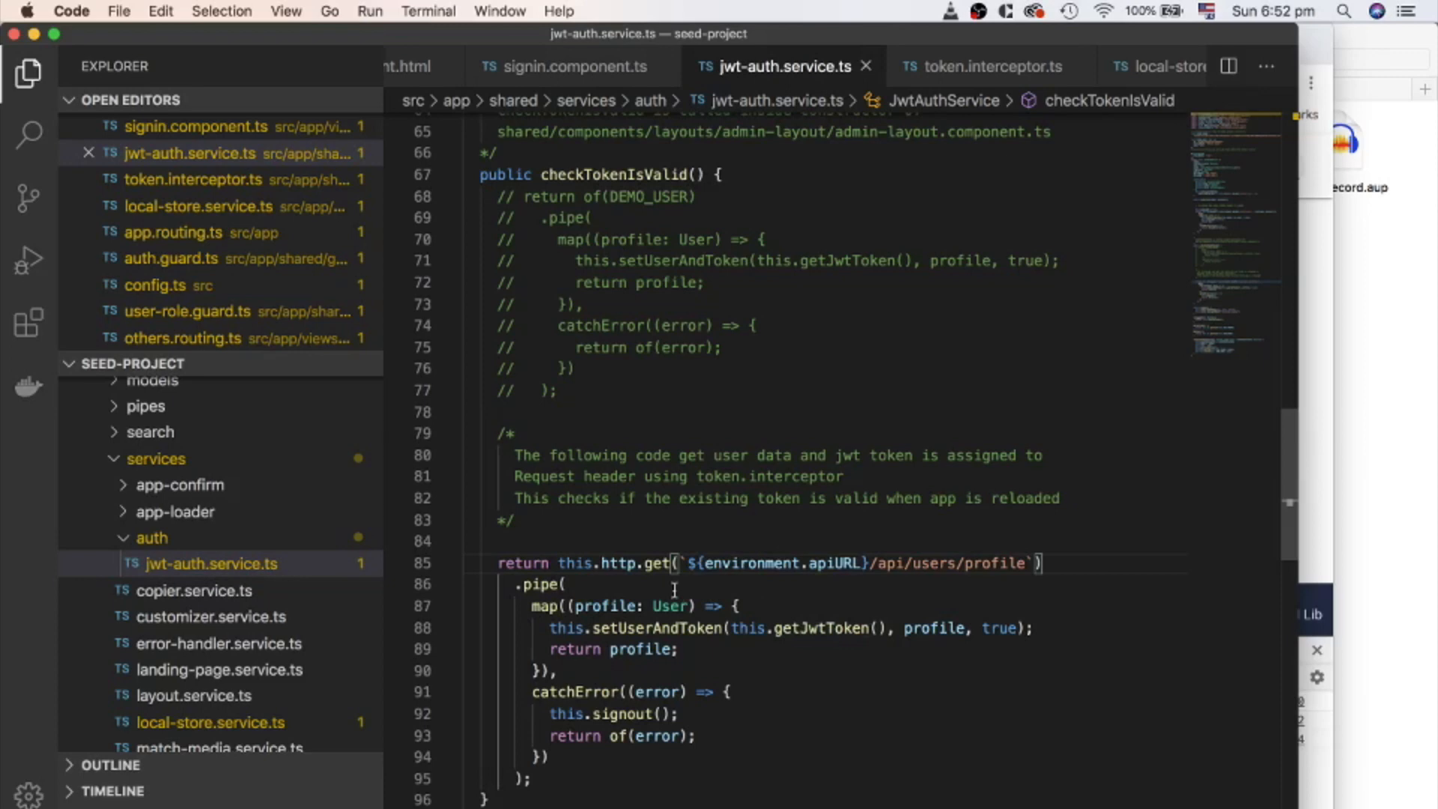
{"action": "mouse_move", "coordinate": [863, 365]}
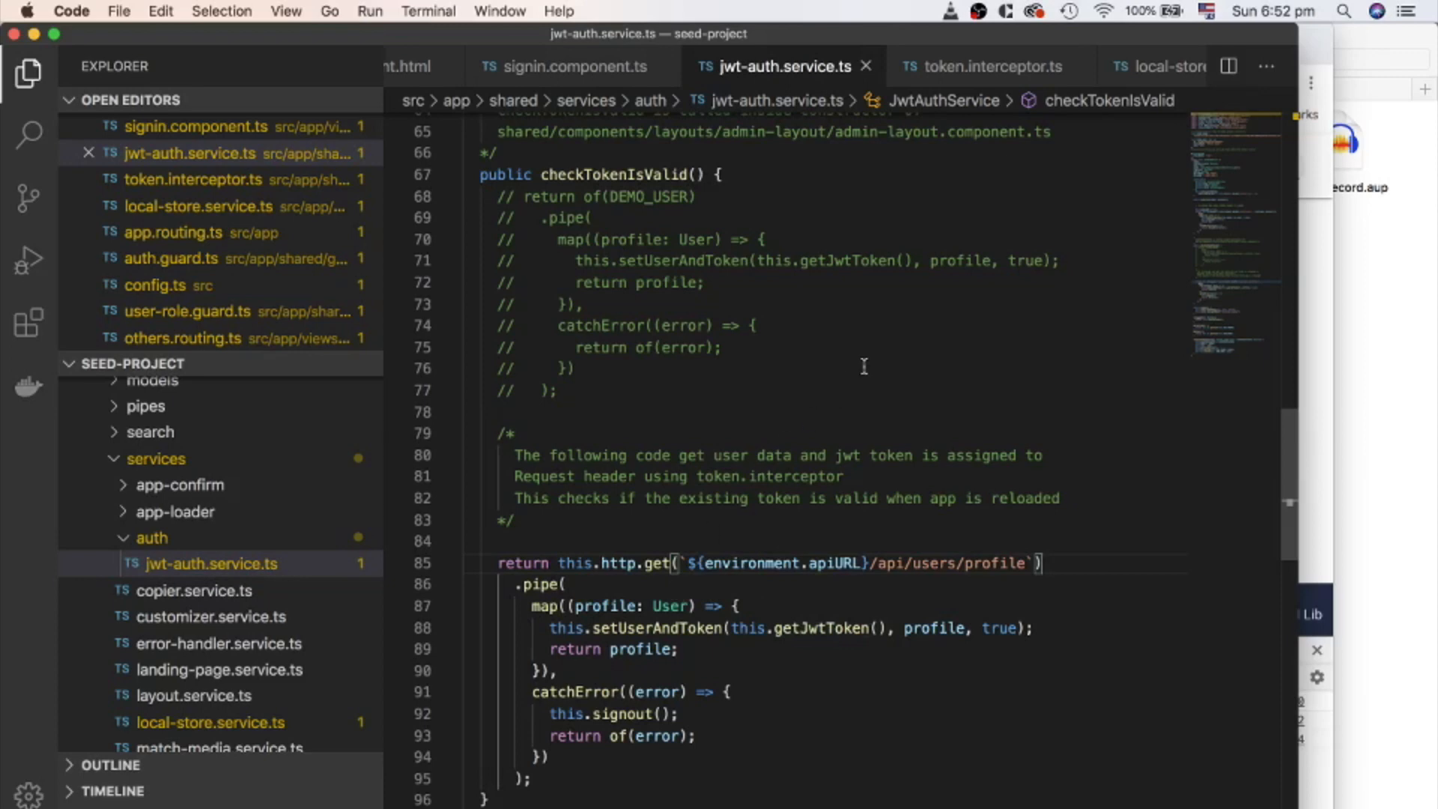
{"action": "left_click", "coordinate": [981, 66]}
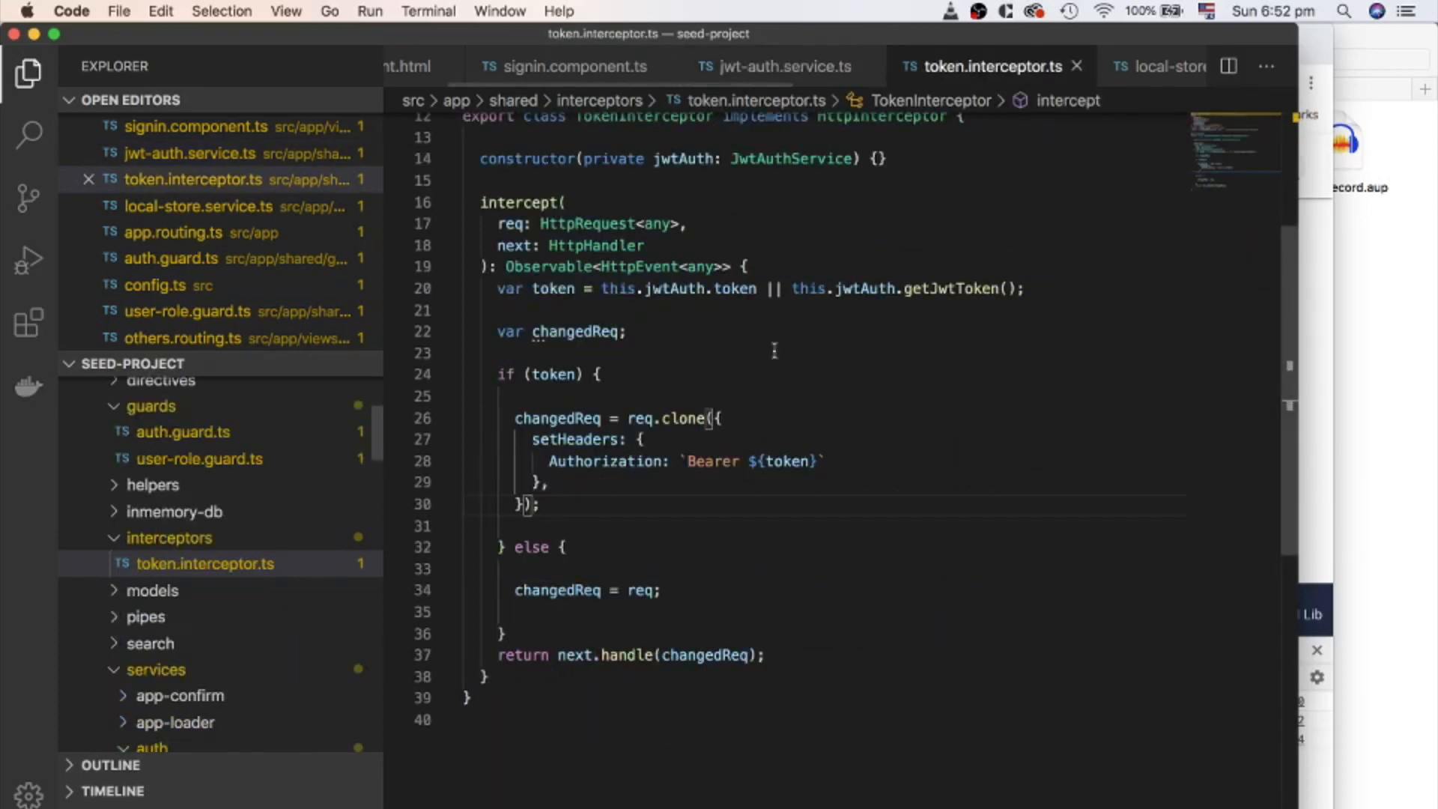
{"action": "mouse_move", "coordinate": [627, 327]}
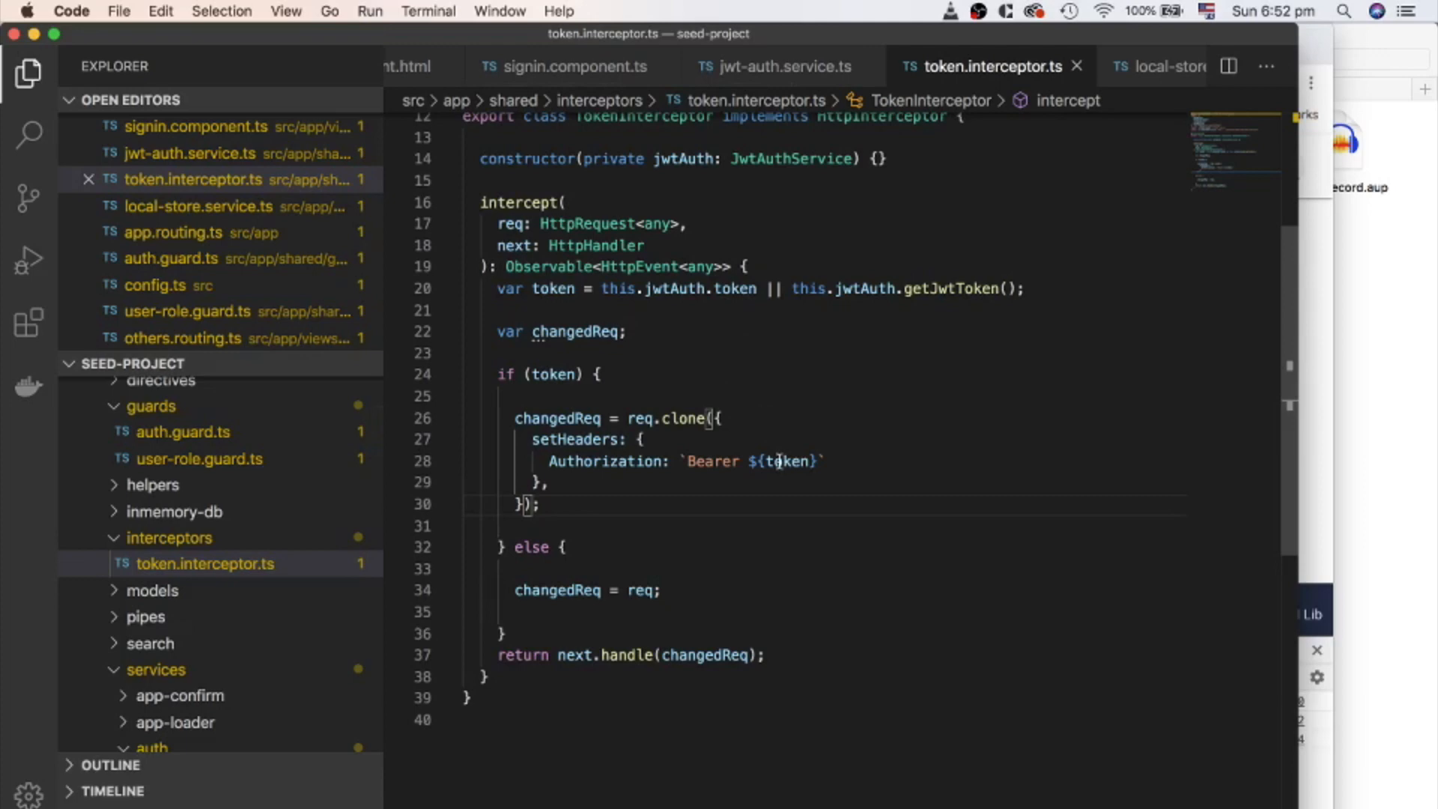
Step: Highlight the token variable and its use in the Bearer header inside token.interceptor.ts
{"action": "left_click", "coordinate": [782, 461]}
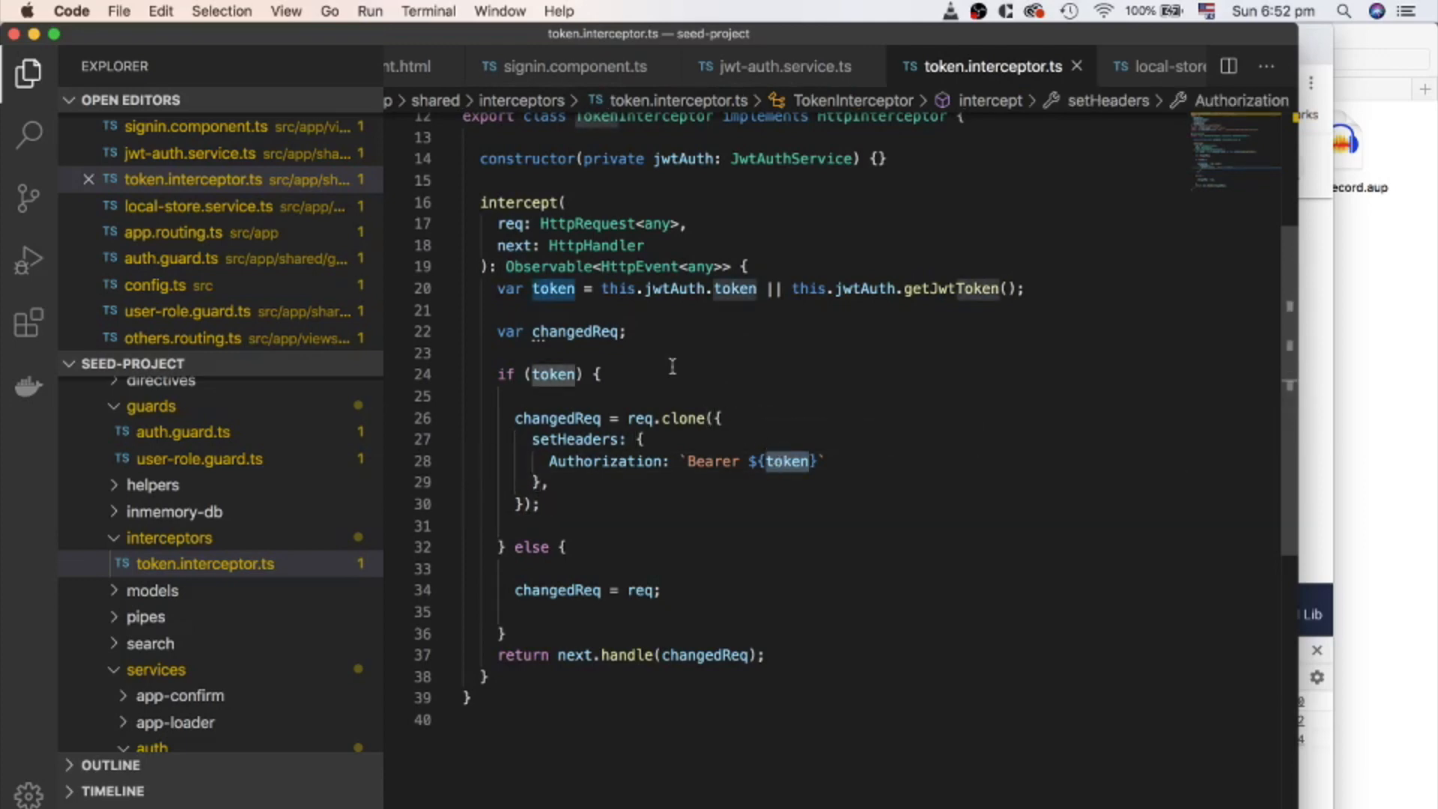
{"action": "mouse_move", "coordinate": [683, 287]}
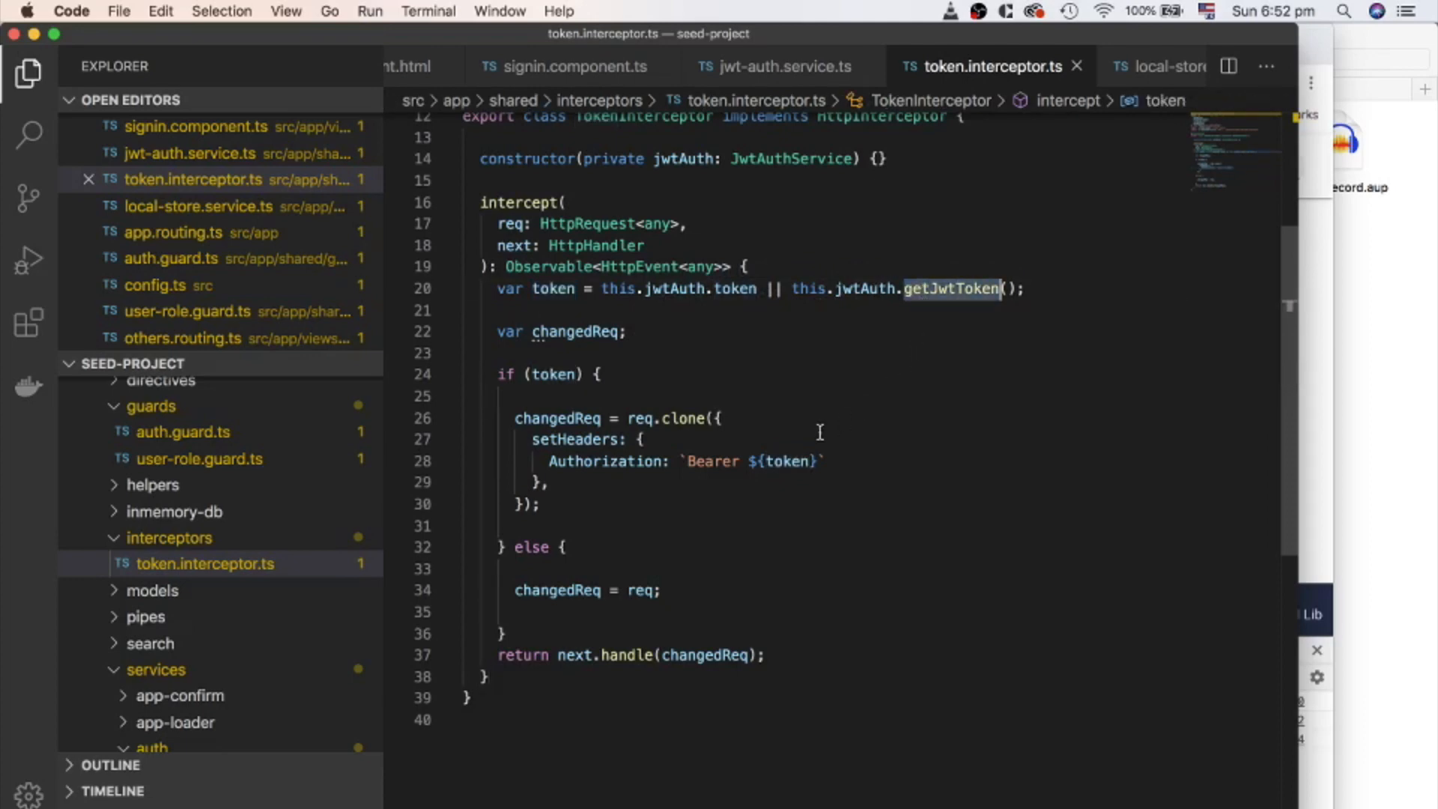
{"action": "left_click", "coordinate": [782, 460]}
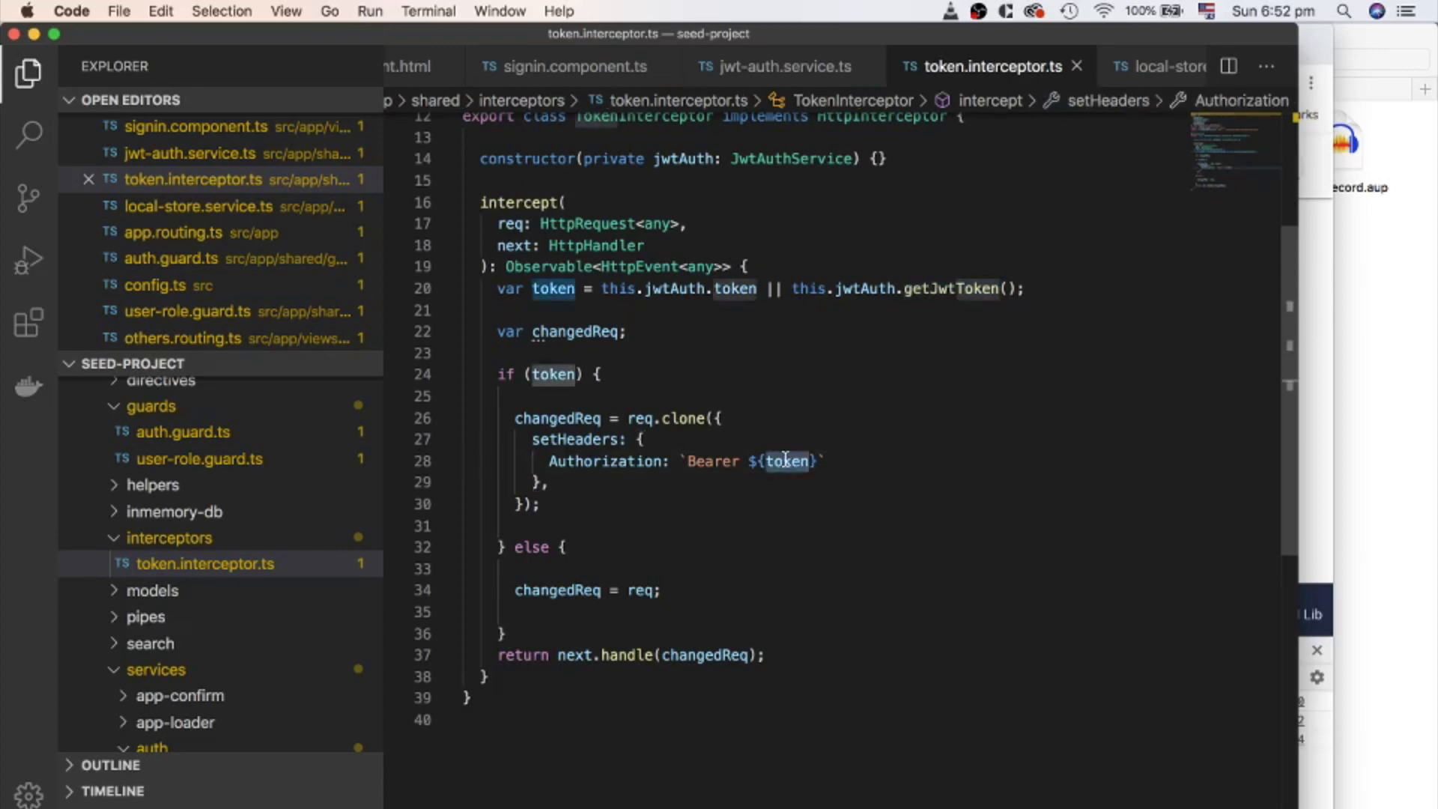
{"action": "mouse_move", "coordinate": [768, 129]}
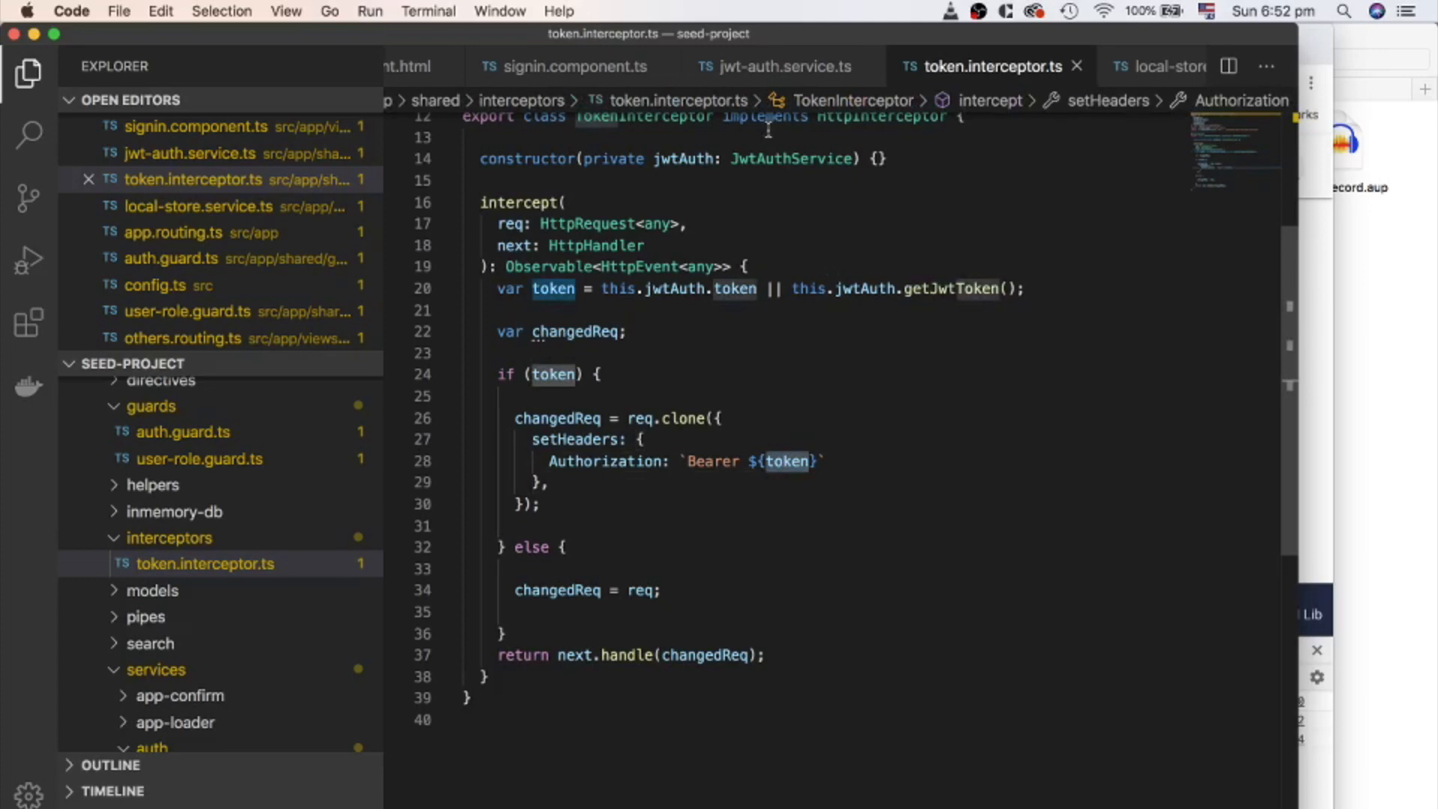
{"action": "left_click", "coordinate": [779, 66]}
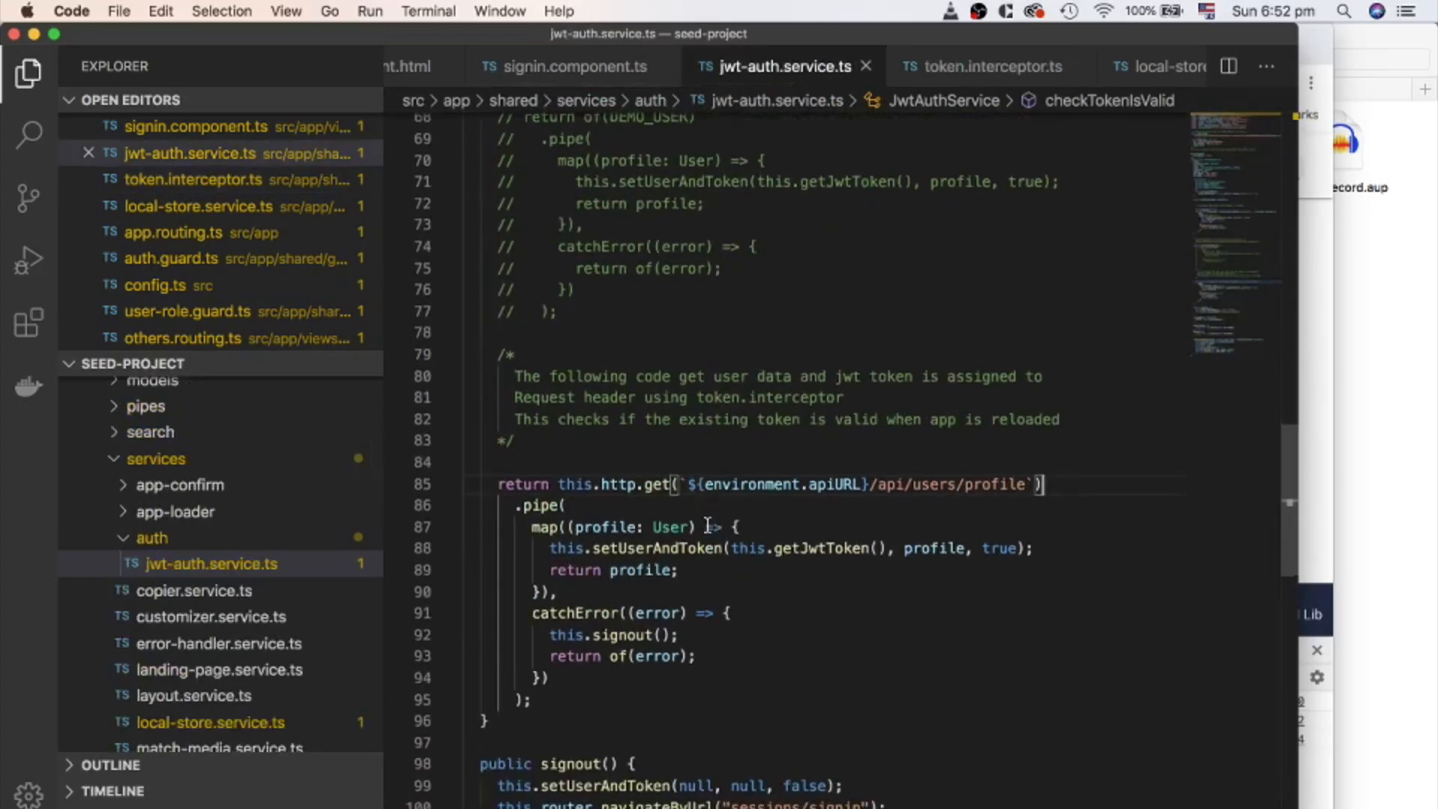
Step: Highlight every use of setUserAndToken in jwt-auth.service.ts
{"action": "double_click", "coordinate": [656, 525]}
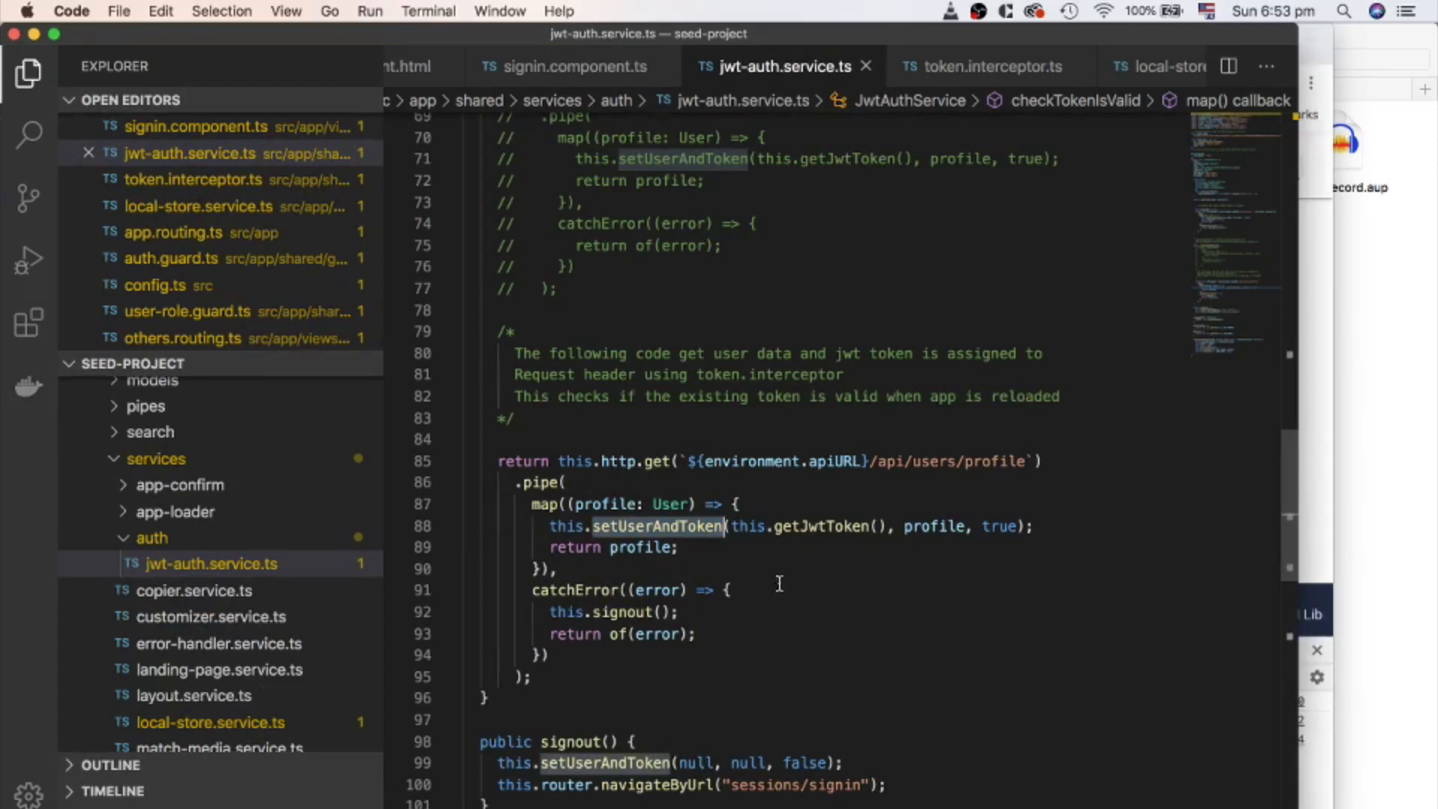
{"action": "left_click", "coordinate": [683, 611]}
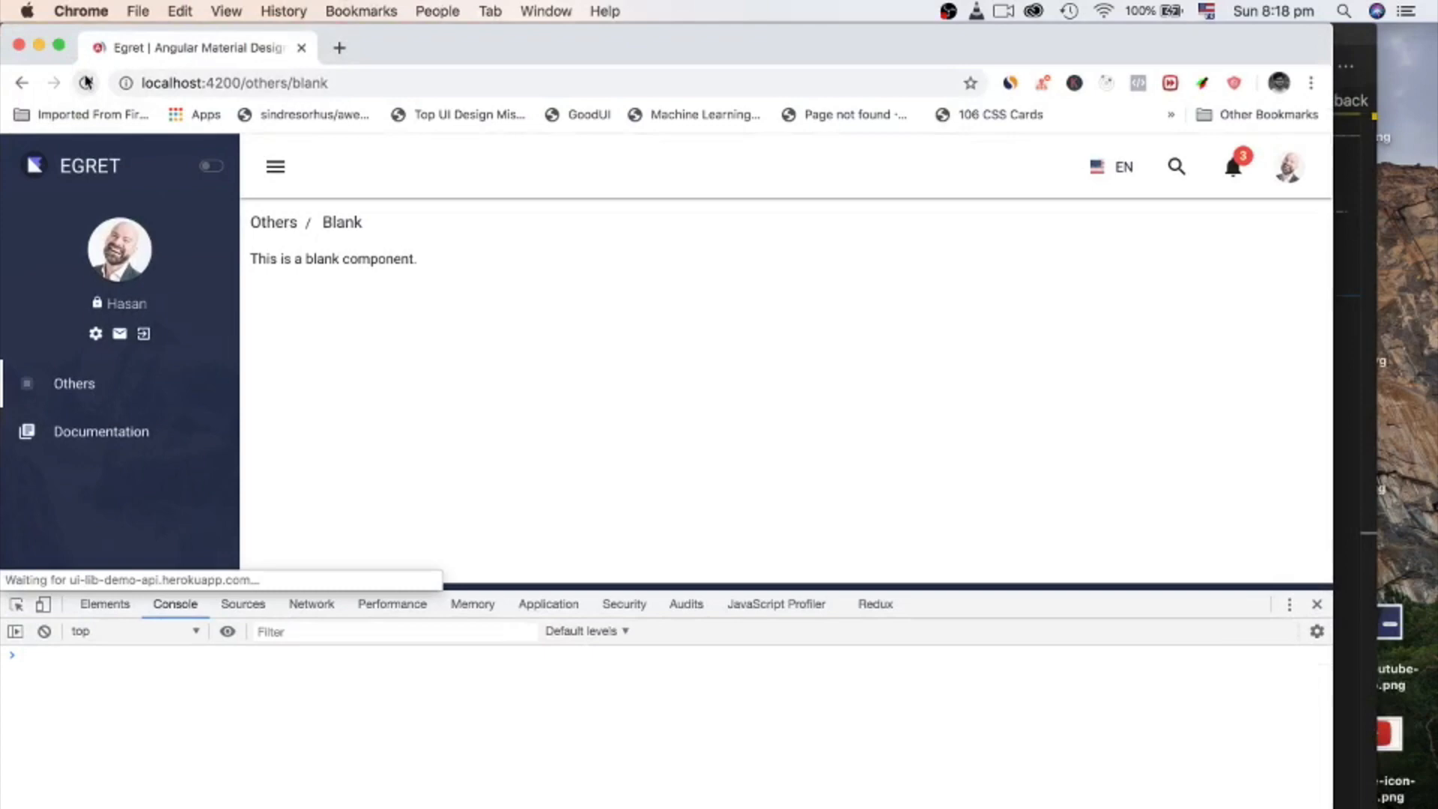
Step: Inspect the profile request in DevTools Network: Bearer Authorization header, SA role preview, 200 OK
{"action": "left_click", "coordinate": [312, 603]}
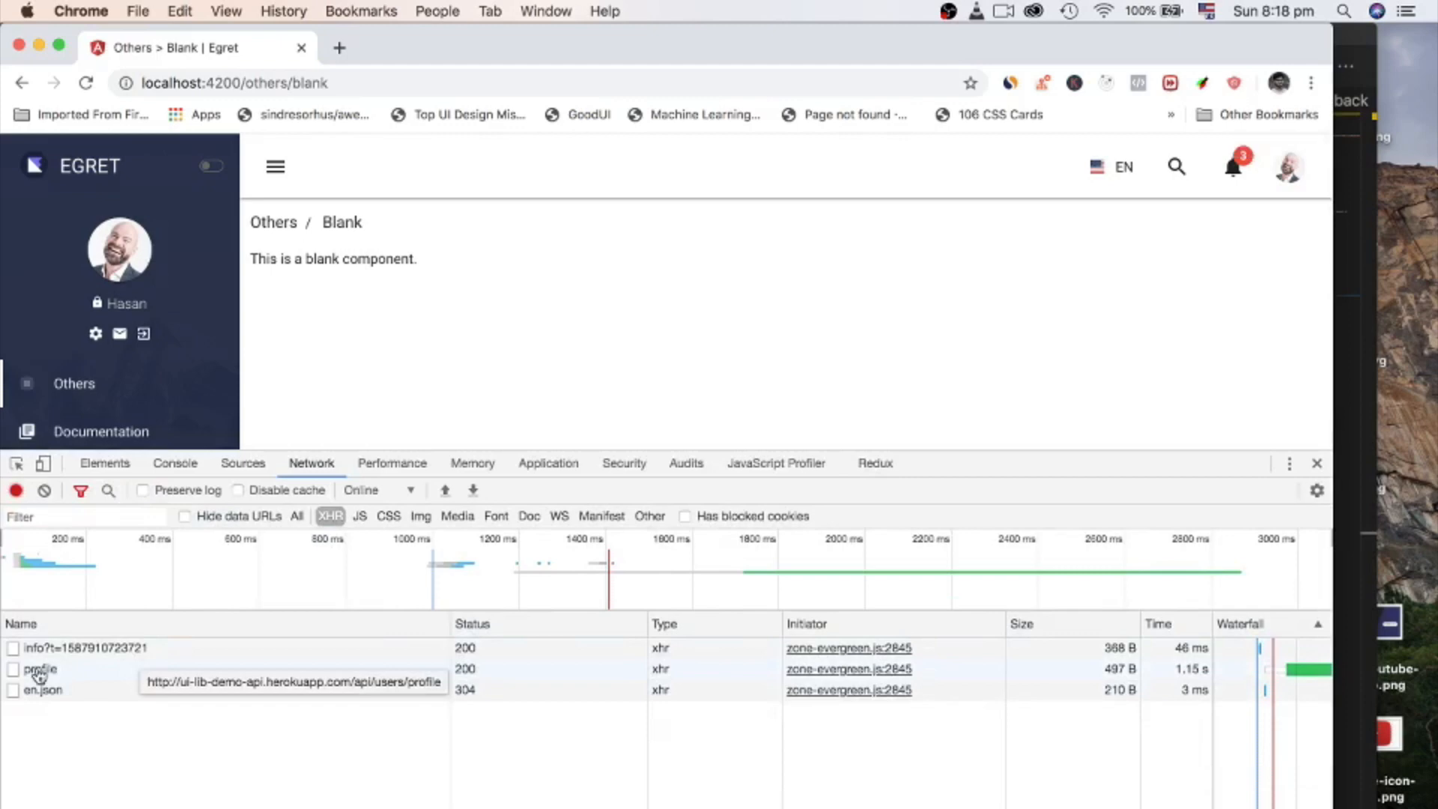
{"action": "left_click", "coordinate": [41, 668]}
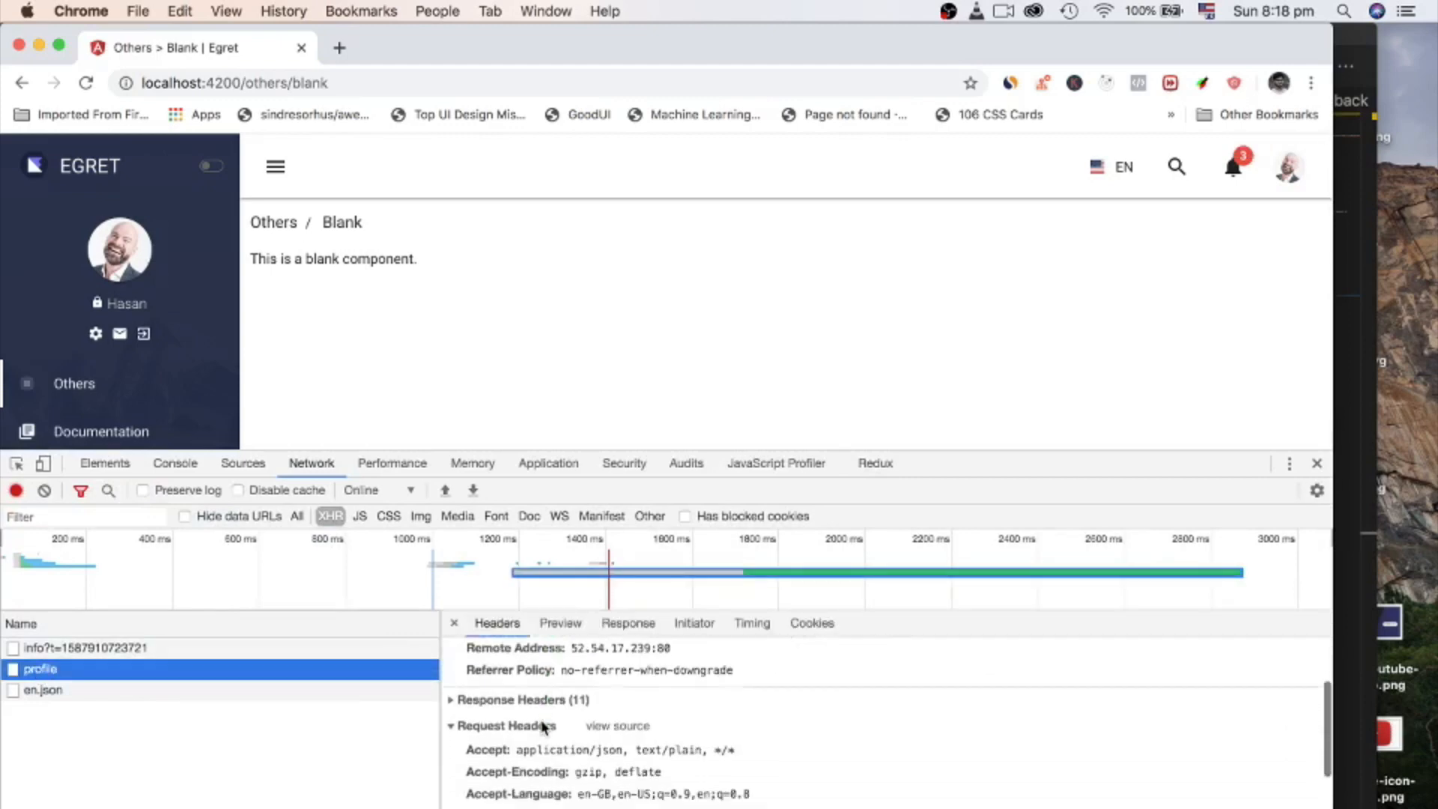
{"action": "scroll", "scroll_direction": "down", "scroll_amount": 3}
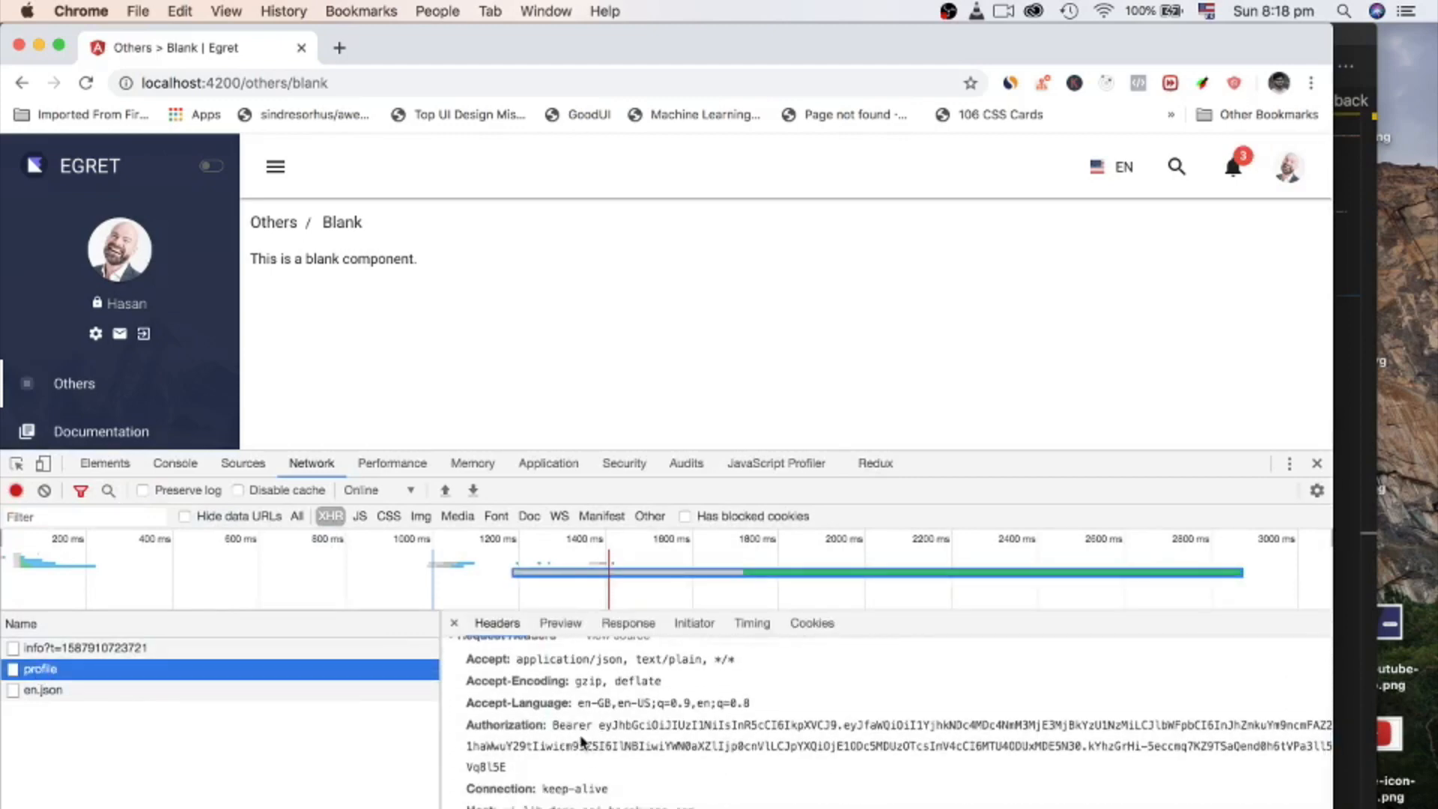
{"action": "mouse_move", "coordinate": [560, 623]}
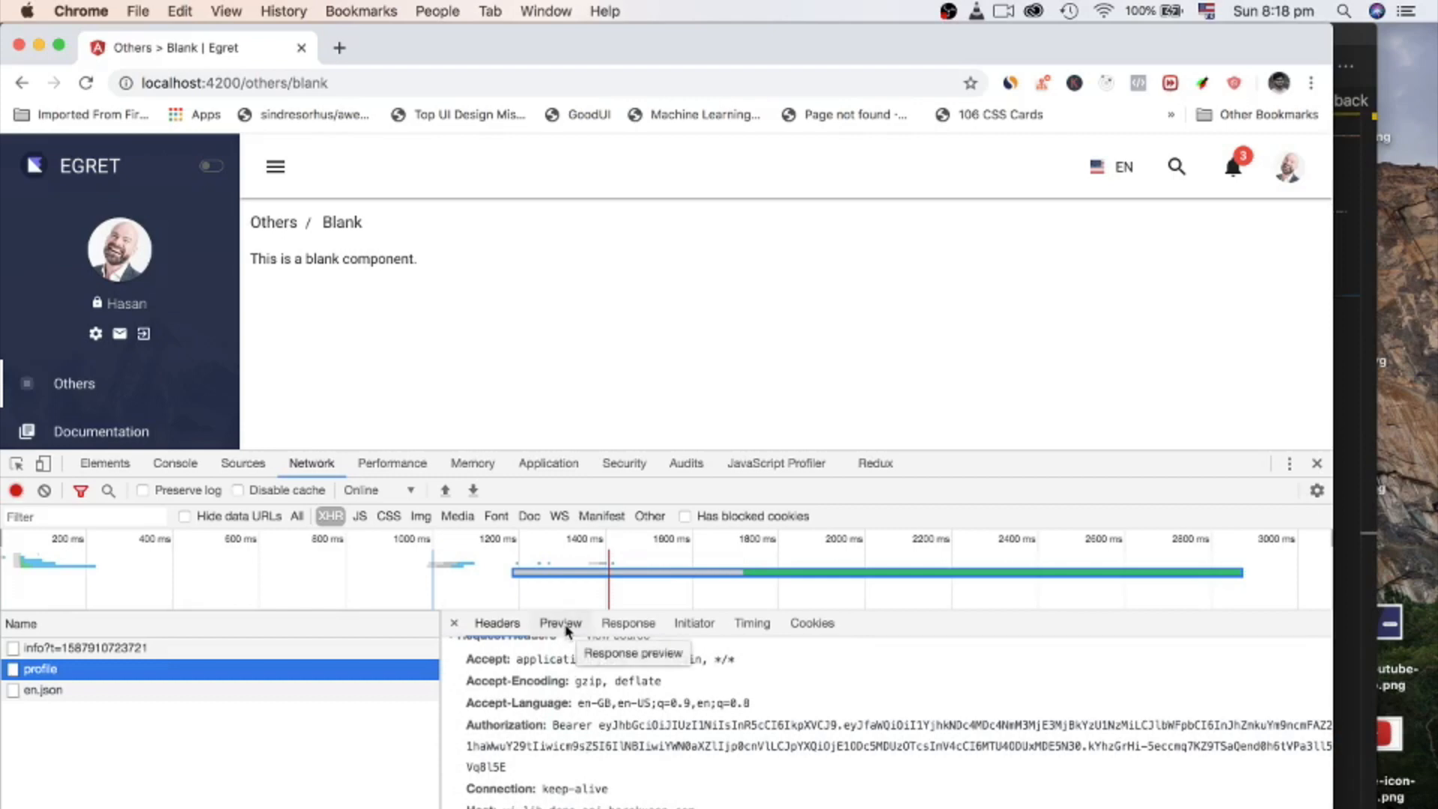
{"action": "left_click", "coordinate": [561, 624]}
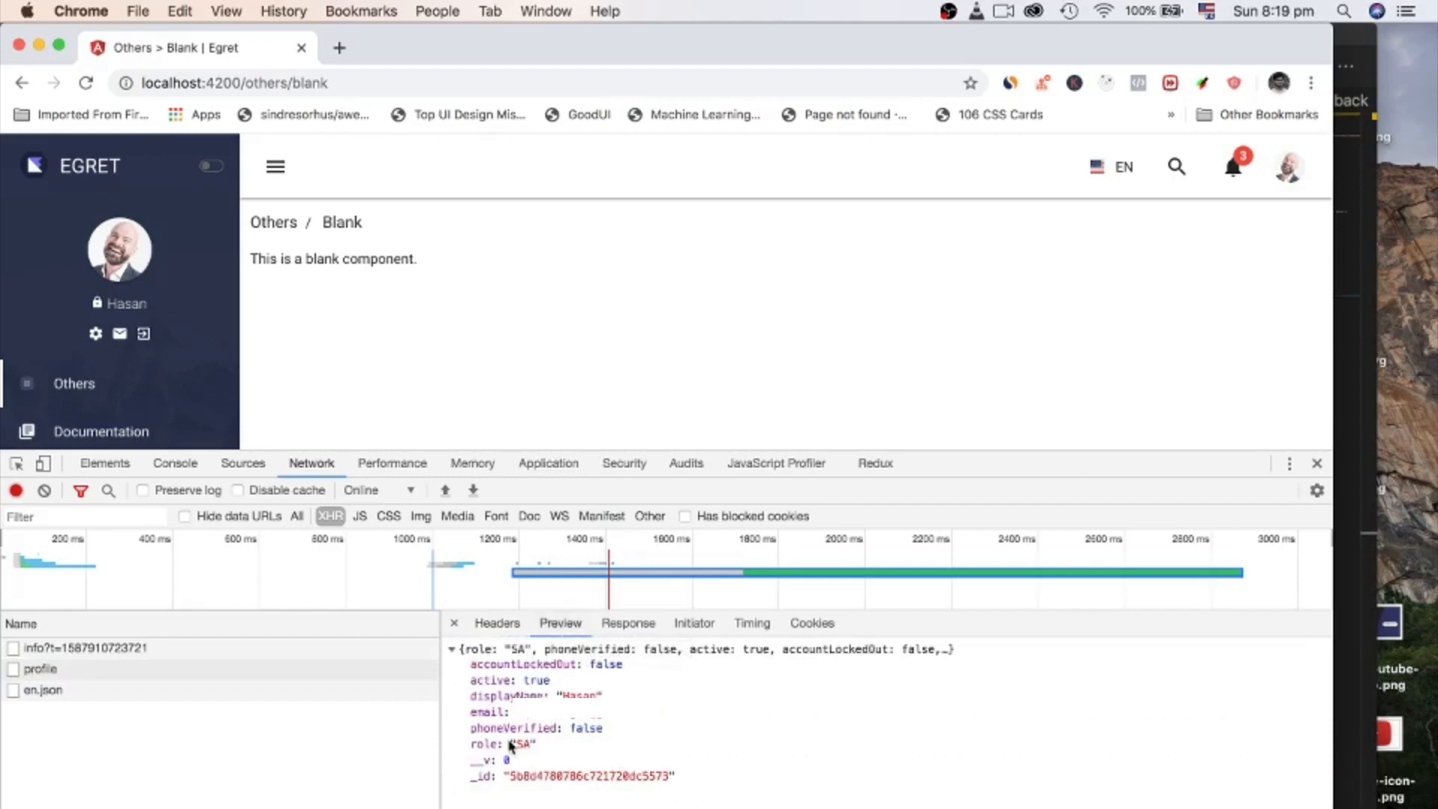
{"action": "left_click", "coordinate": [498, 623]}
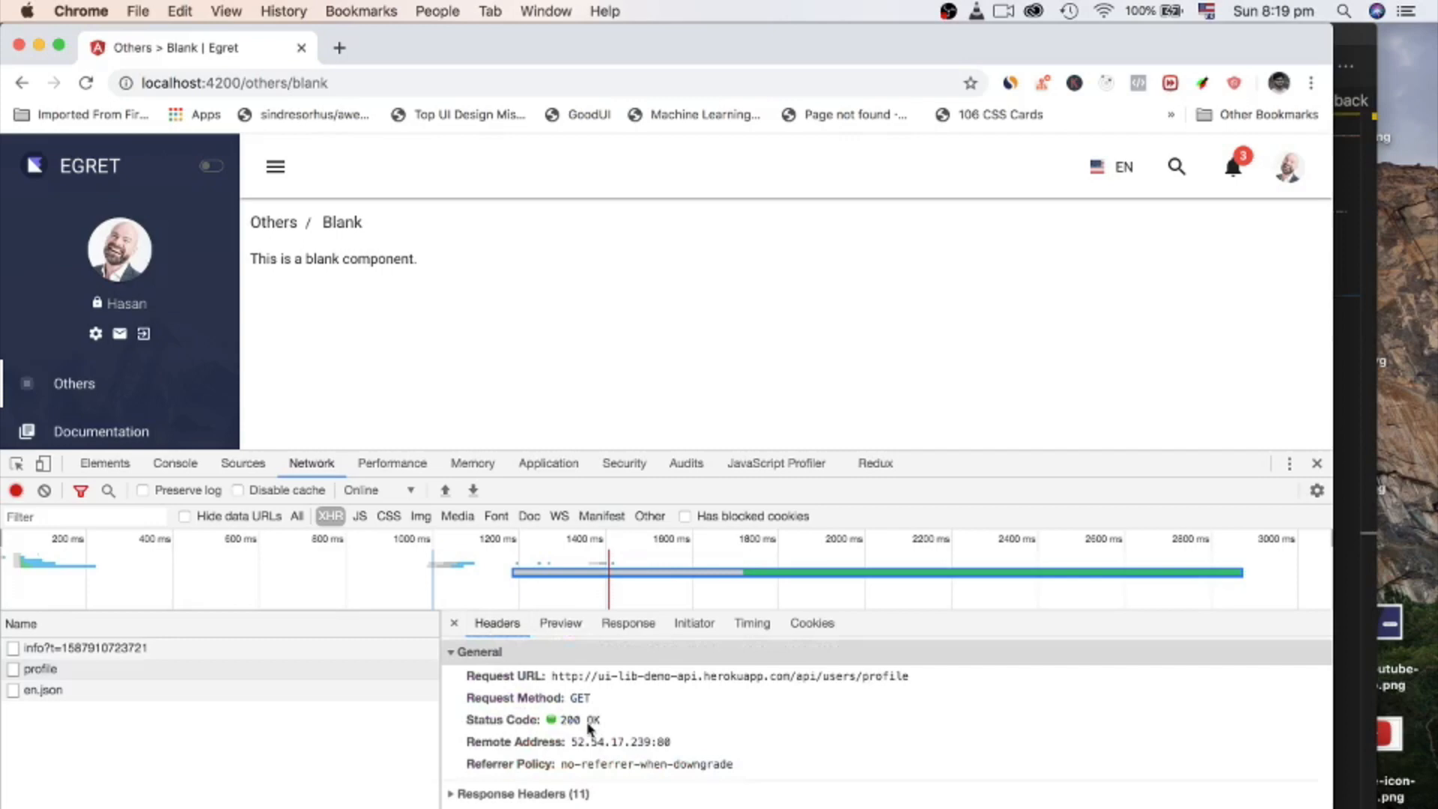
{"action": "scroll", "scroll_direction": "down", "scroll_amount": 3}
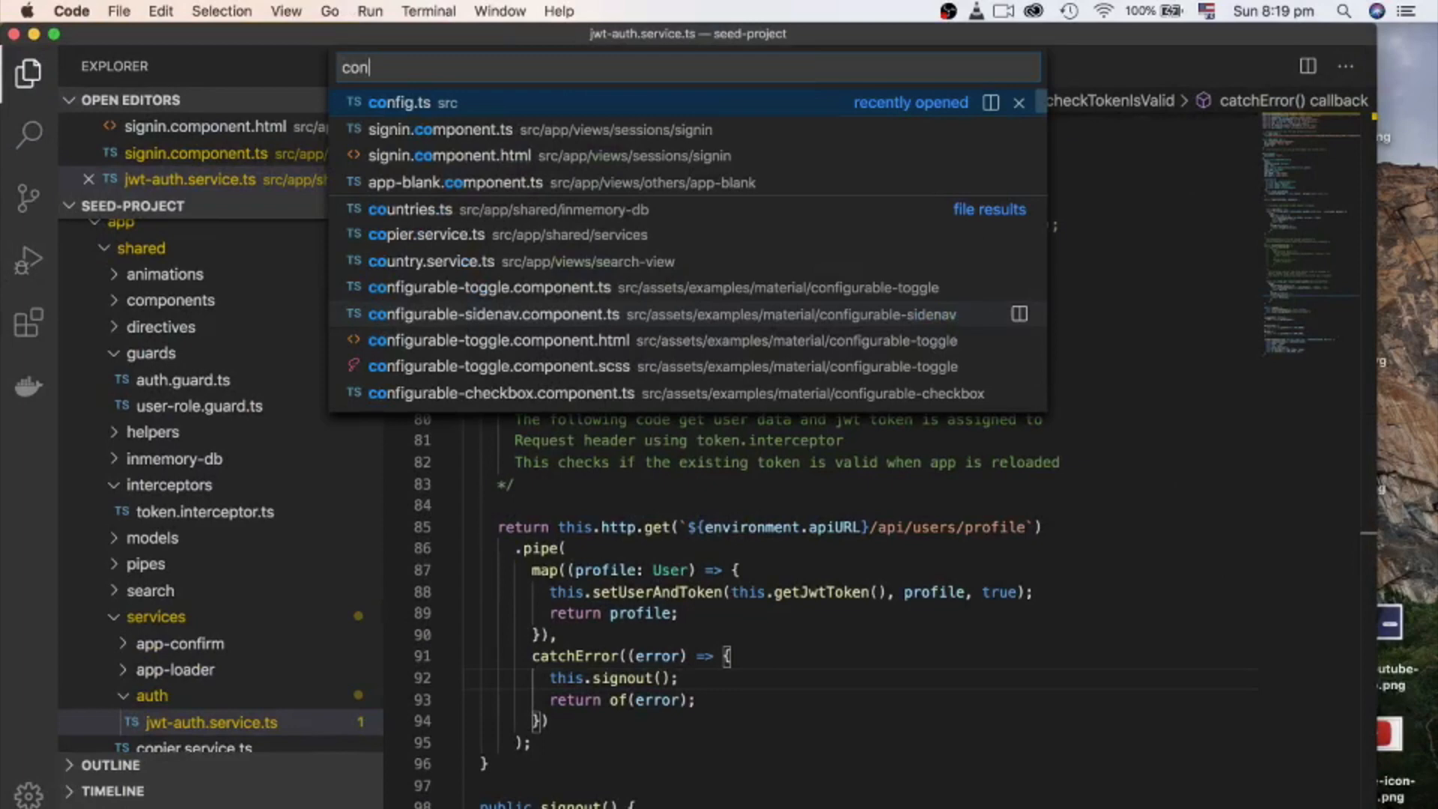
Step: Show config.ts's authRoles access lists from Super Admin down to guest
{"action": "left_click", "coordinate": [398, 102]}
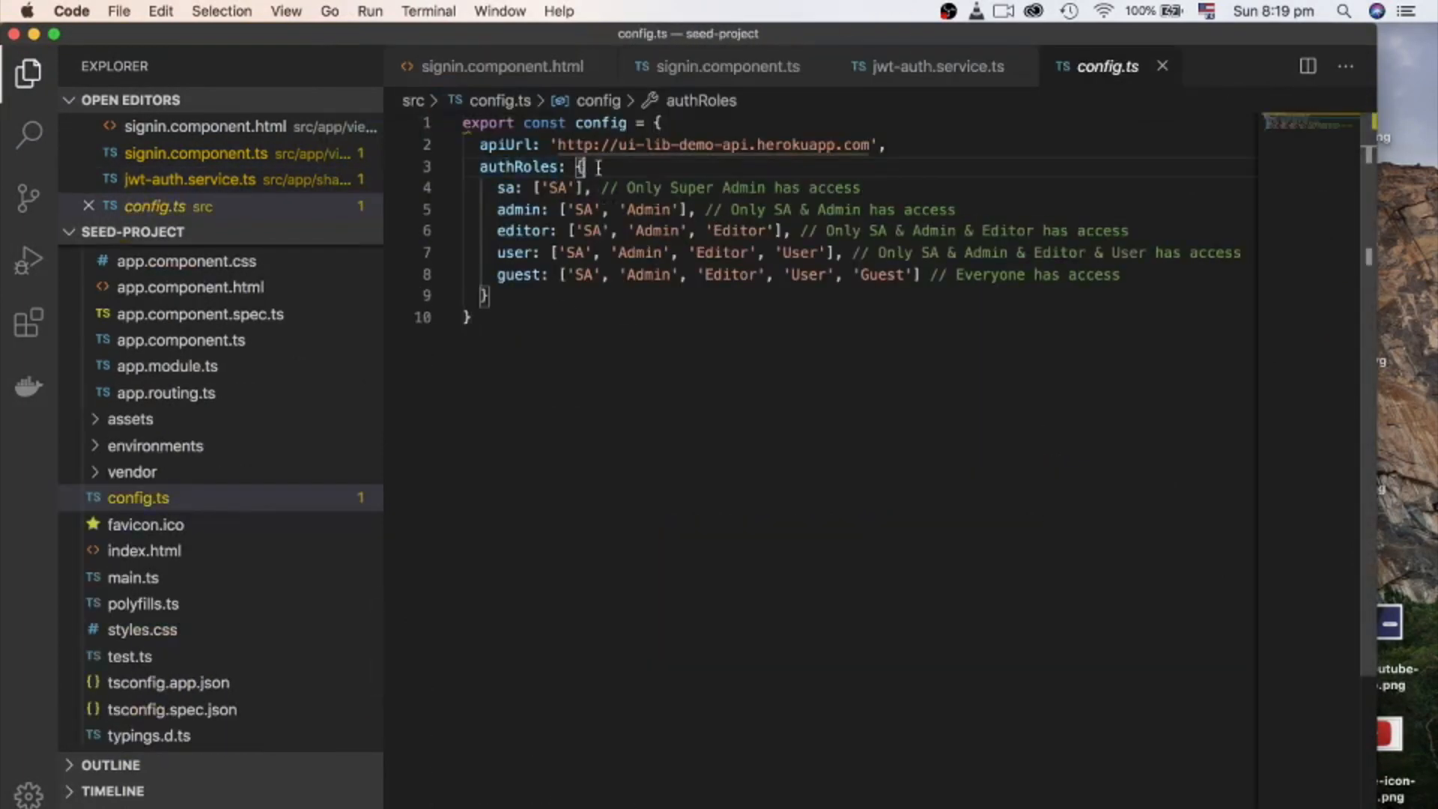
{"action": "left_click", "coordinate": [512, 295]}
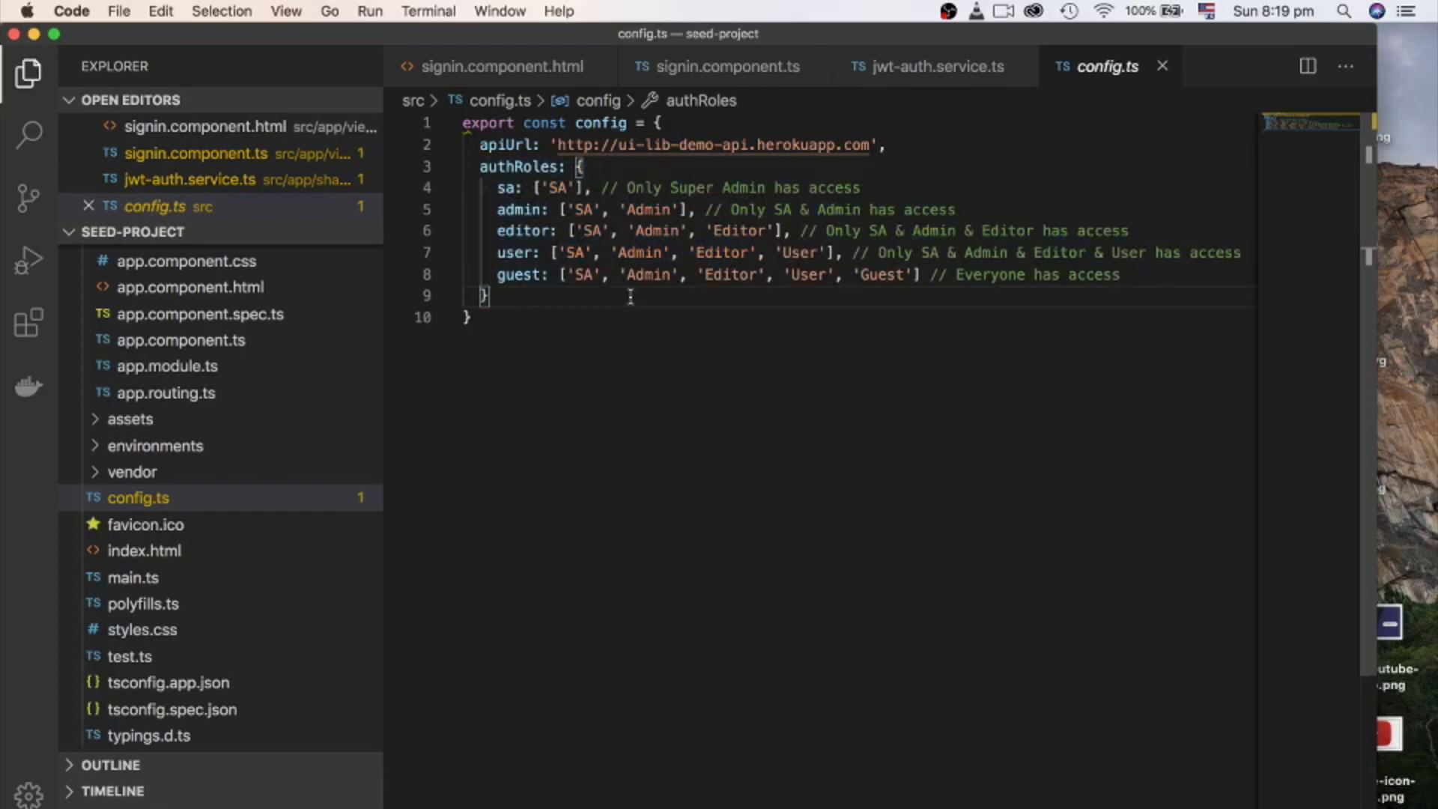
{"action": "type", "text": "ot"}
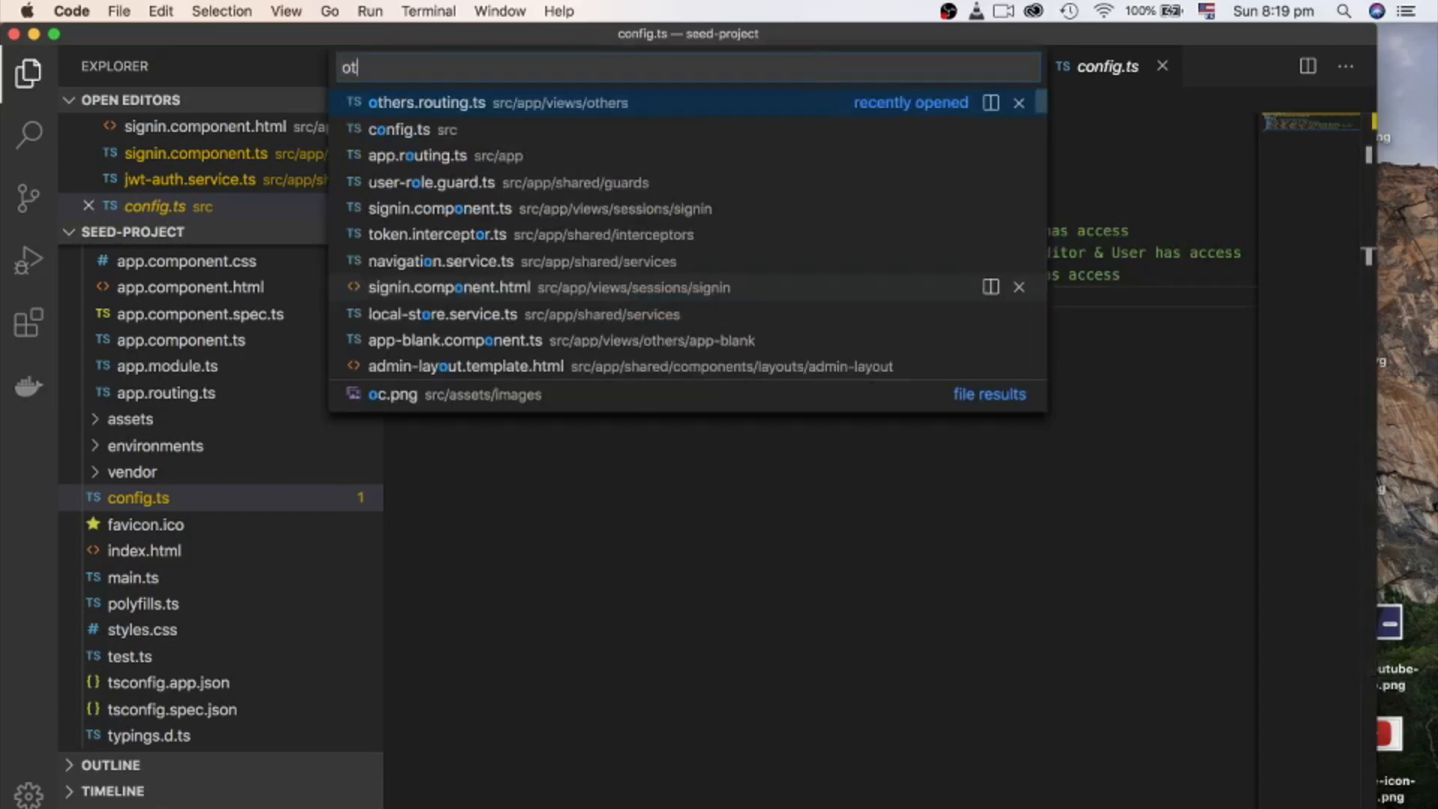
Step: Add canActivate: [UserRoleGuard] and roles: config.authRoles.sa to the blank route in others.routing.ts
{"action": "left_click", "coordinate": [425, 102]}
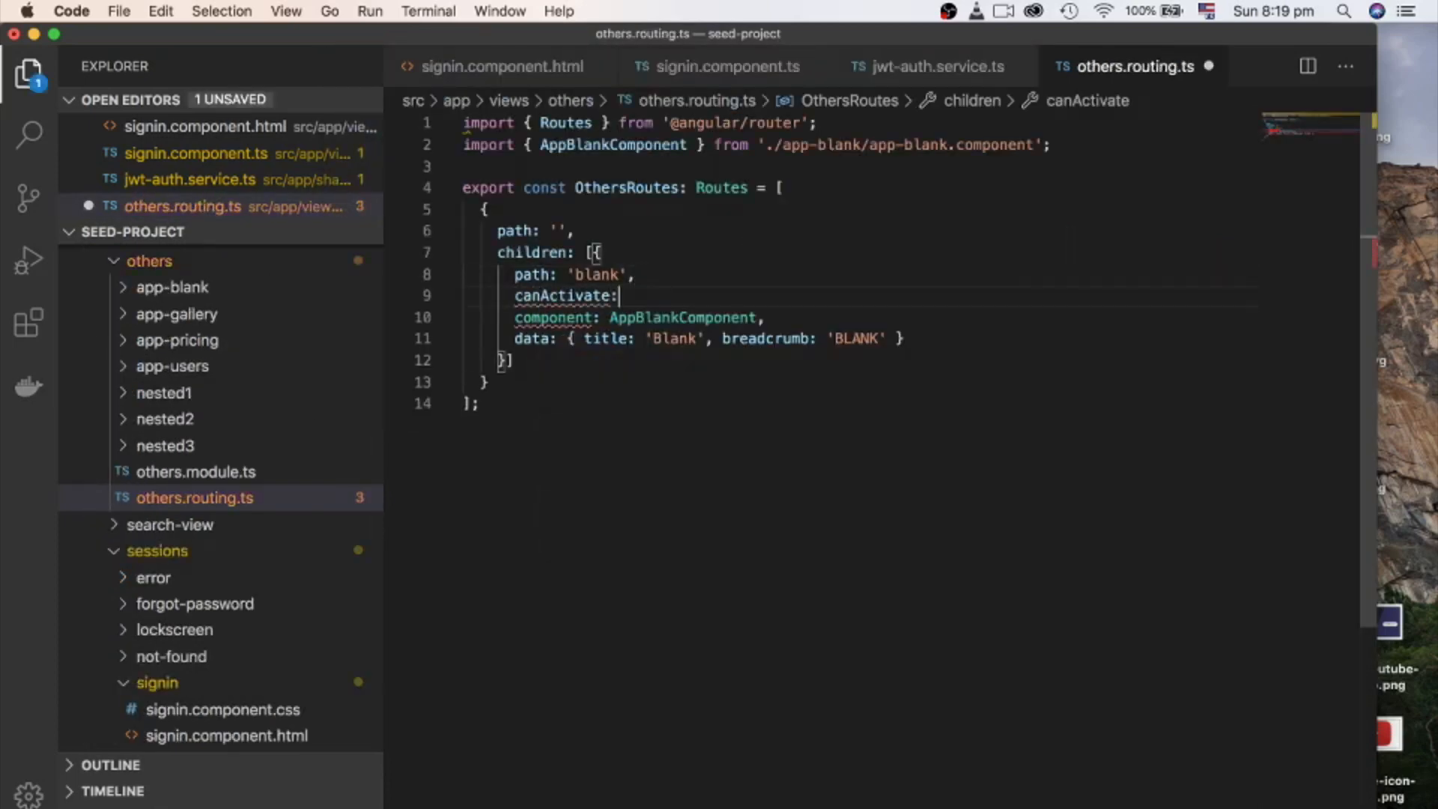
{"action": "type", "text": "[UserRoleGuard],"}
{"action": "left_click", "coordinate": [710, 337]}
{"action": "type", "text": ", roles: config.authRoles.sa"}
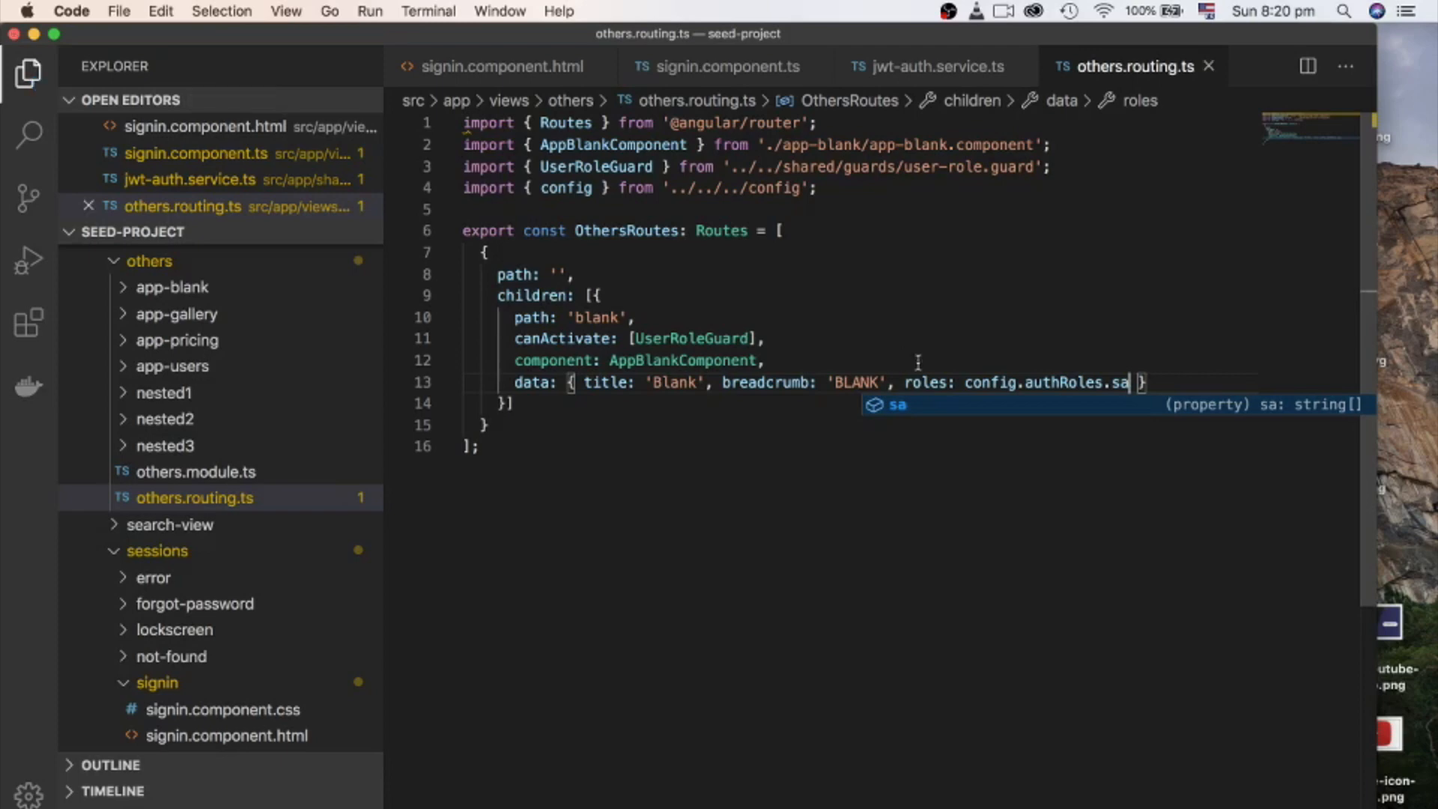
{"action": "key", "text": "Escape"}
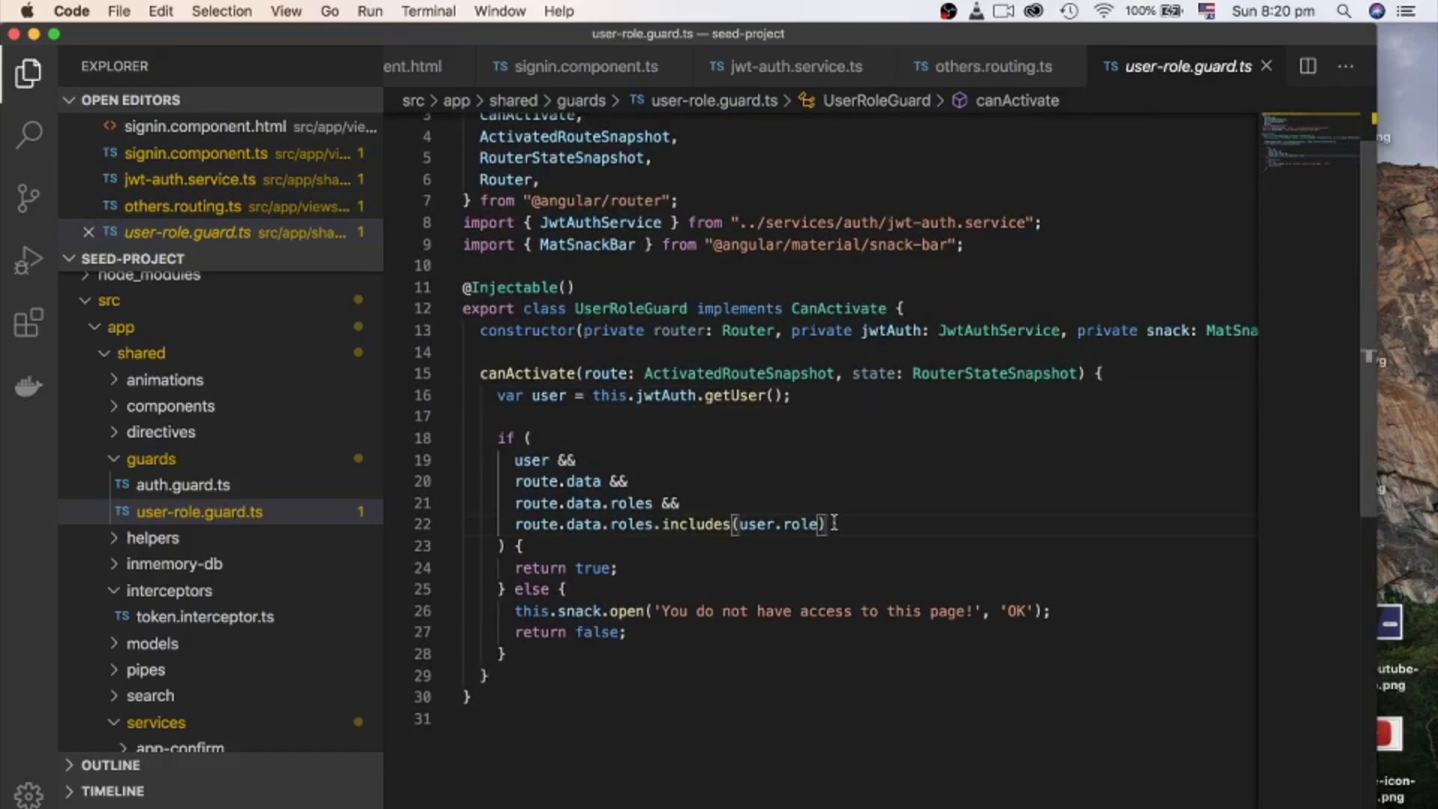
Step: Inspect the canActivate role check in user-role.guard.ts and return to others.routing.ts
{"action": "left_click", "coordinate": [782, 568]}
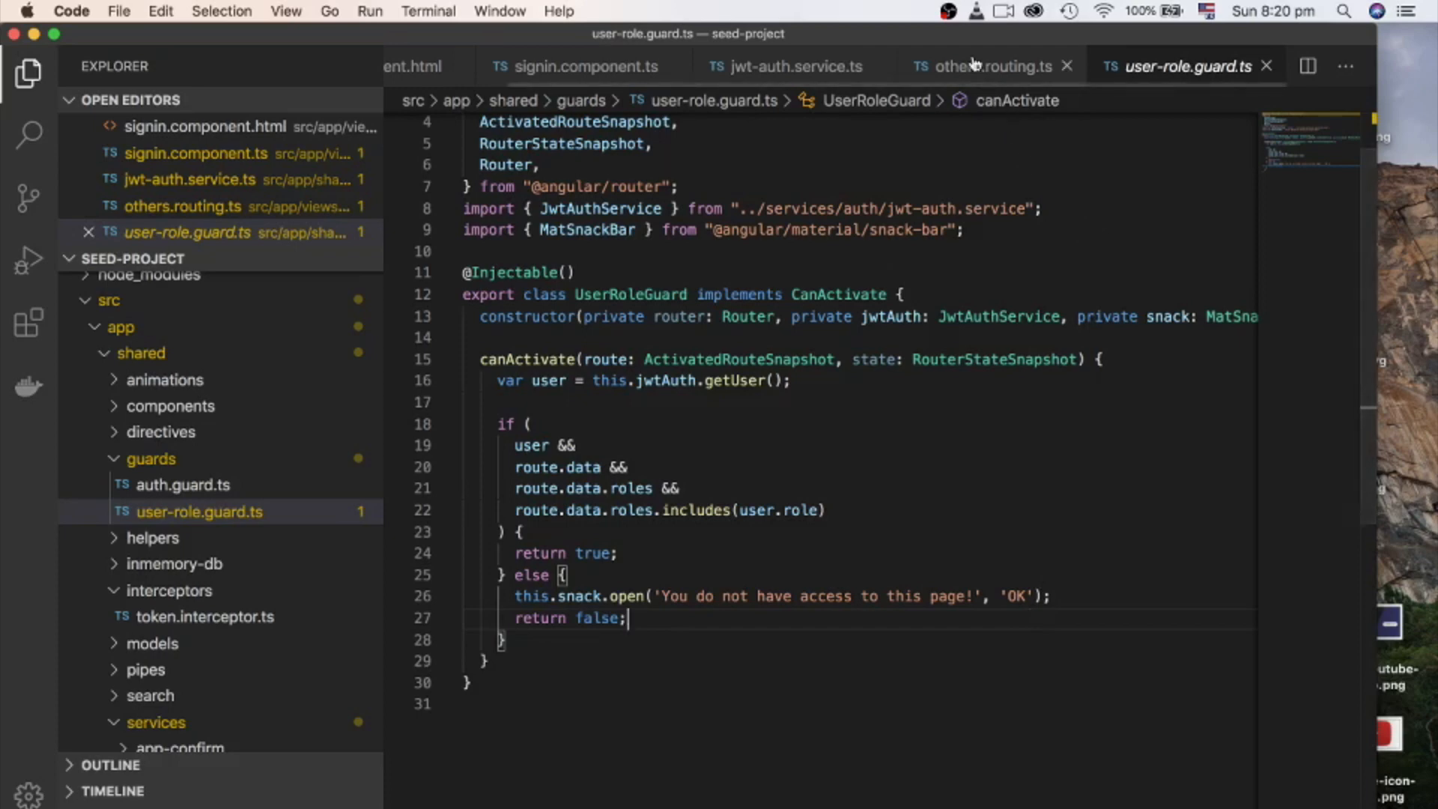
{"action": "left_click", "coordinate": [986, 66]}
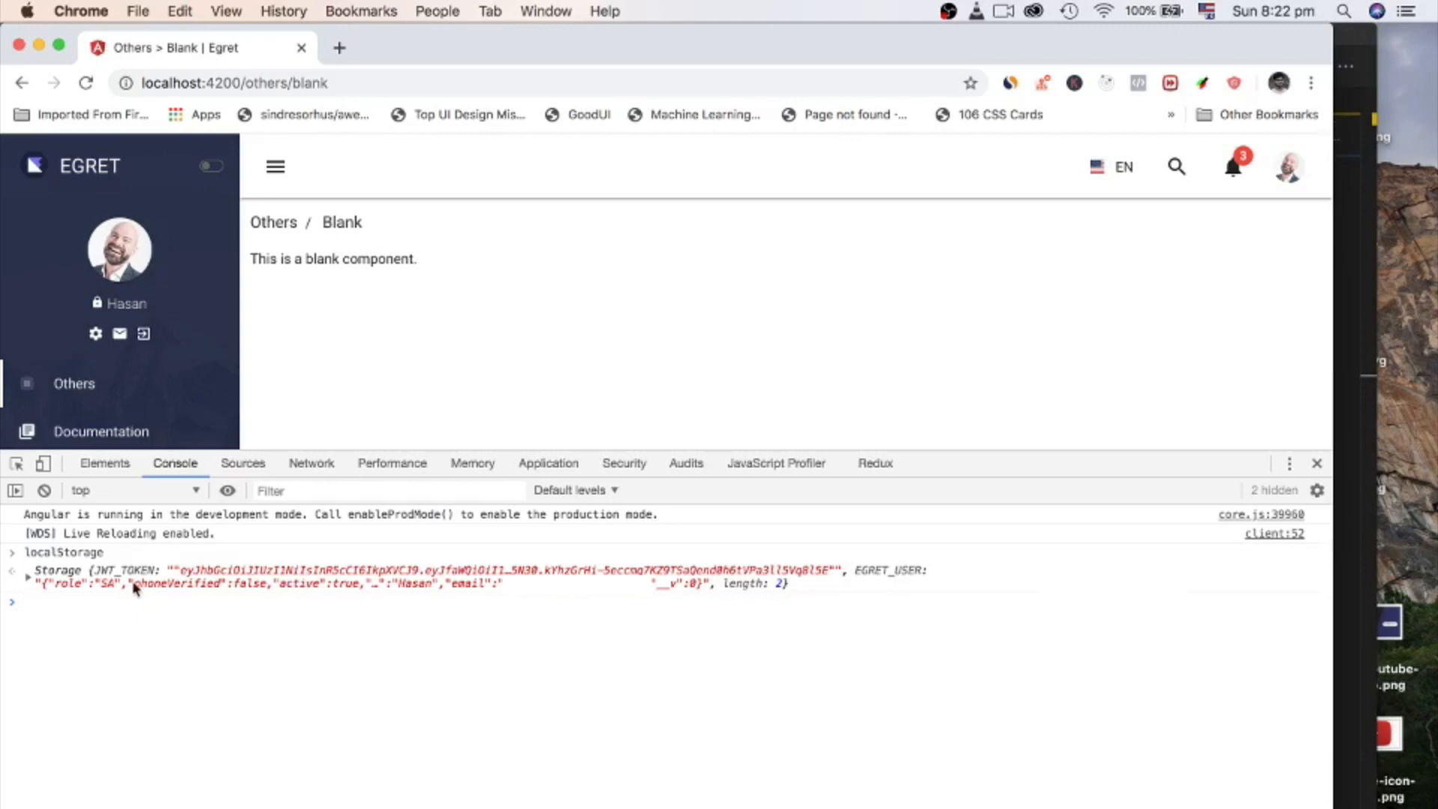
Step: Submit the Egret sign-in form to be redirected to the Others / Pricing page
{"action": "left_click", "coordinate": [1211, 361]}
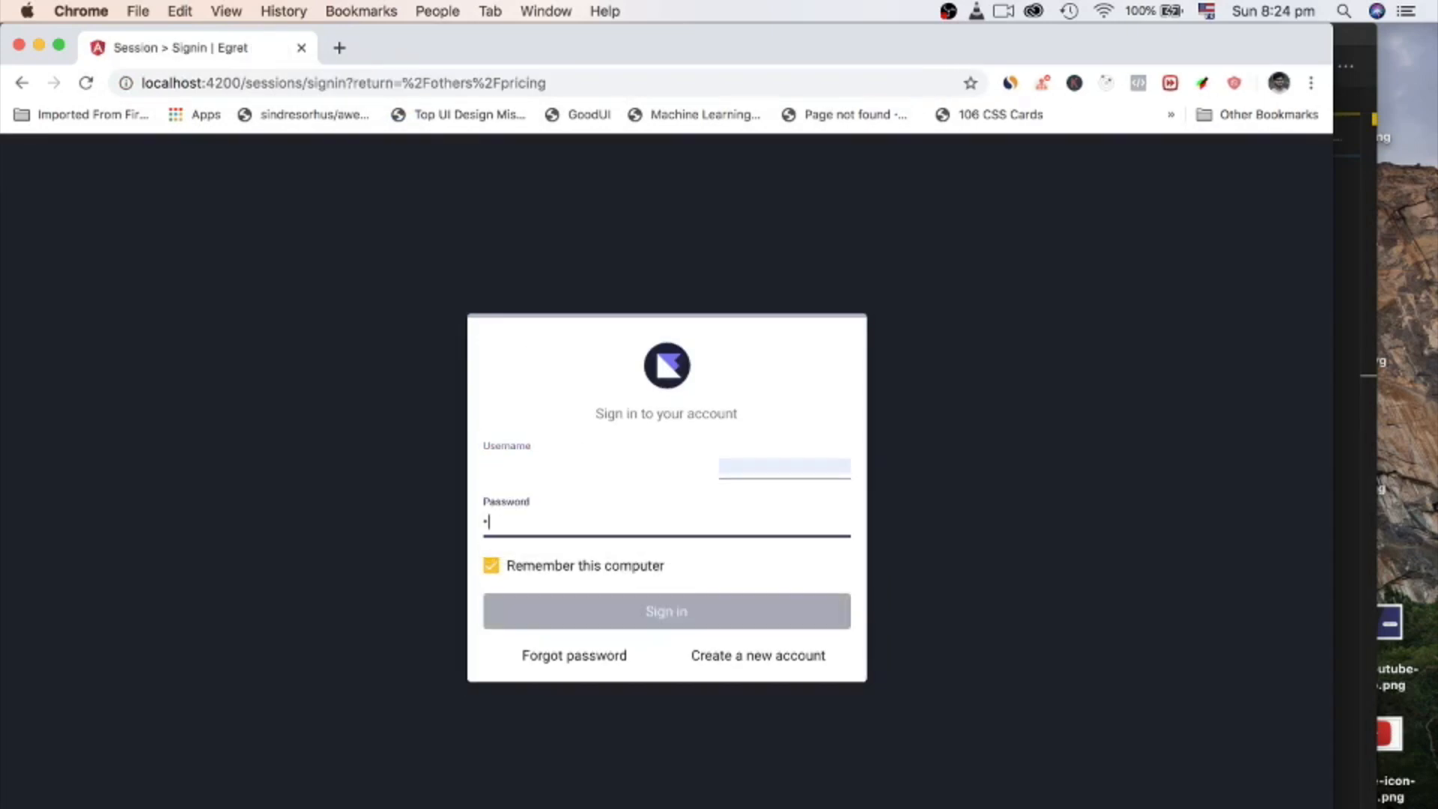
{"action": "left_click", "coordinate": [665, 611]}
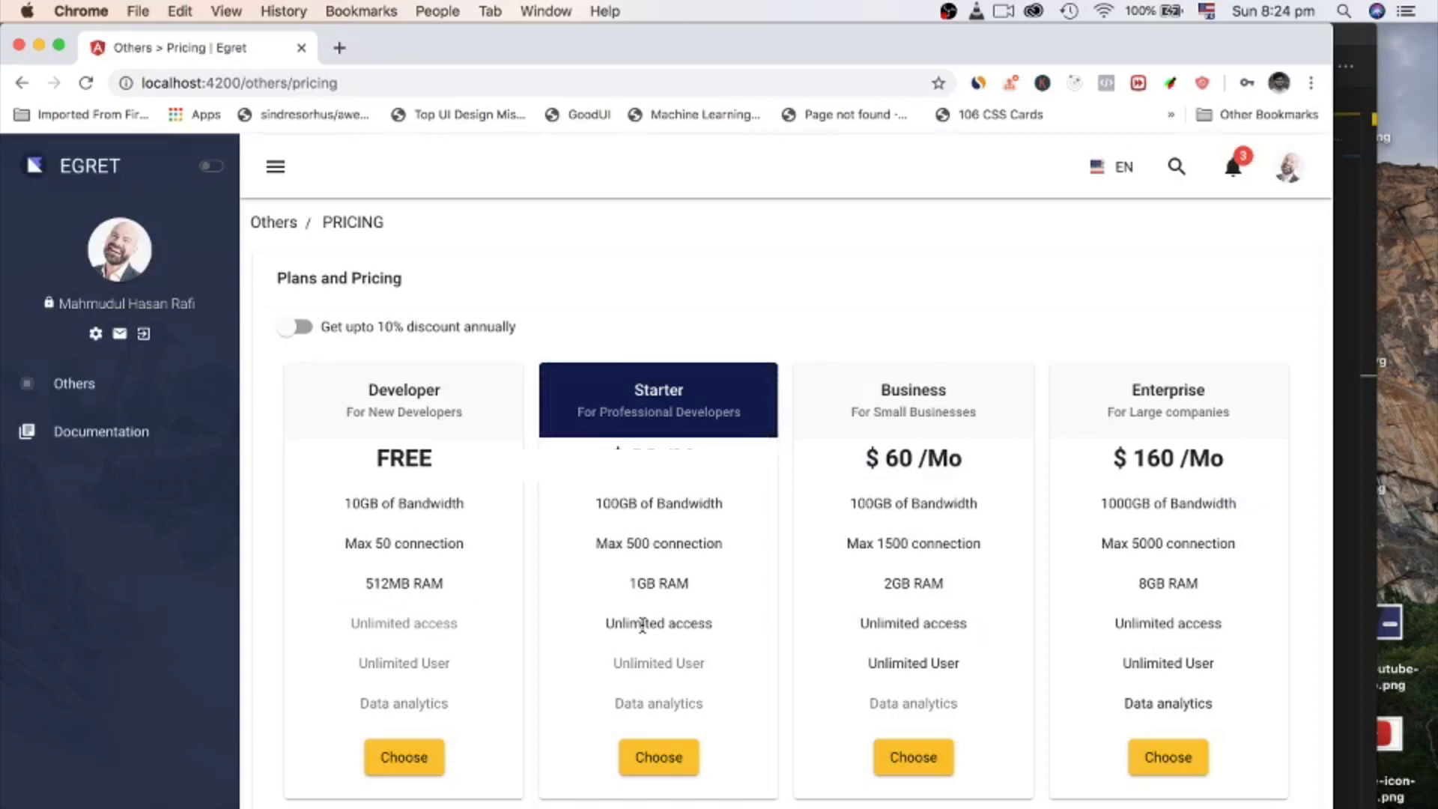
{"action": "mouse_move", "coordinate": [637, 503]}
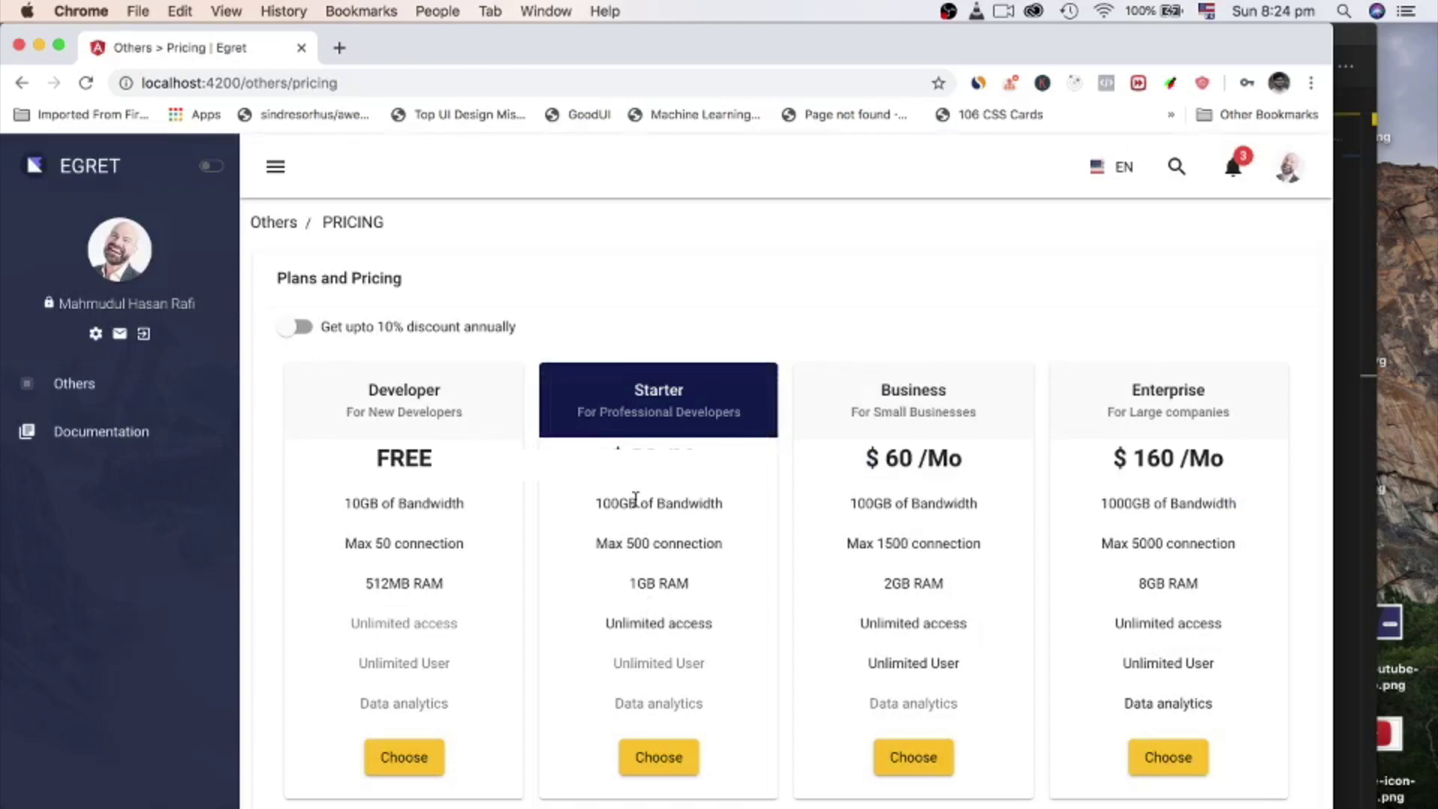